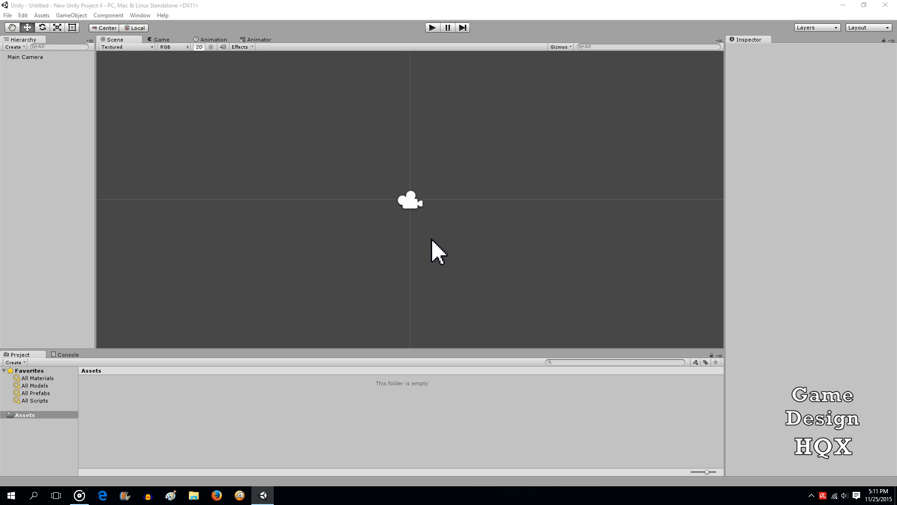
pyautogui.moveTo(105, 32)
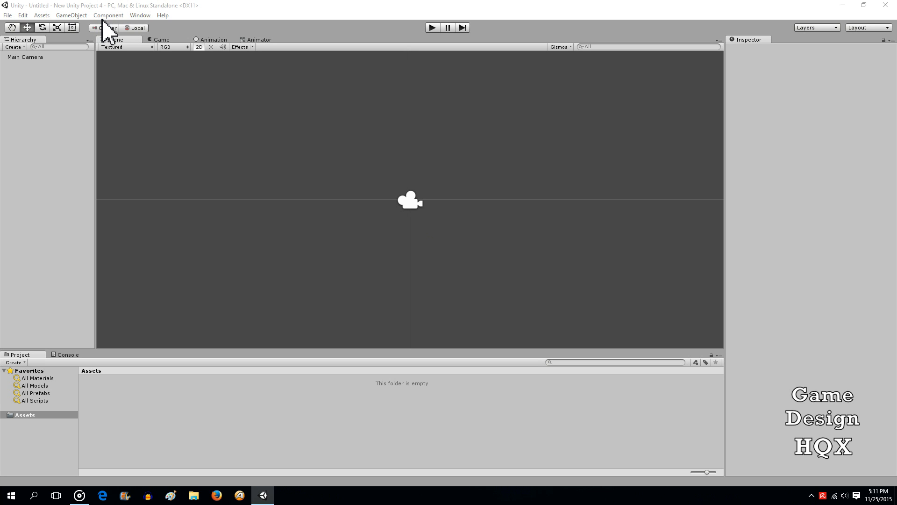
pyautogui.moveTo(98, 26)
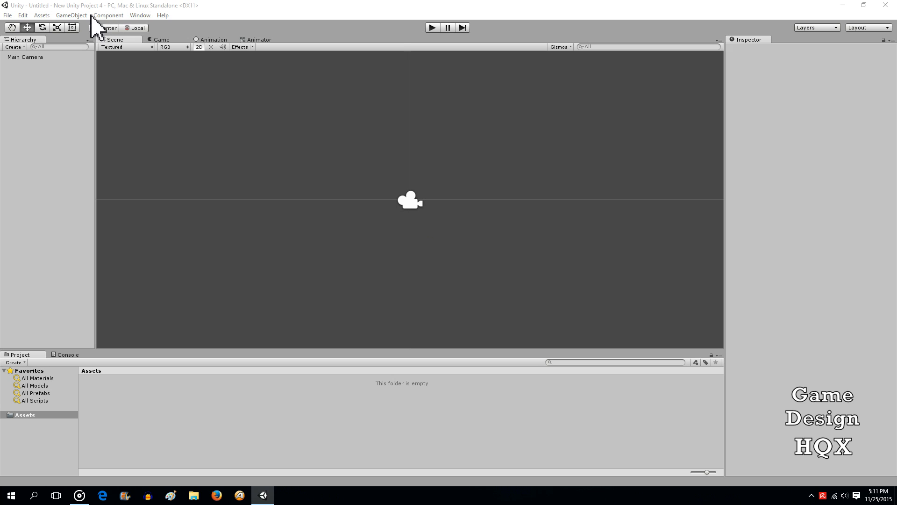
pyautogui.moveTo(382, 245)
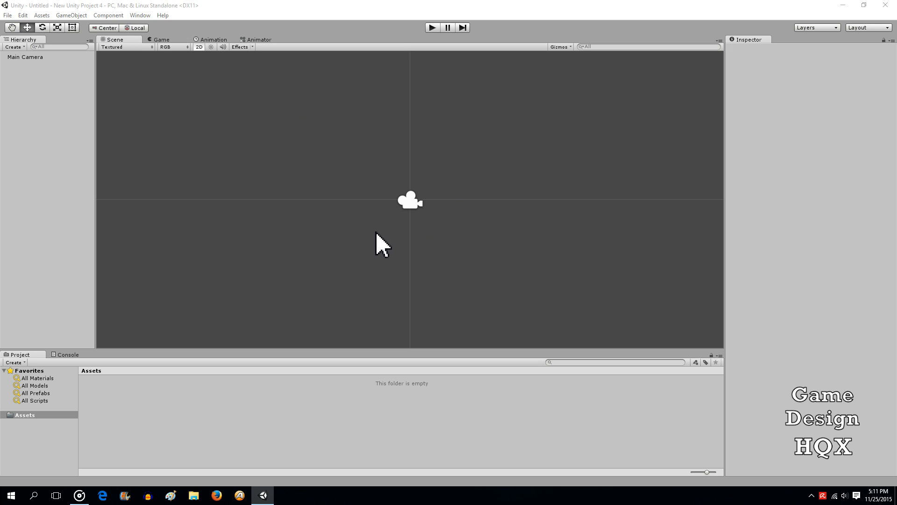
pyautogui.moveTo(176, 401)
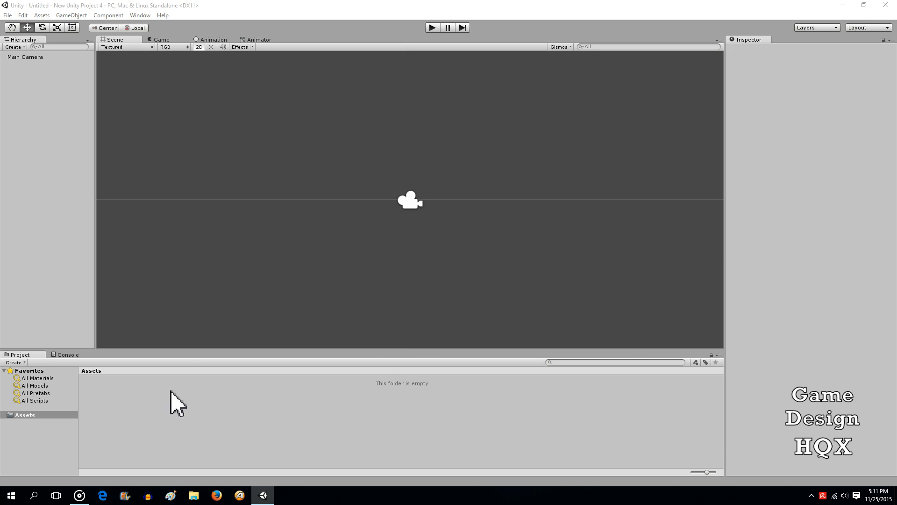
# Import the 'title image' file from the game images folder into the project's Assets
pyautogui.click(193, 496)
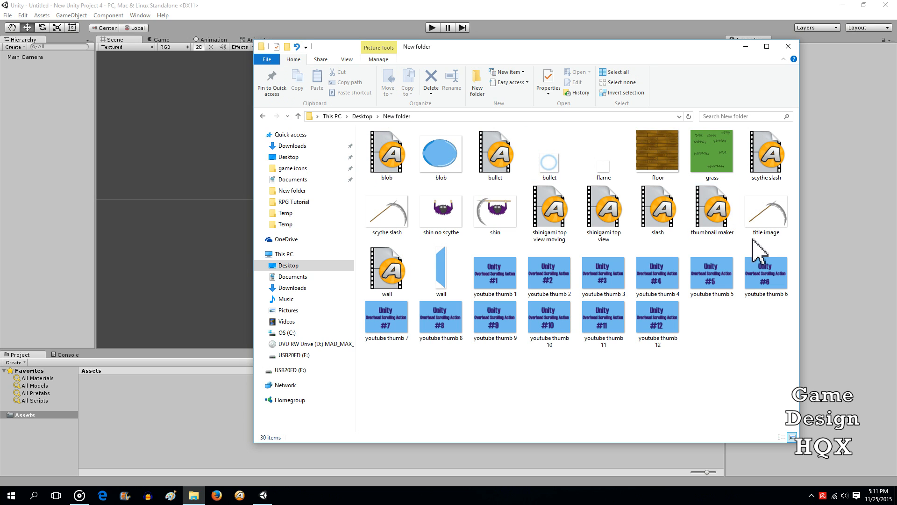
pyautogui.moveTo(765, 212)
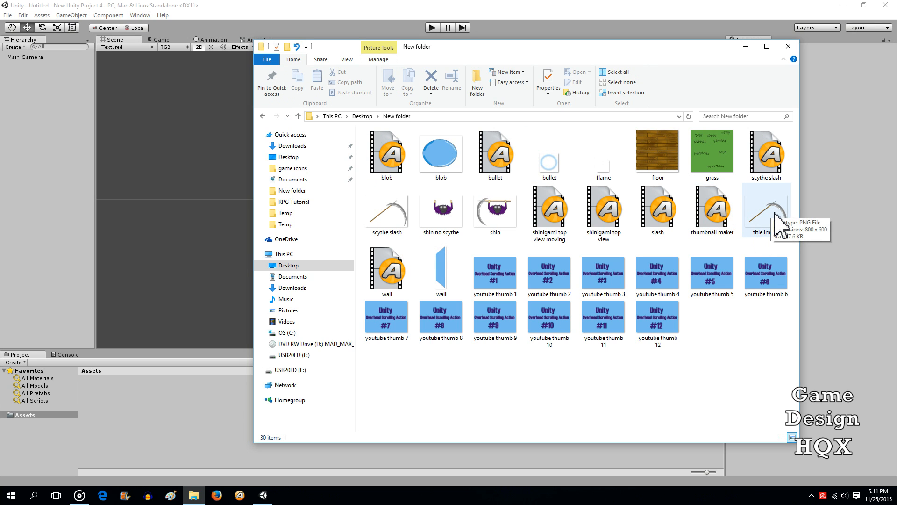
pyautogui.click(766, 205)
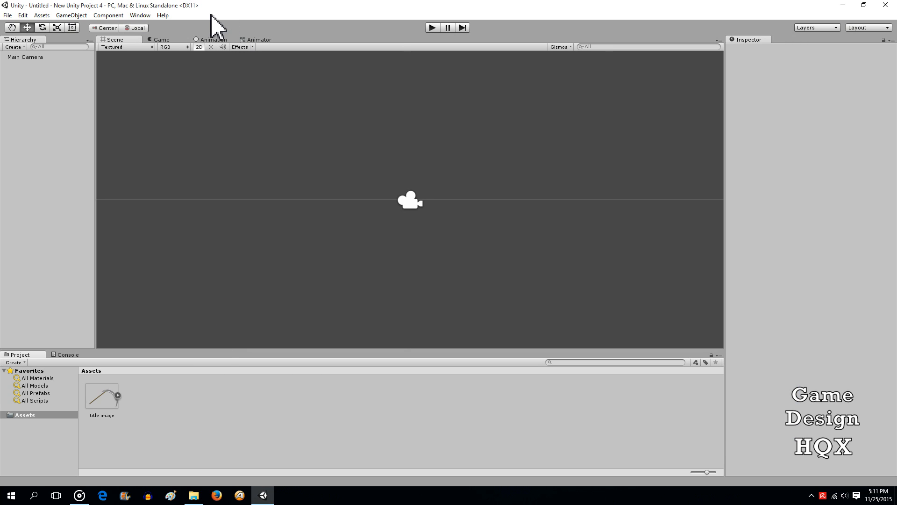
pyautogui.moveTo(112, 391)
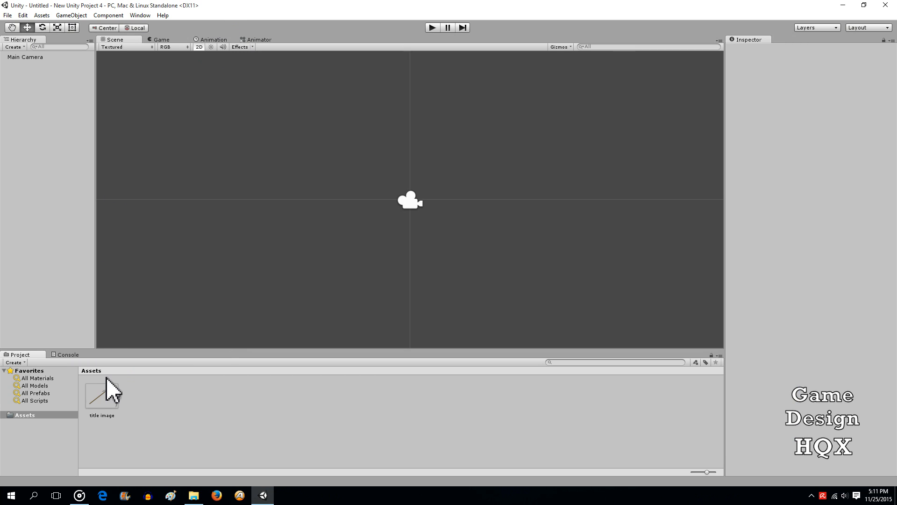
# Place the title image at the origin and check how Main Camera frames the scythe
pyautogui.click(101, 394)
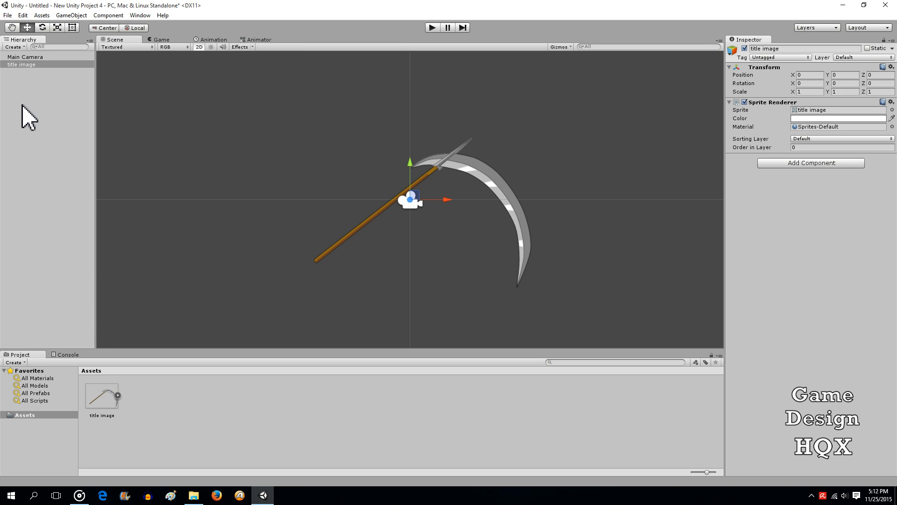
pyautogui.moveTo(194, 81)
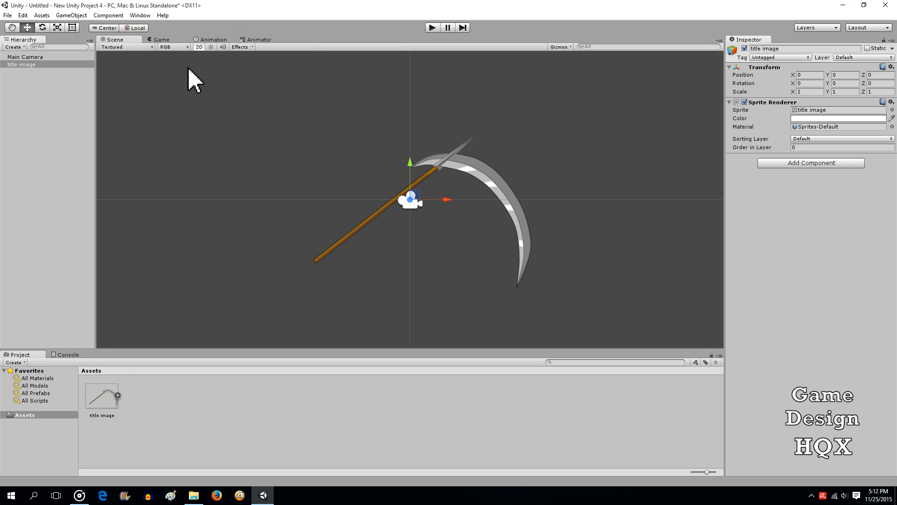
pyautogui.moveTo(262, 143)
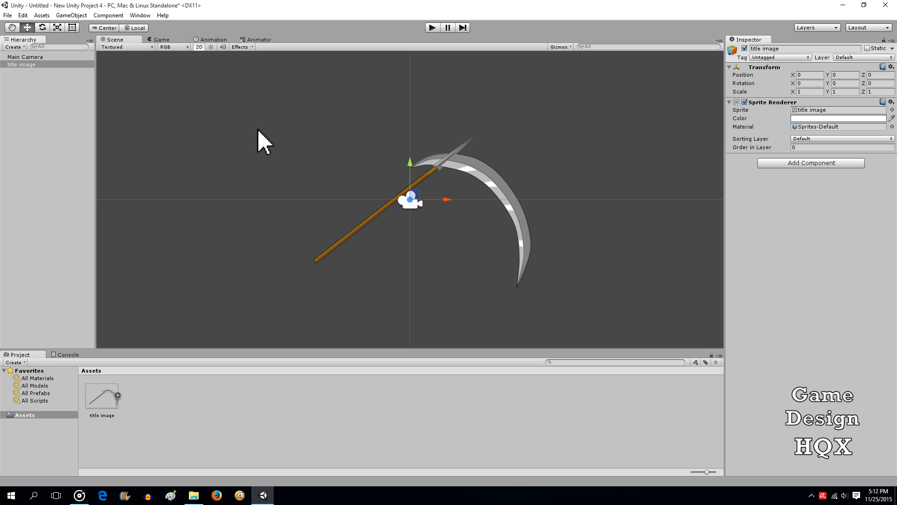
pyautogui.moveTo(294, 159)
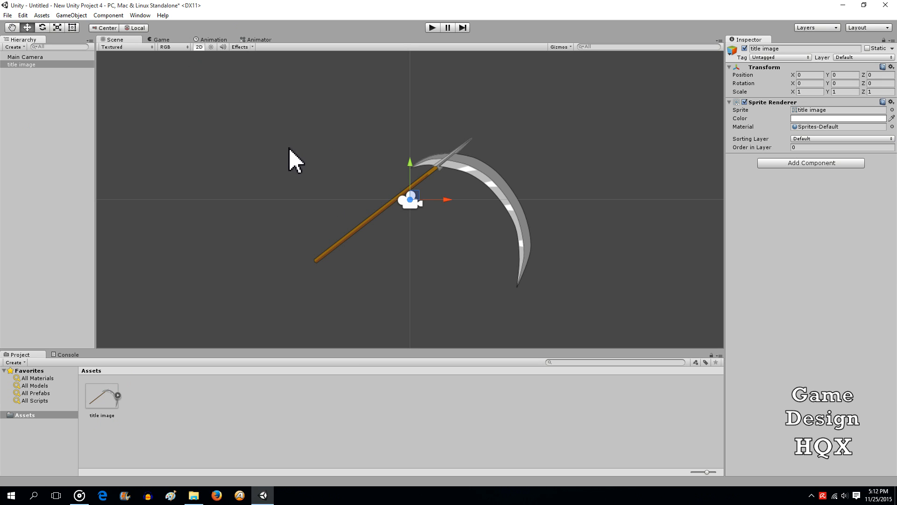
pyautogui.moveTo(193, 190)
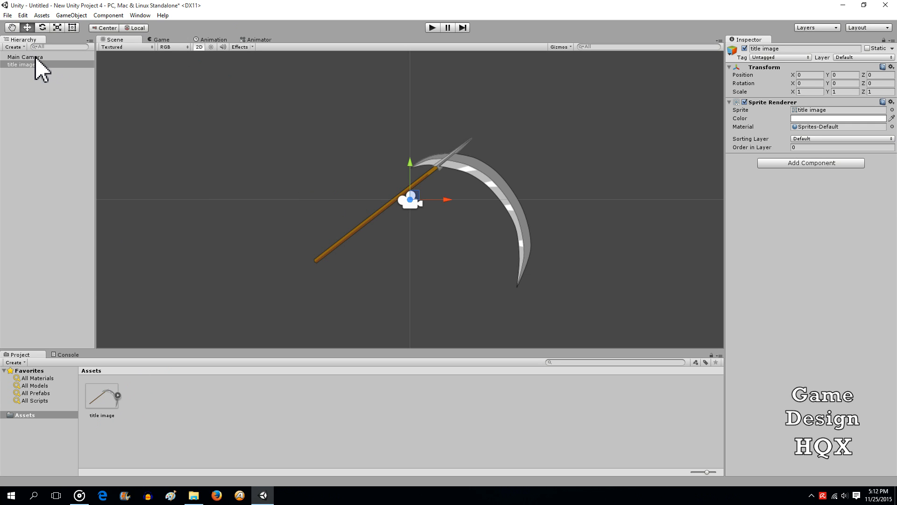
pyautogui.click(25, 57)
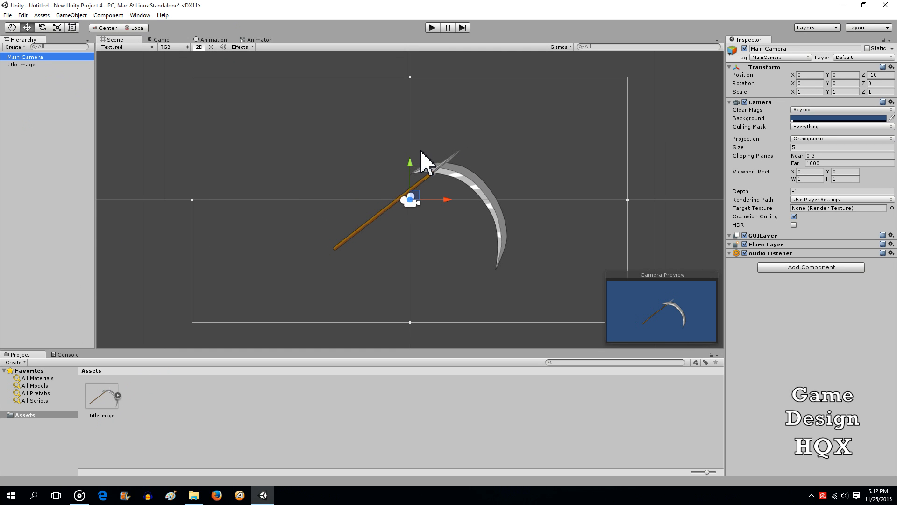
pyautogui.moveTo(25, 78)
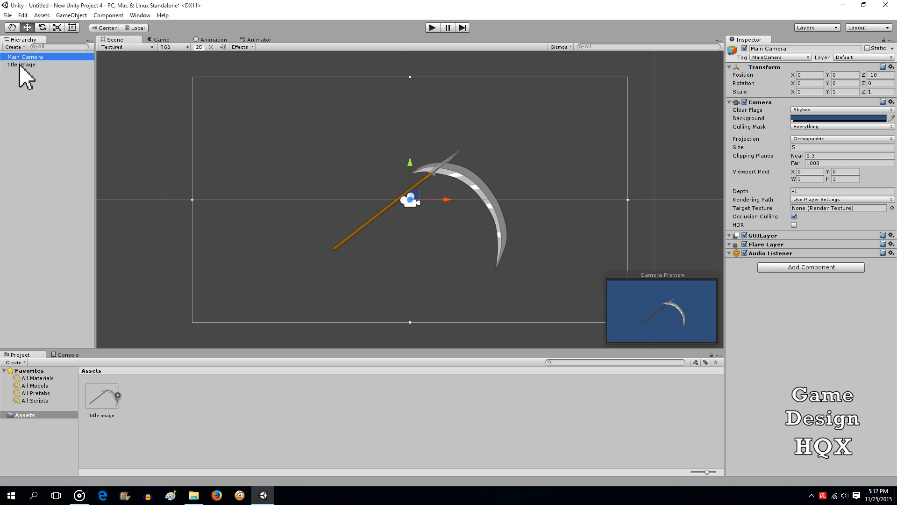
pyautogui.click(21, 65)
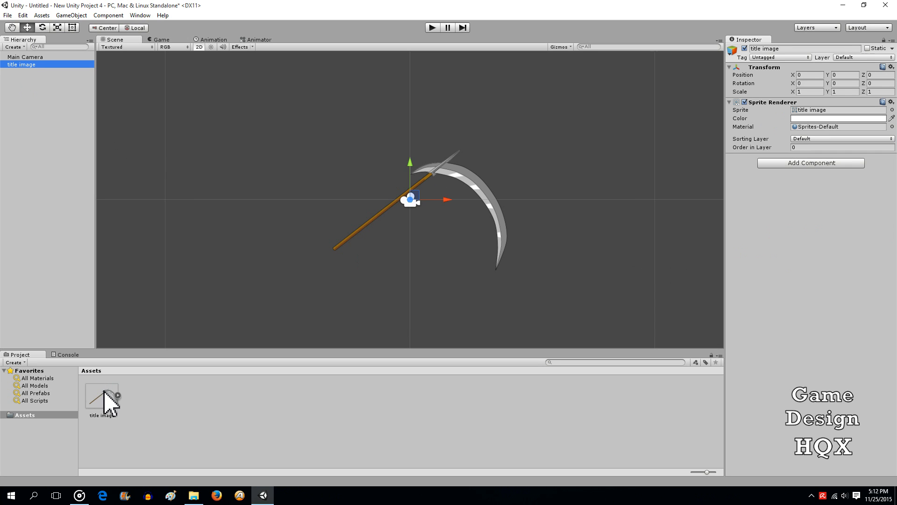
# Import the title image at 70 pixels per unit with Generate Mip Maps off
pyautogui.click(101, 398)
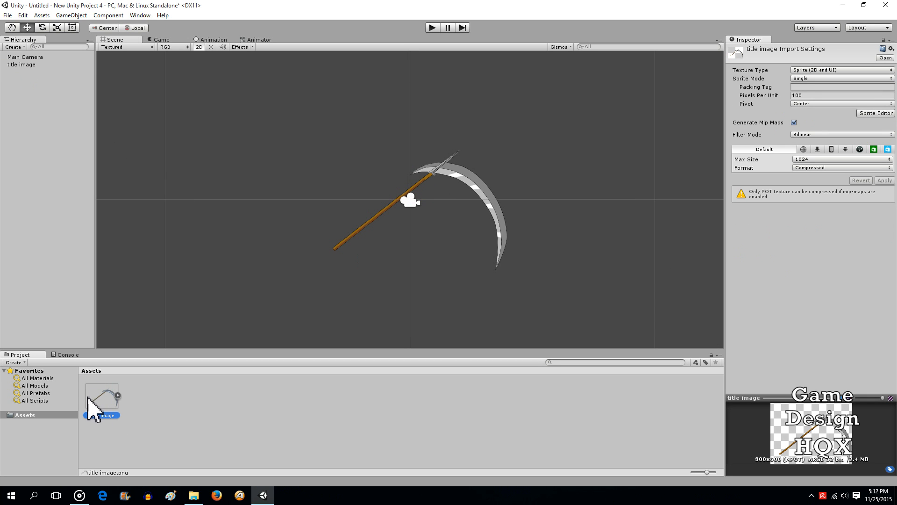
pyautogui.moveTo(806, 114)
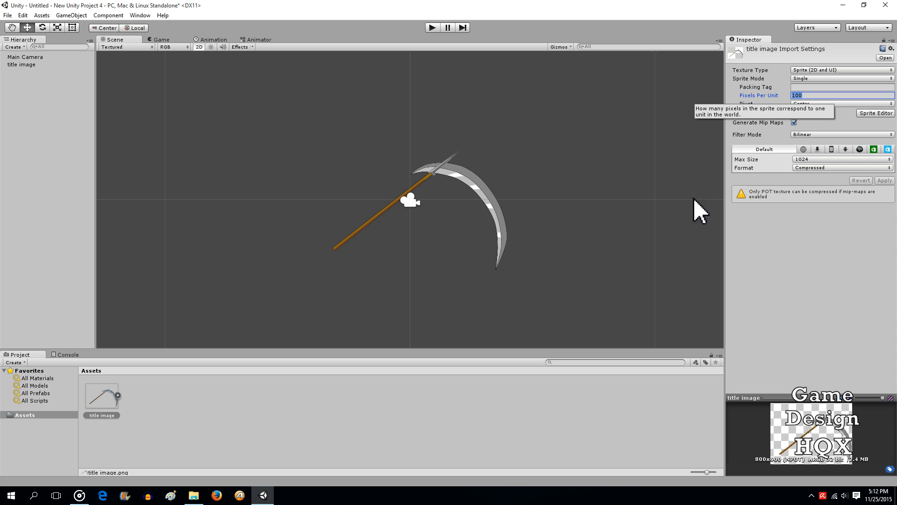
pyautogui.moveTo(535, 220)
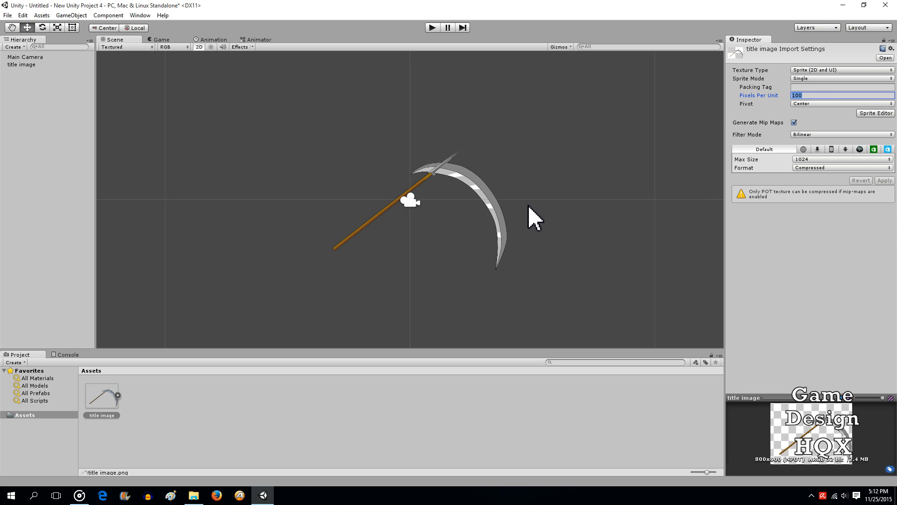
pyautogui.write('70')
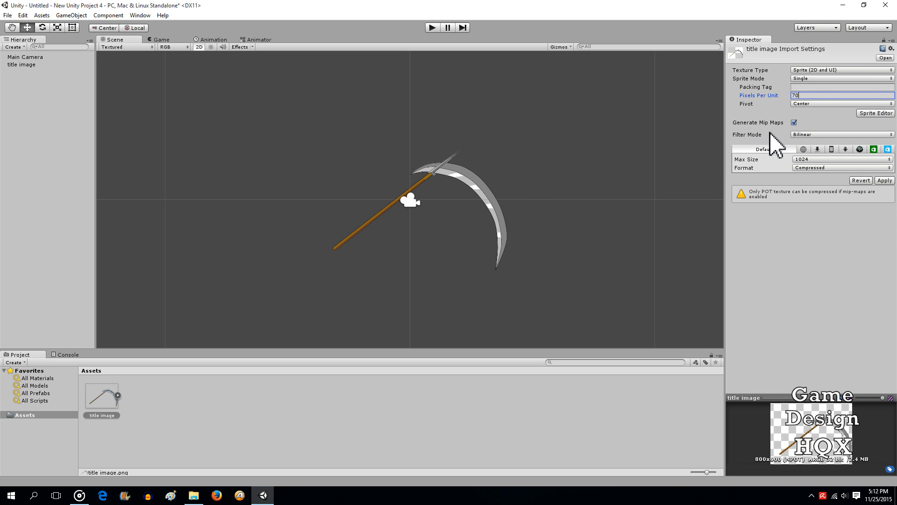
pyautogui.click(793, 121)
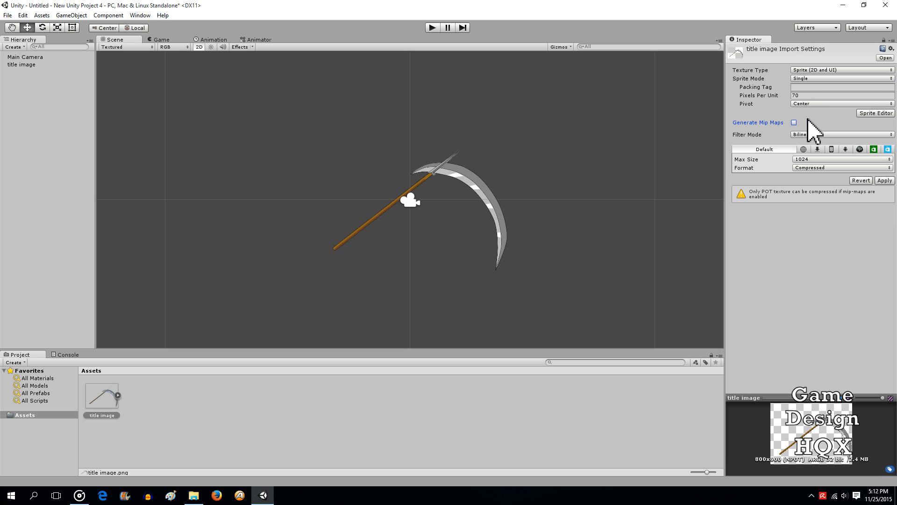
pyautogui.moveTo(891, 189)
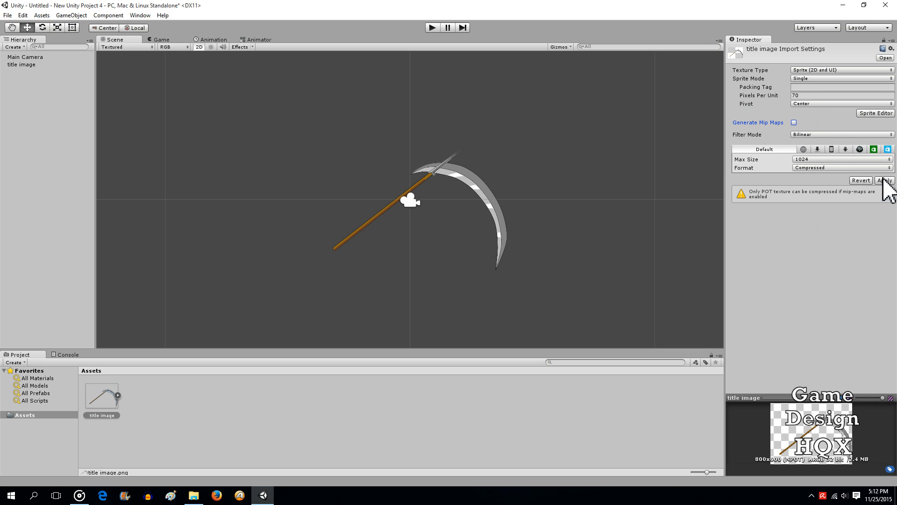
pyautogui.click(883, 180)
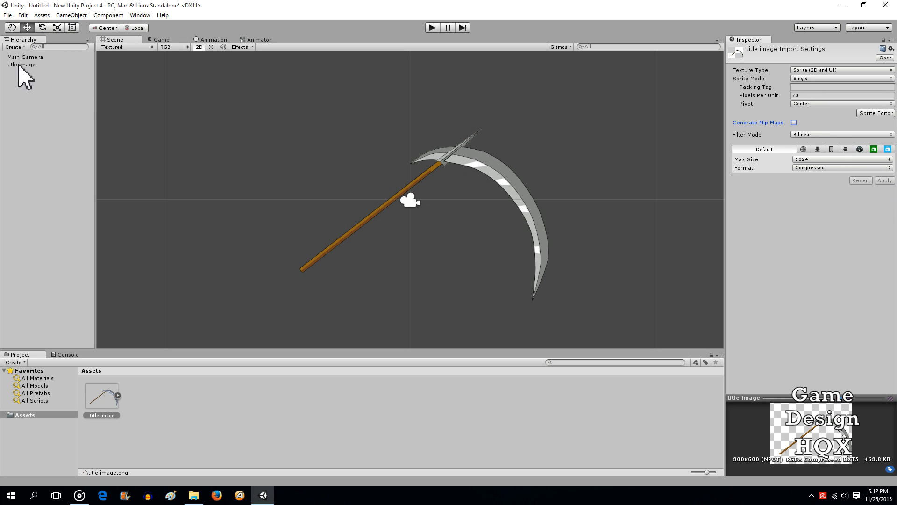
pyautogui.click(25, 57)
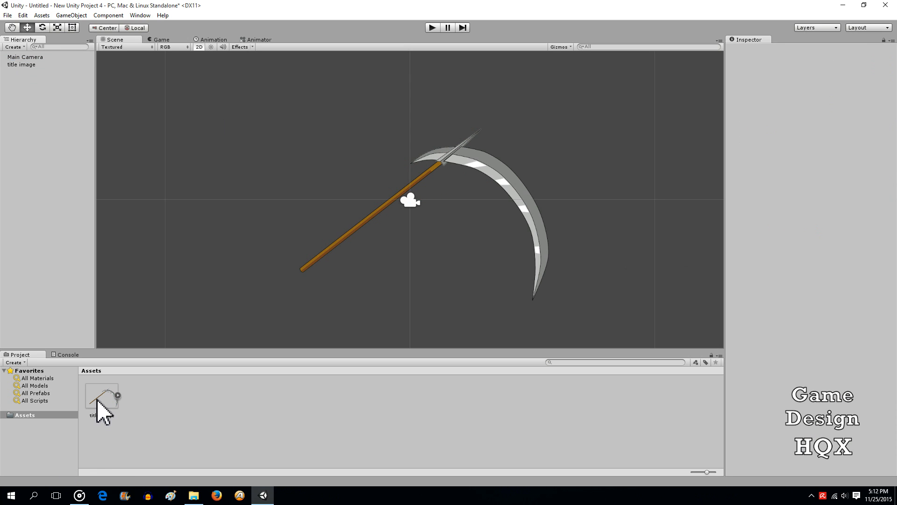
# Lower the title image to 60 pixels per unit and check the enlarged scythe in the camera
pyautogui.click(101, 397)
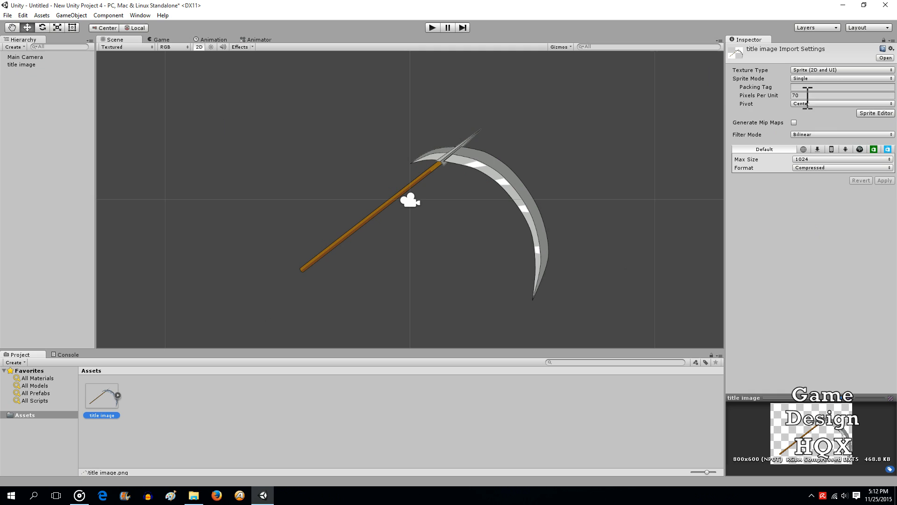
pyautogui.click(838, 86)
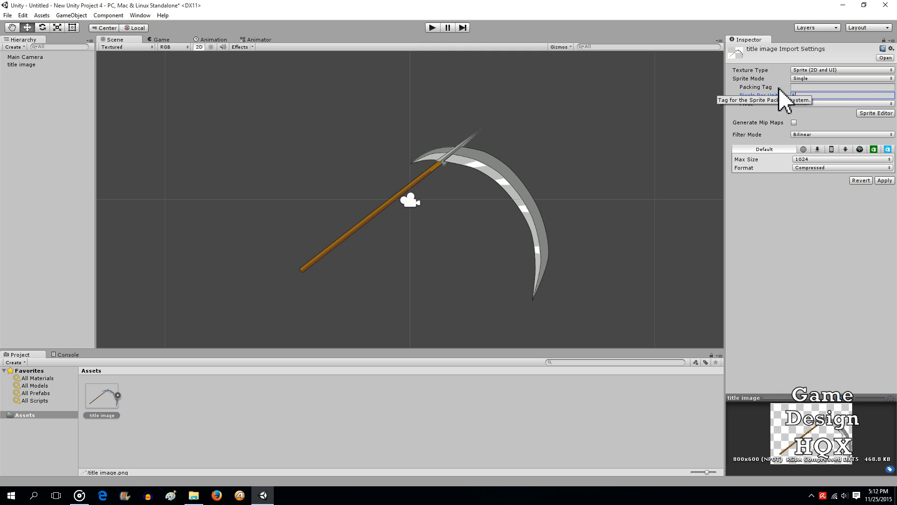
pyautogui.click(884, 180)
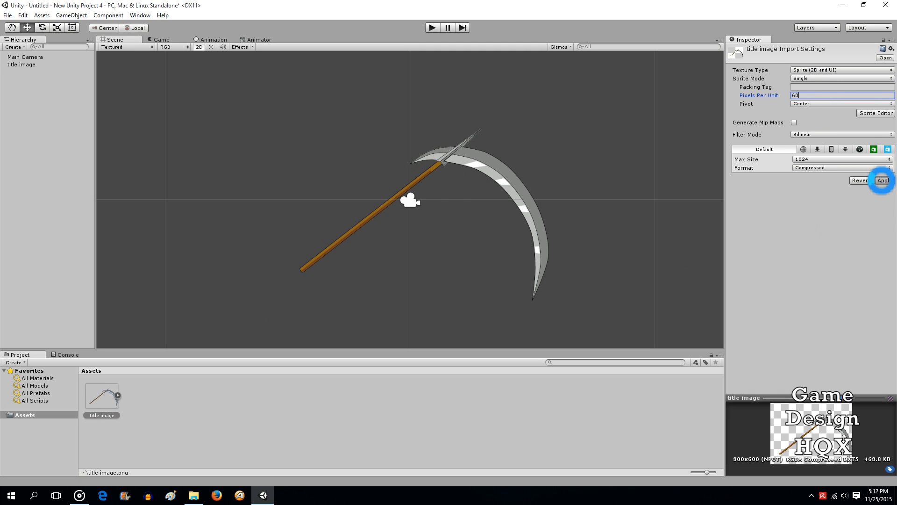
pyautogui.click(25, 57)
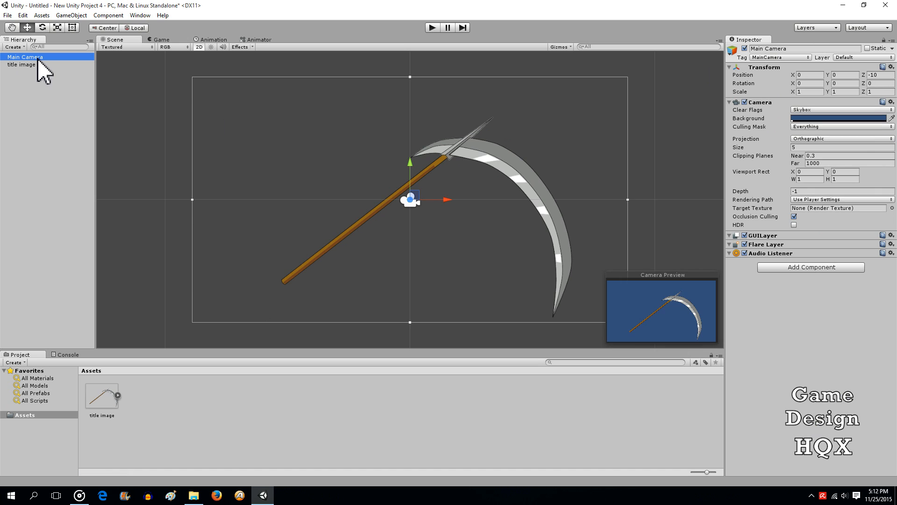
pyautogui.click(22, 64)
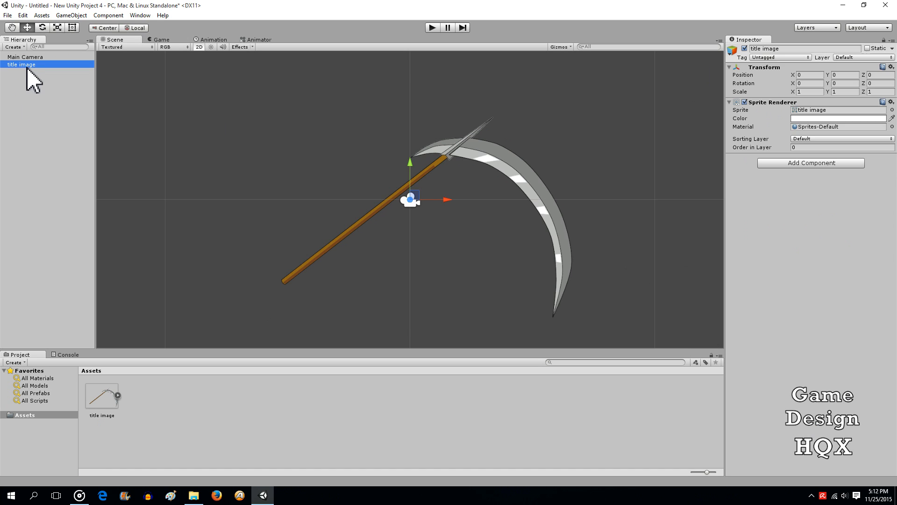
pyautogui.click(35, 103)
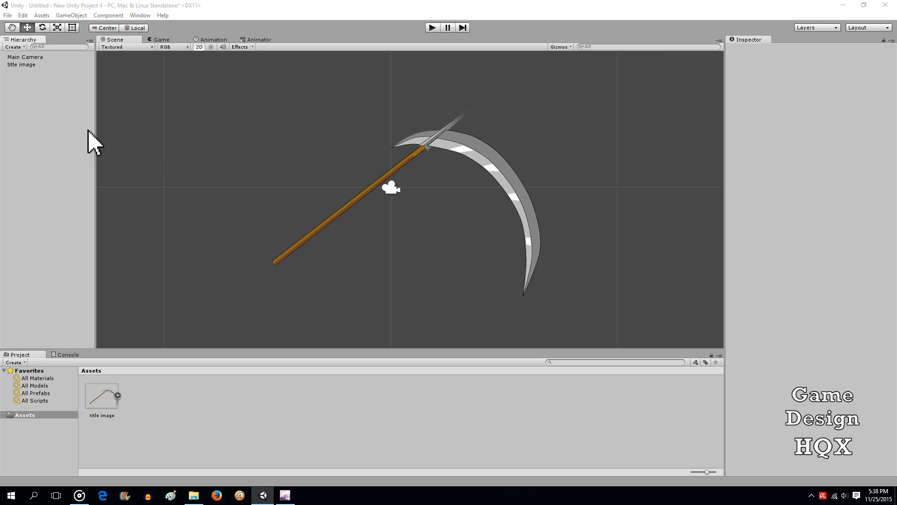
pyautogui.click(21, 65)
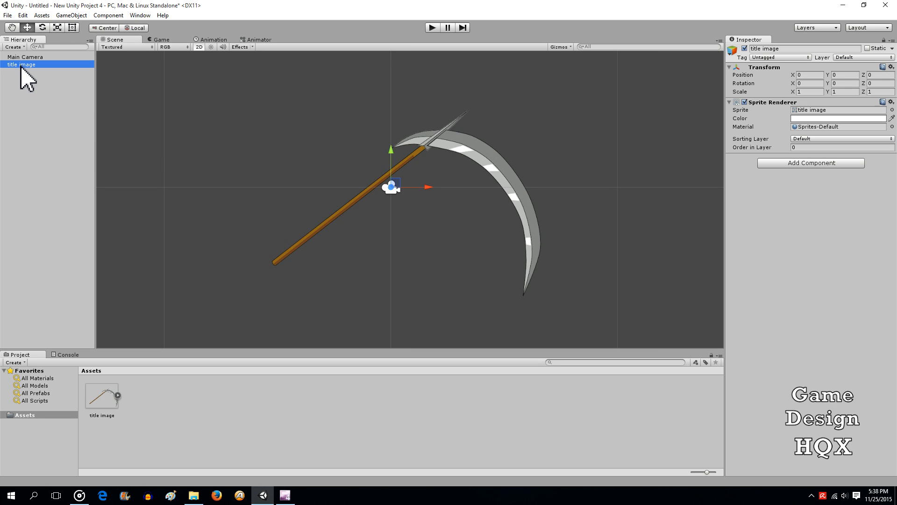
pyautogui.moveTo(40, 75)
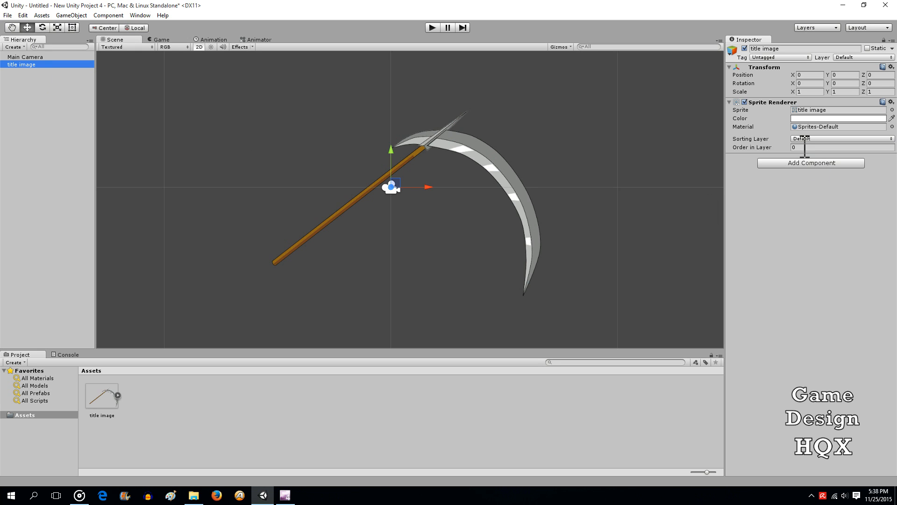
pyautogui.click(842, 147)
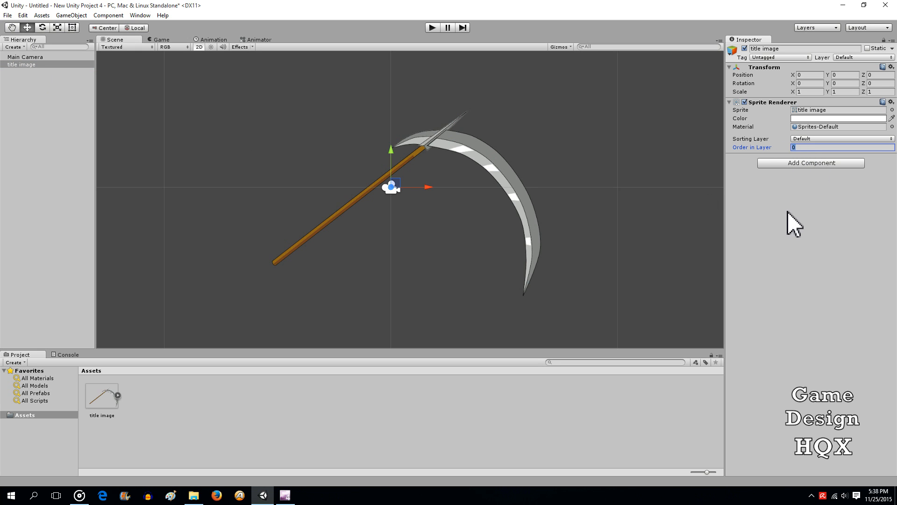
pyautogui.moveTo(479, 172)
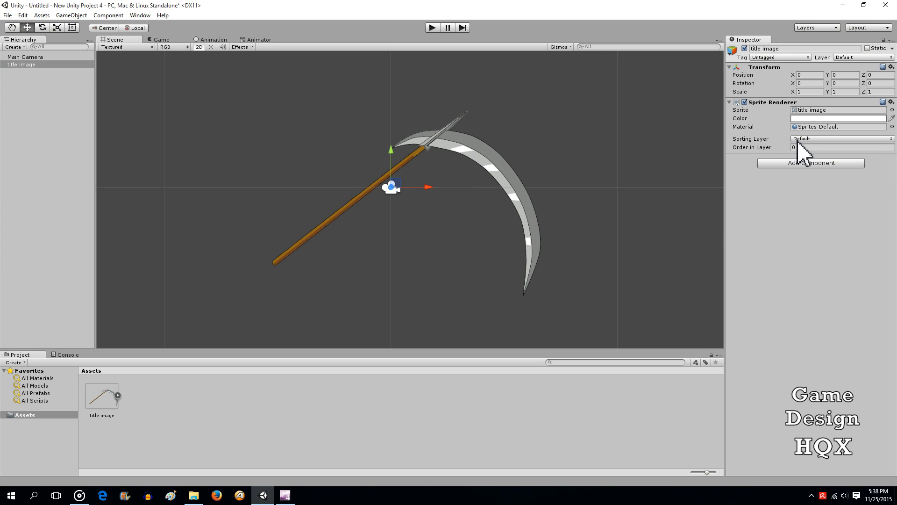
pyautogui.moveTo(437, 151)
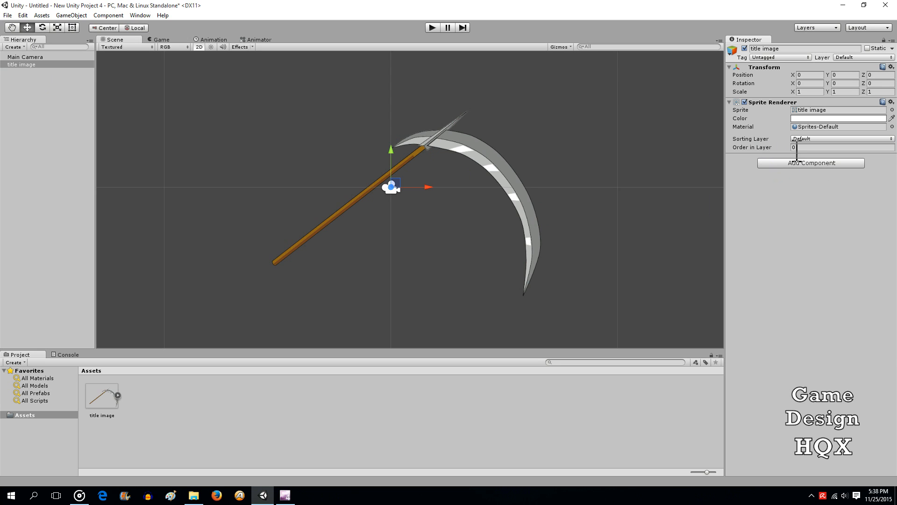
pyautogui.moveTo(259, 84)
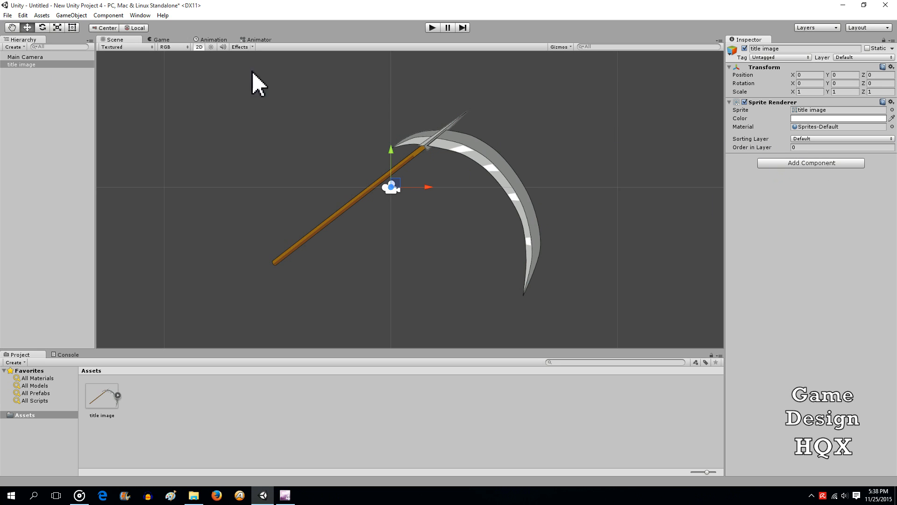
# Create an empty GameObject with a Text Mesh, character size 0.15 and Arial font
pyautogui.click(71, 15)
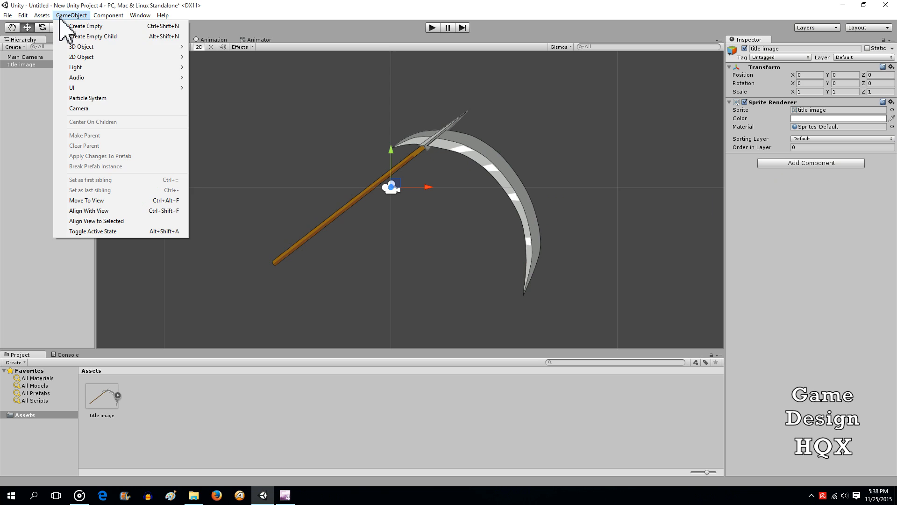
pyautogui.moveTo(88, 98)
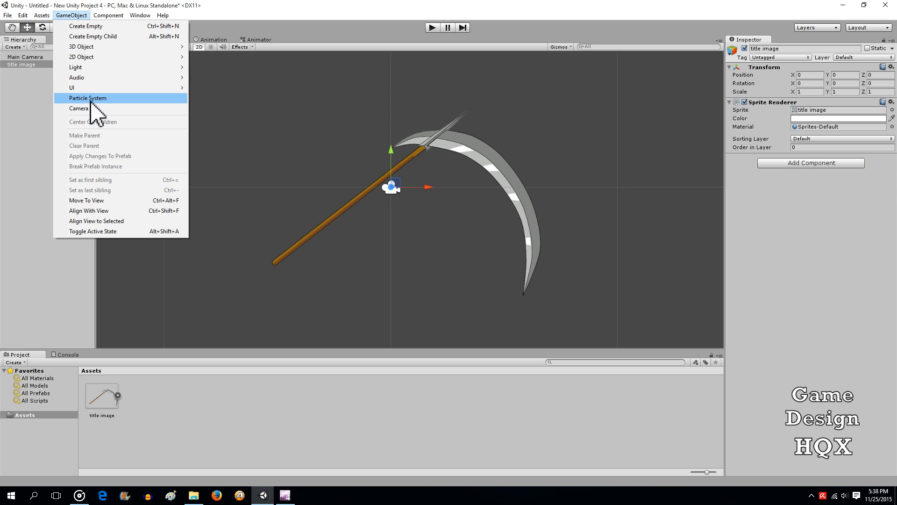
pyautogui.click(85, 26)
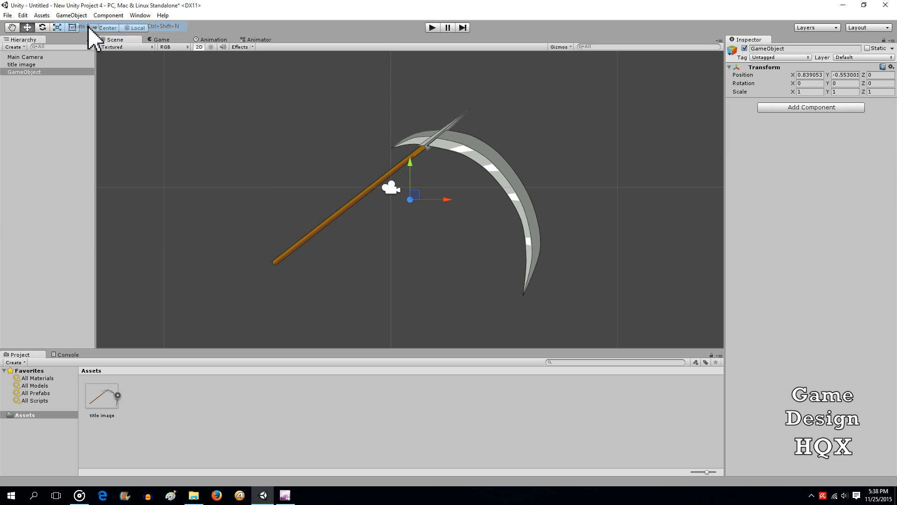
pyautogui.moveTo(793, 119)
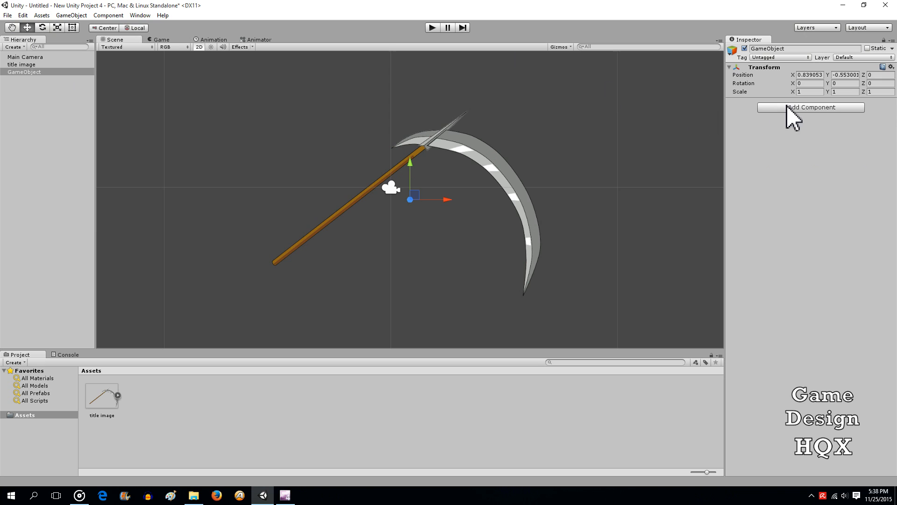
pyautogui.click(810, 107)
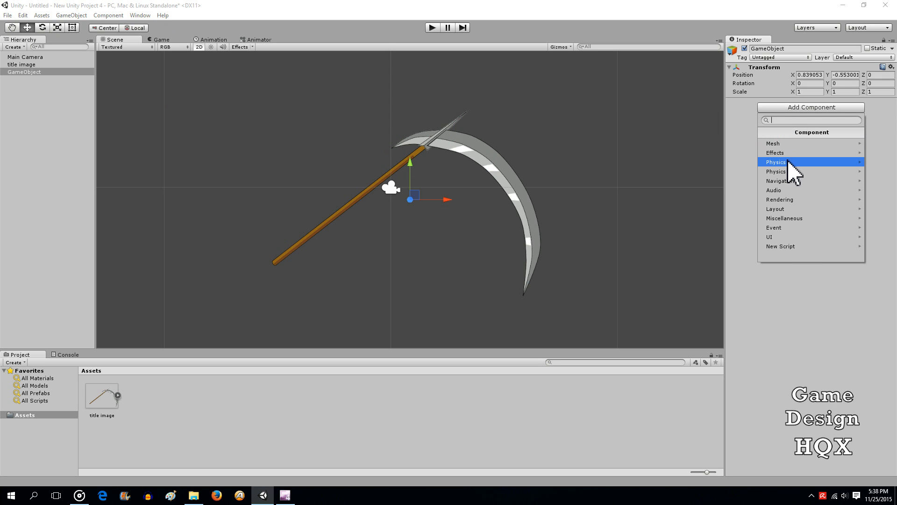
pyautogui.moveTo(807, 154)
pyautogui.write('.15')
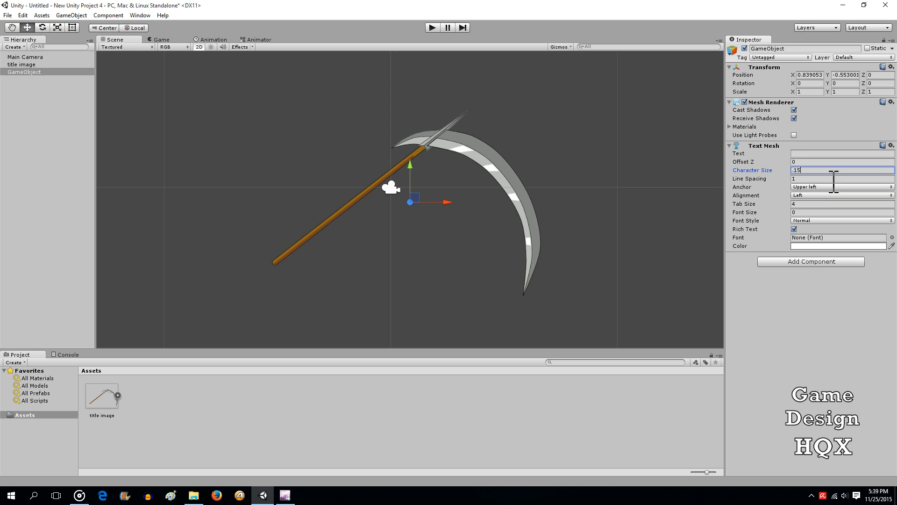
pyautogui.moveTo(822, 215)
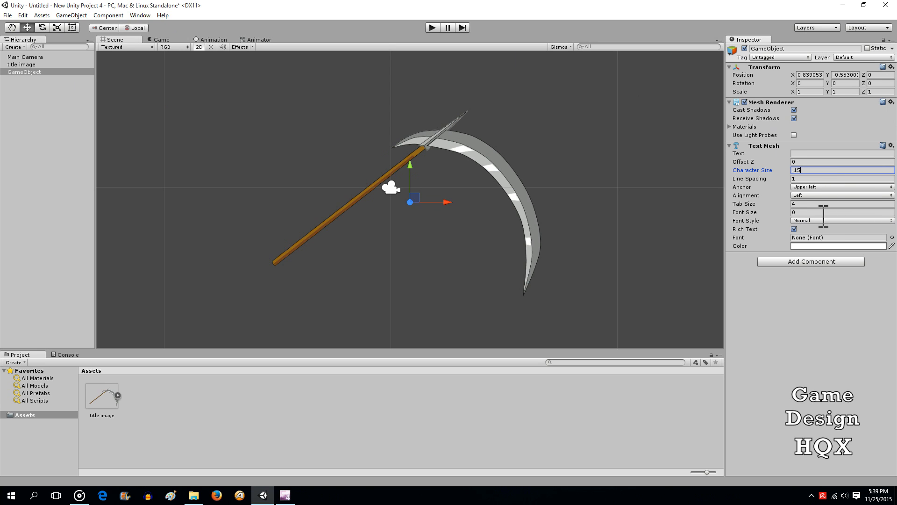
pyautogui.moveTo(812, 243)
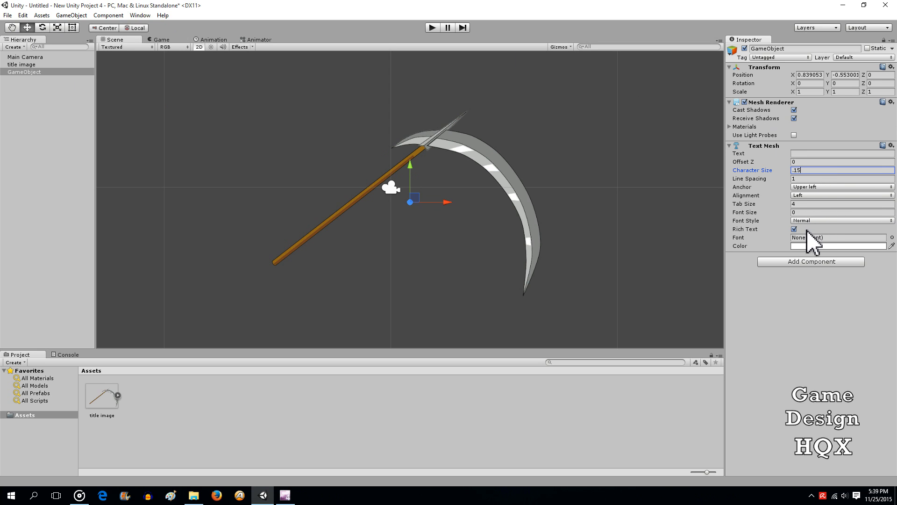
pyautogui.click(891, 237)
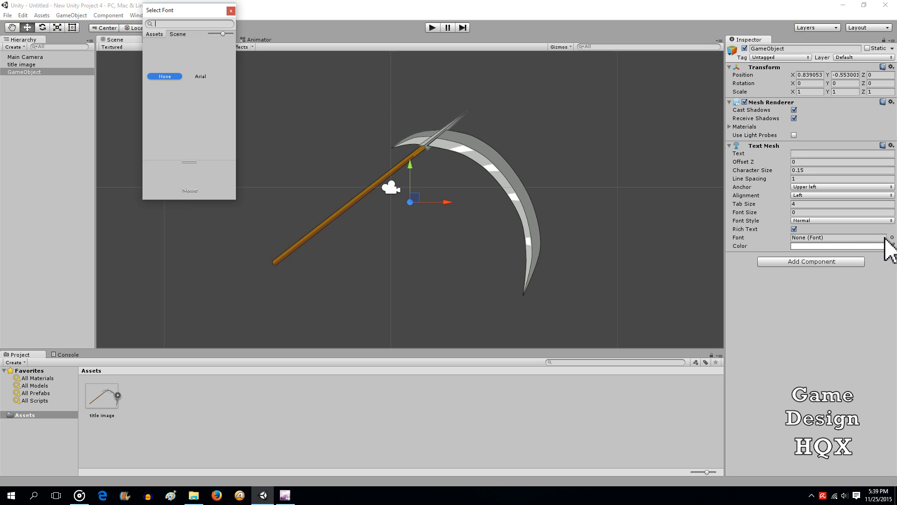
pyautogui.click(200, 76)
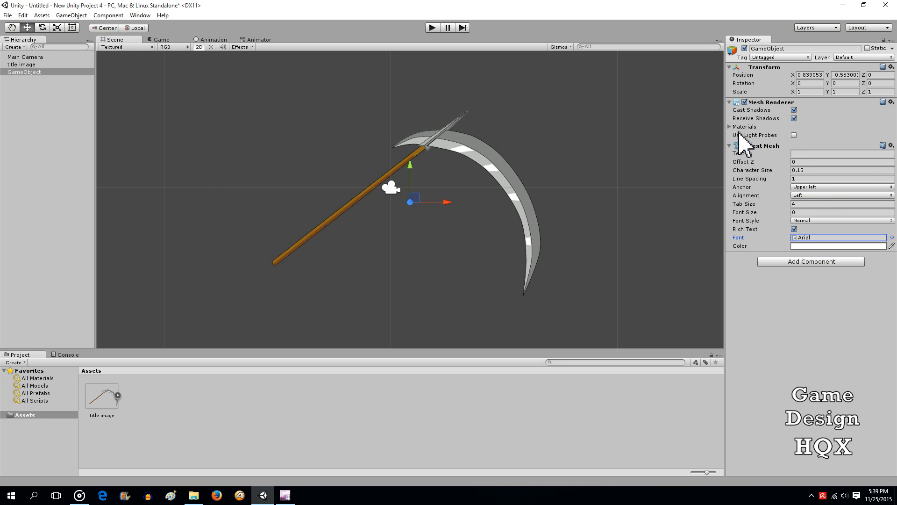
pyautogui.moveTo(812, 206)
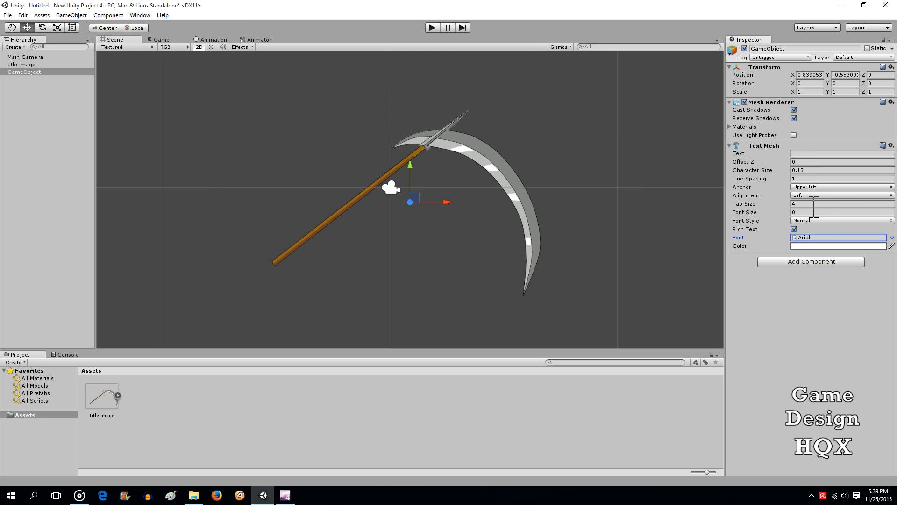
pyautogui.moveTo(806, 203)
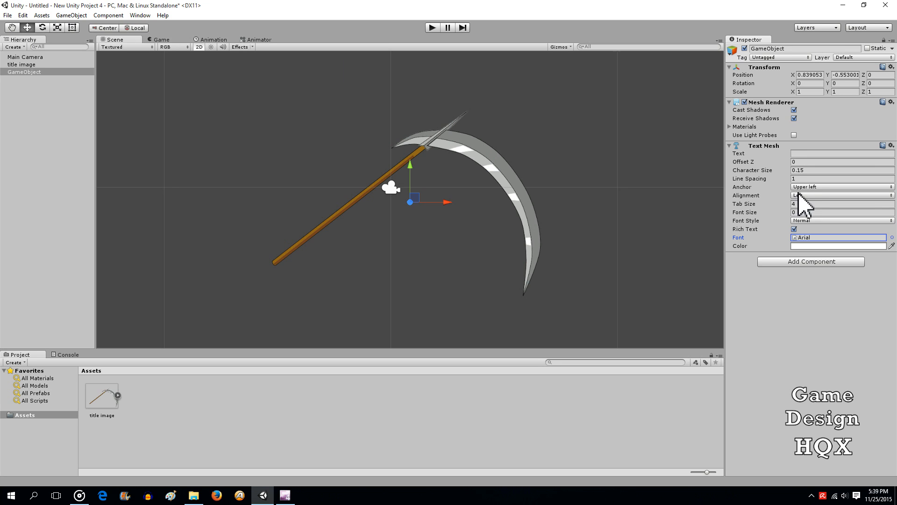
# Paste two copies of the text object and rename the first one titleText
pyautogui.rightClick(24, 72)
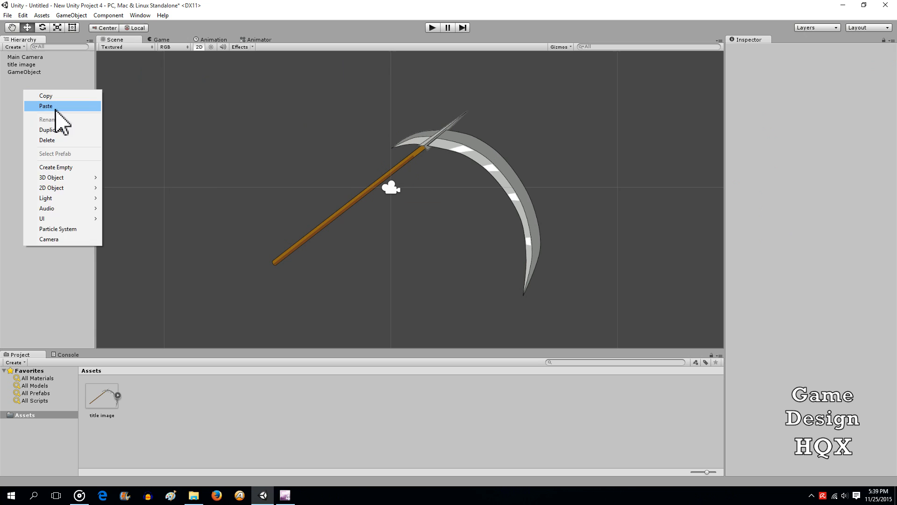
pyautogui.click(45, 106)
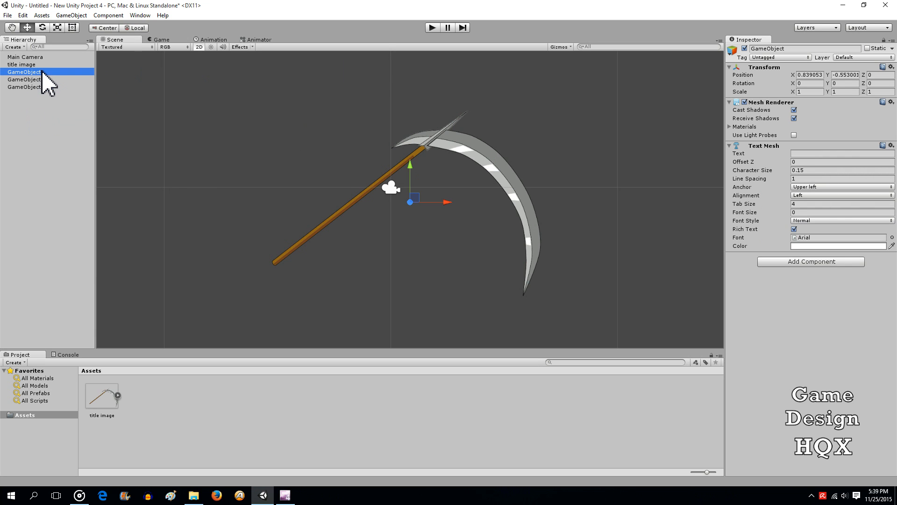
pyautogui.doubleClick(25, 72)
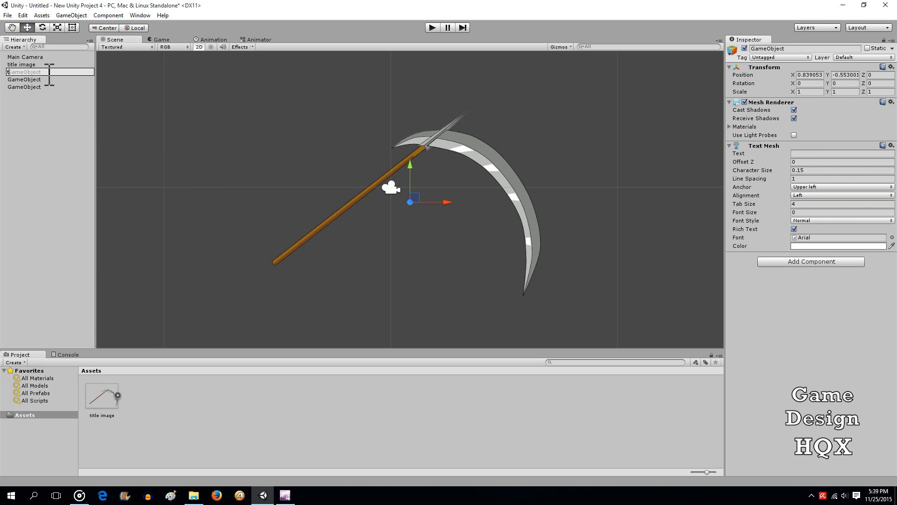
pyautogui.write('titleText')
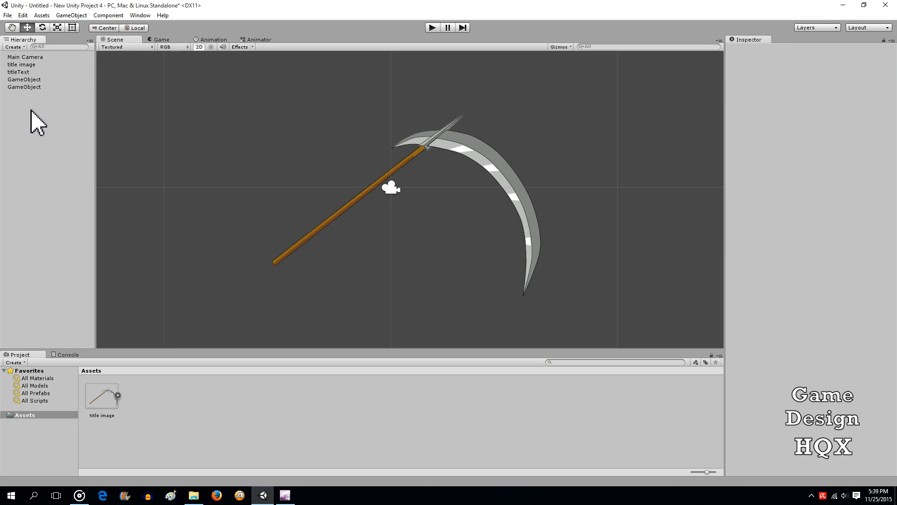
pyautogui.click(19, 72)
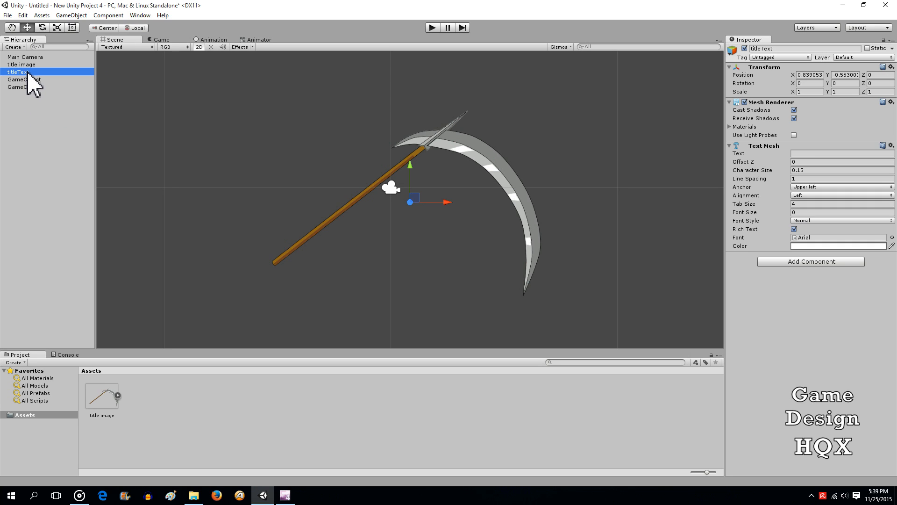
pyautogui.moveTo(636, 70)
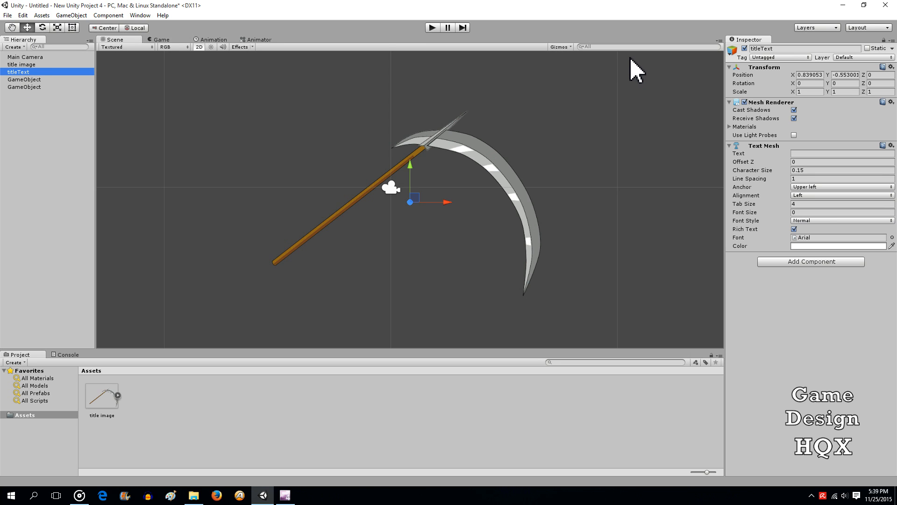
pyautogui.moveTo(807, 234)
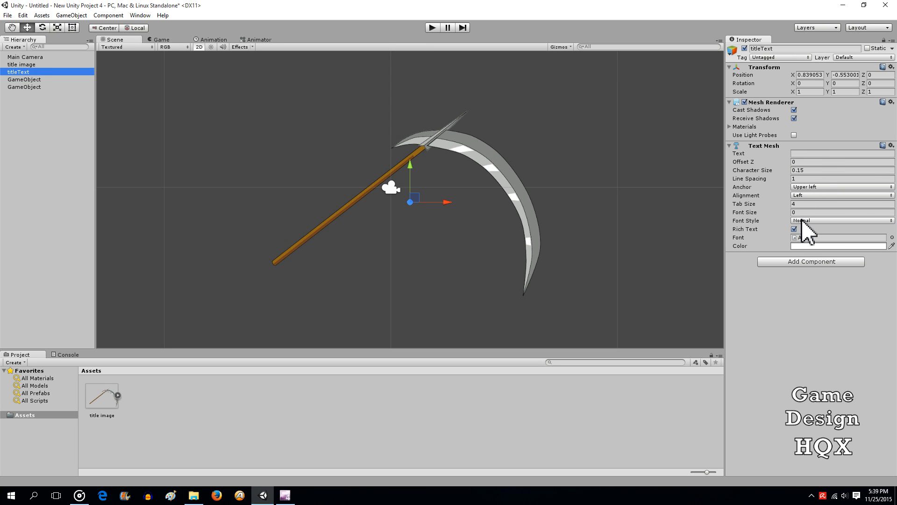
# Make titleText show 'Shinigami Crisis' at font size 64 above the scythe
pyautogui.click(841, 212)
pyautogui.write('S')
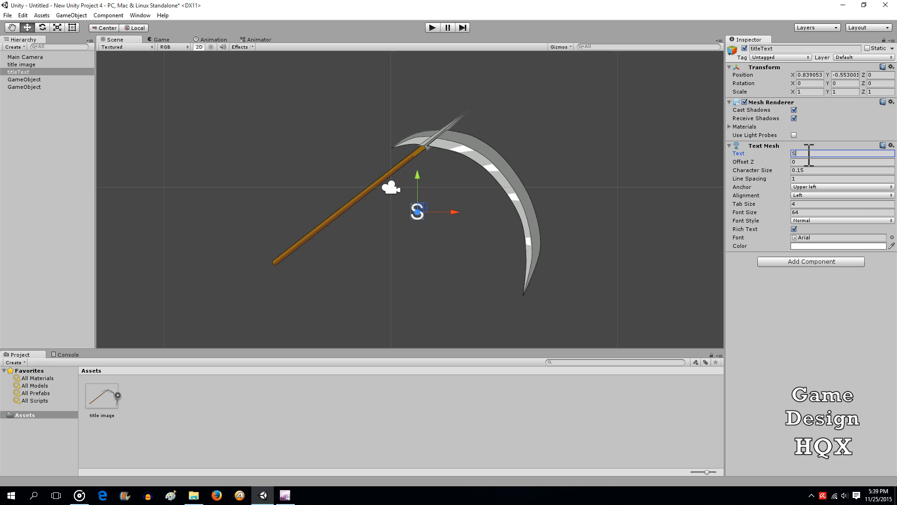
pyautogui.write('hini')
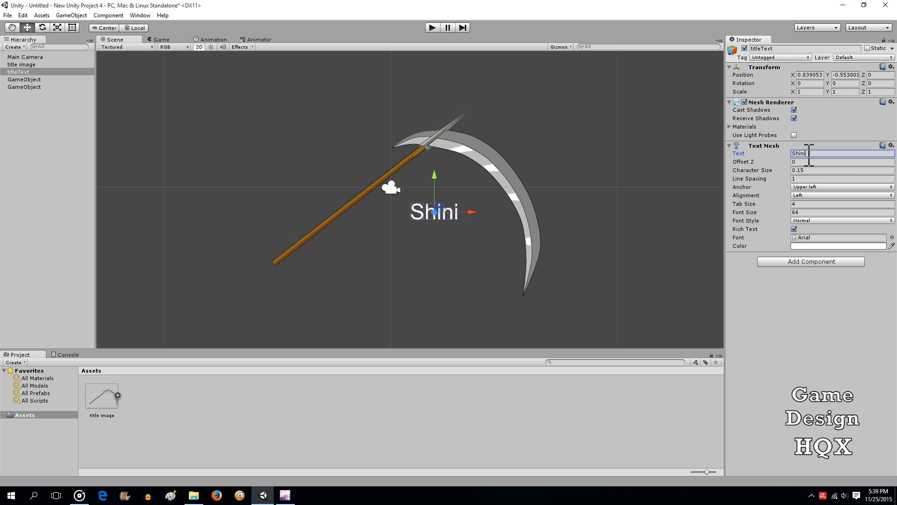
pyautogui.write('gami')
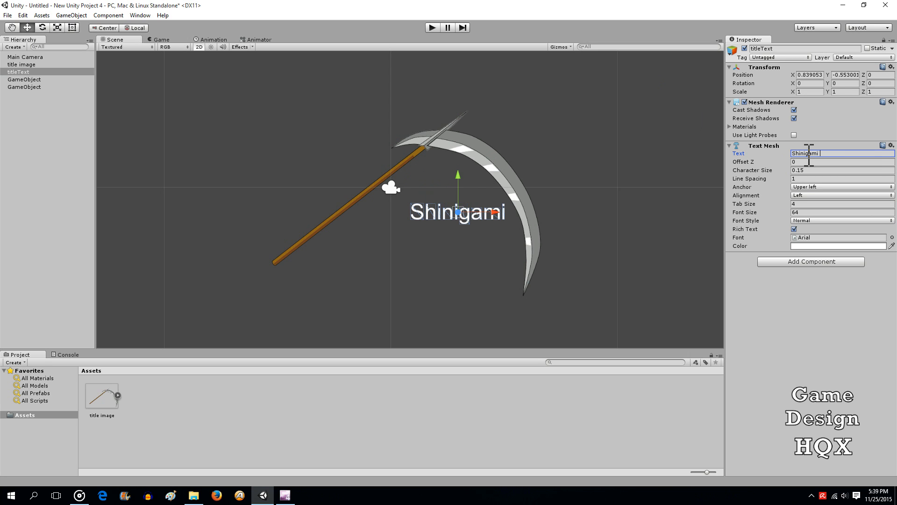
pyautogui.write('Crisis')
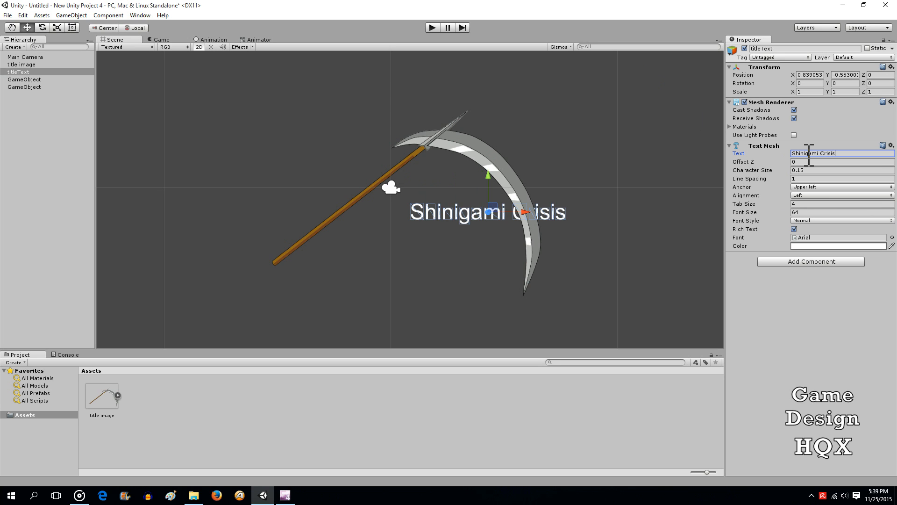
pyautogui.moveTo(628, 130)
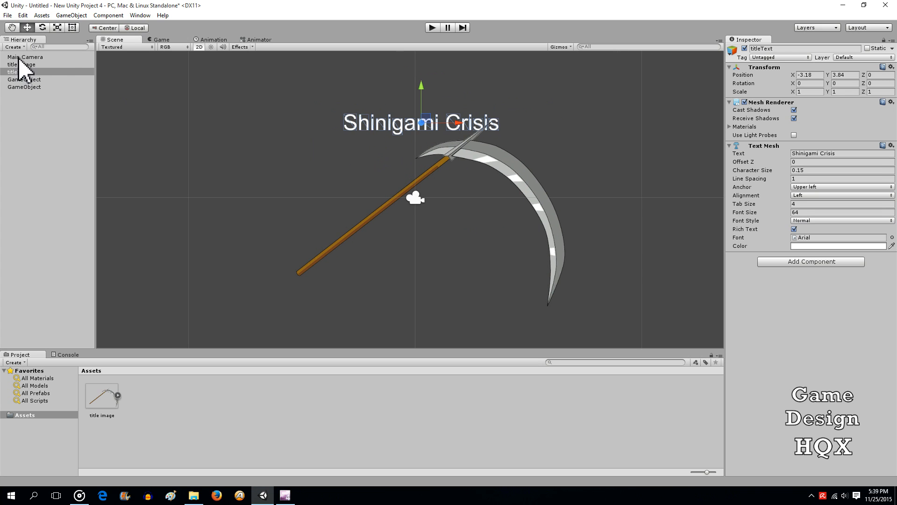
# Check the camera framing of the title, then show the first pasted copy's Text Mesh
pyautogui.click(28, 57)
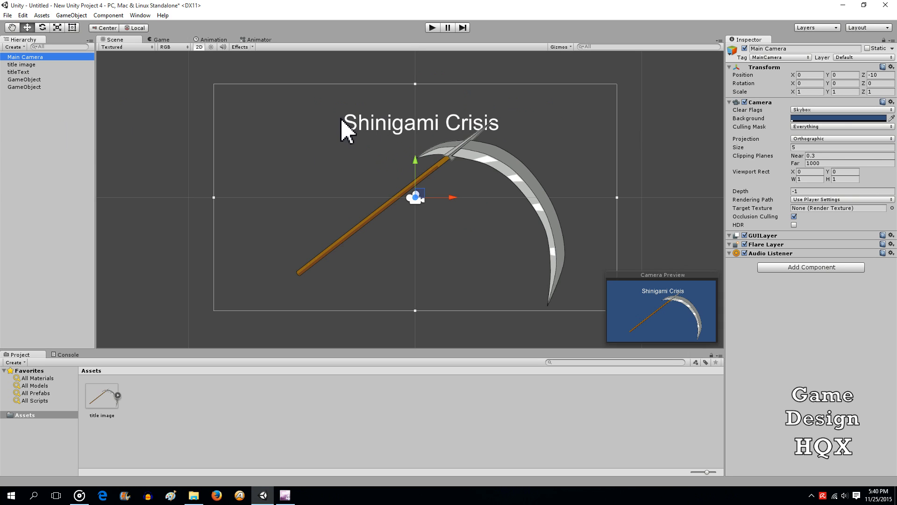
pyautogui.click(48, 114)
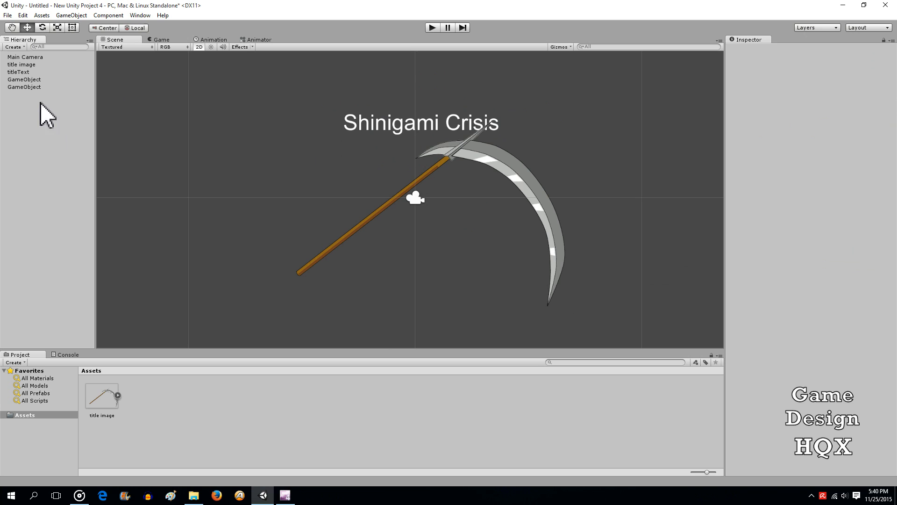
pyautogui.moveTo(361, 140)
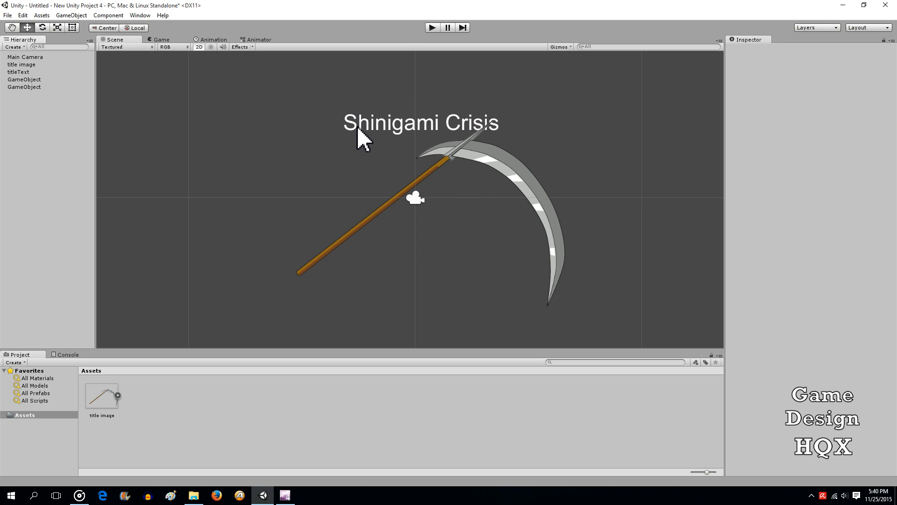
pyautogui.moveTo(122, 47)
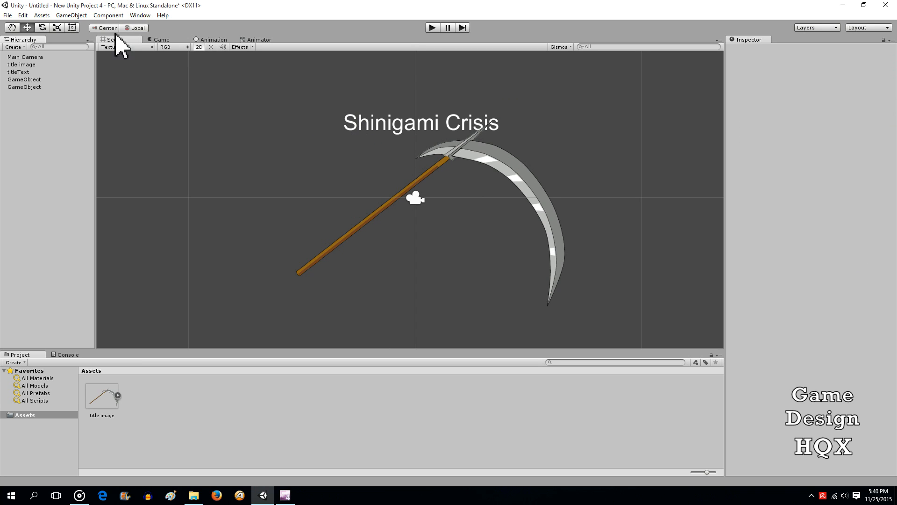
pyautogui.click(24, 78)
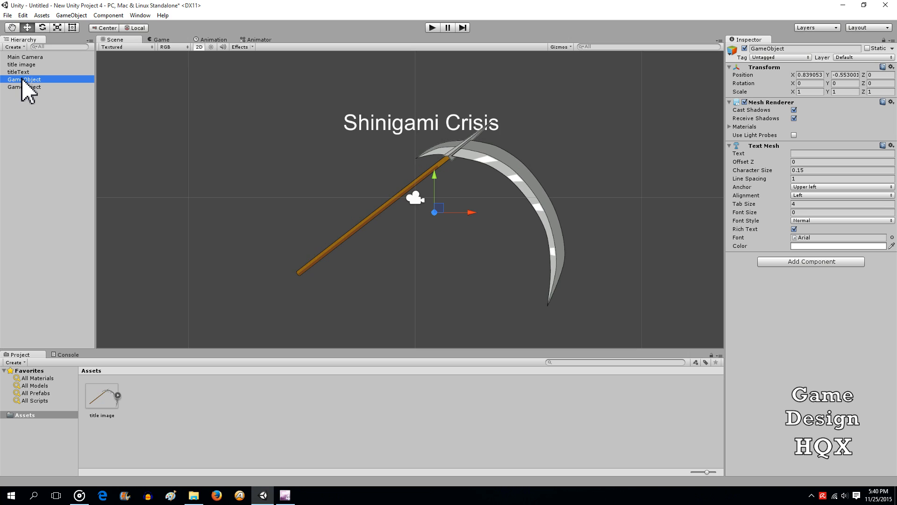
pyautogui.moveTo(37, 91)
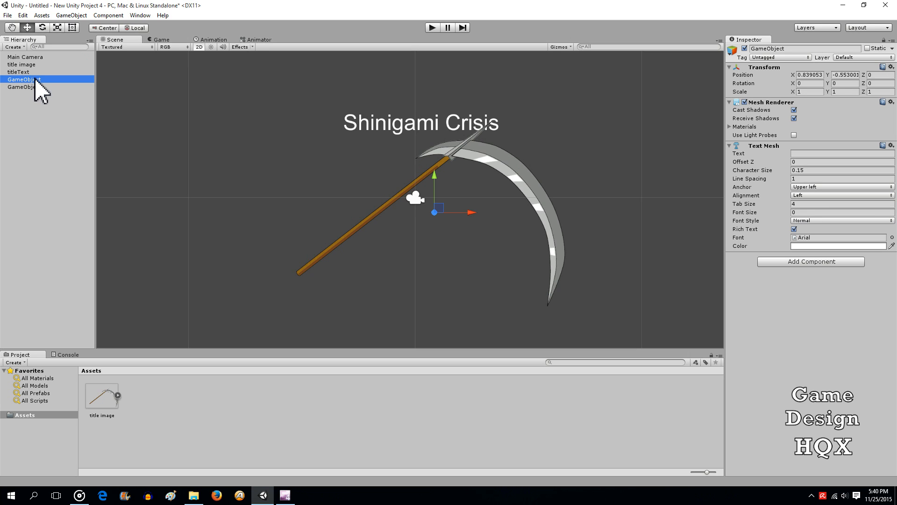
# Rename the first copy startText and make it show 'Start' at font size 32 below the title
pyautogui.doubleClick(24, 78)
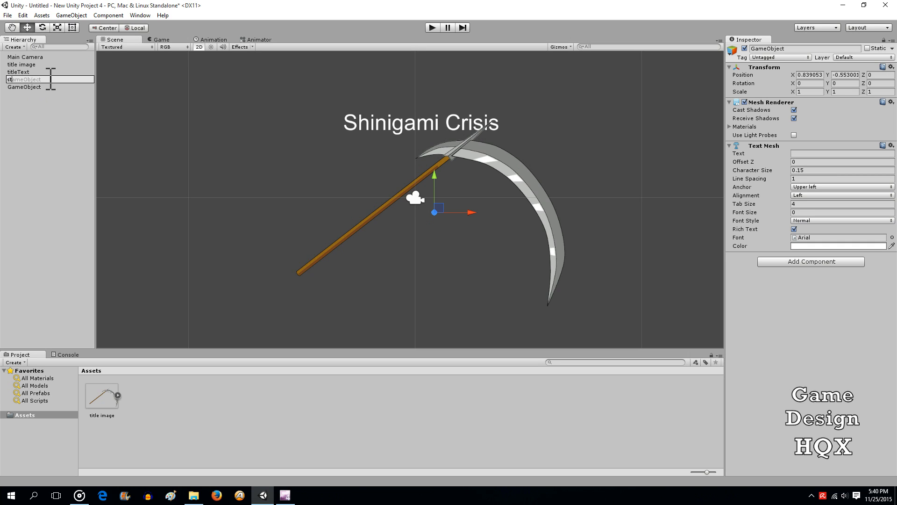
pyautogui.write('startText')
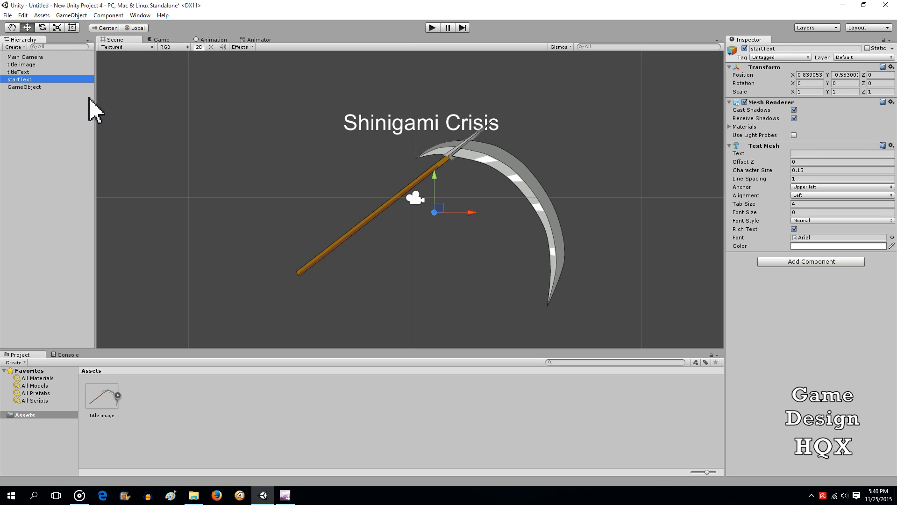
pyautogui.click(841, 153)
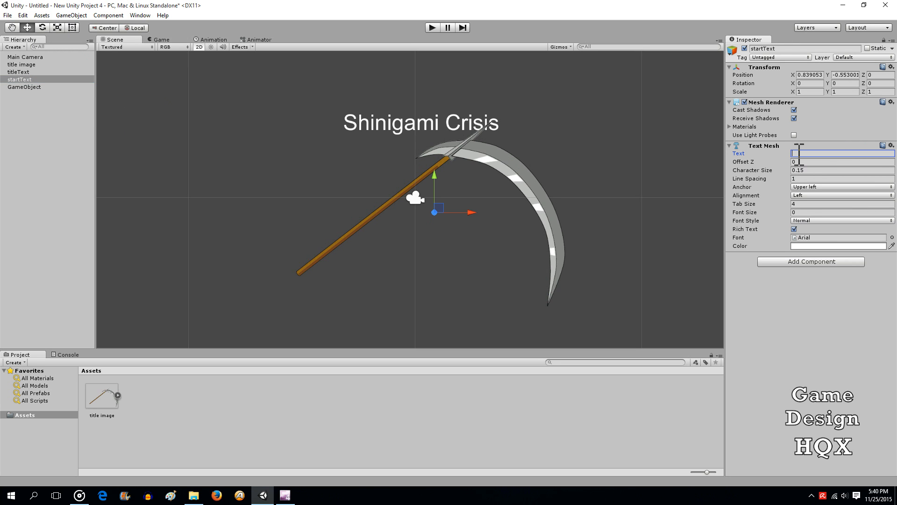
pyautogui.write('Start')
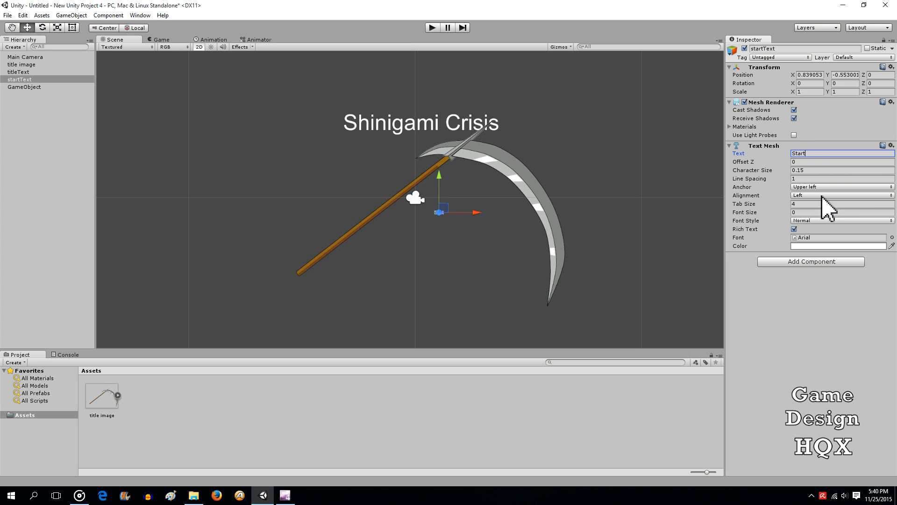
pyautogui.click(841, 212)
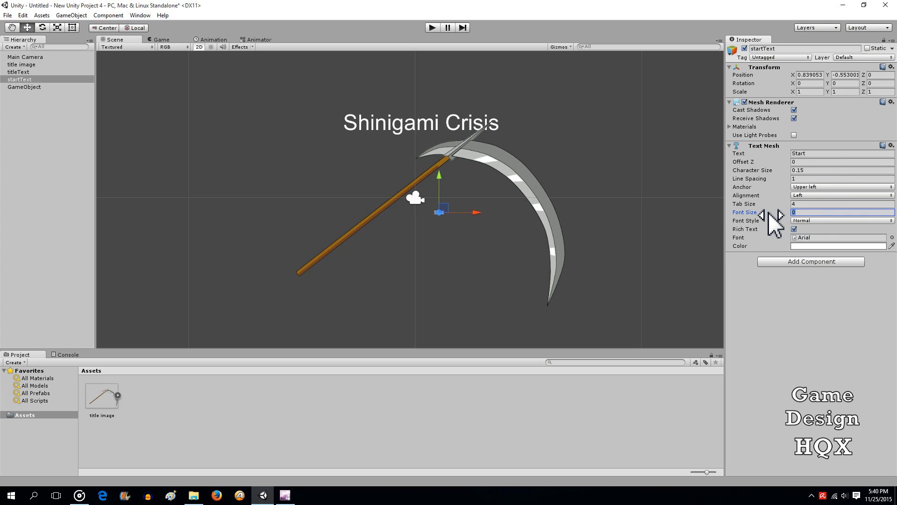
pyautogui.write('32')
pyautogui.click(810, 75)
pyautogui.write('-0.5')
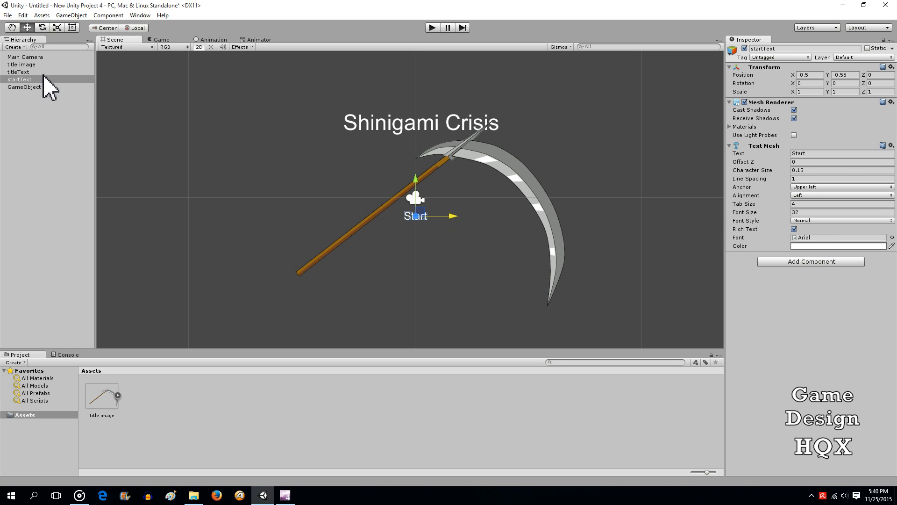
pyautogui.click(25, 86)
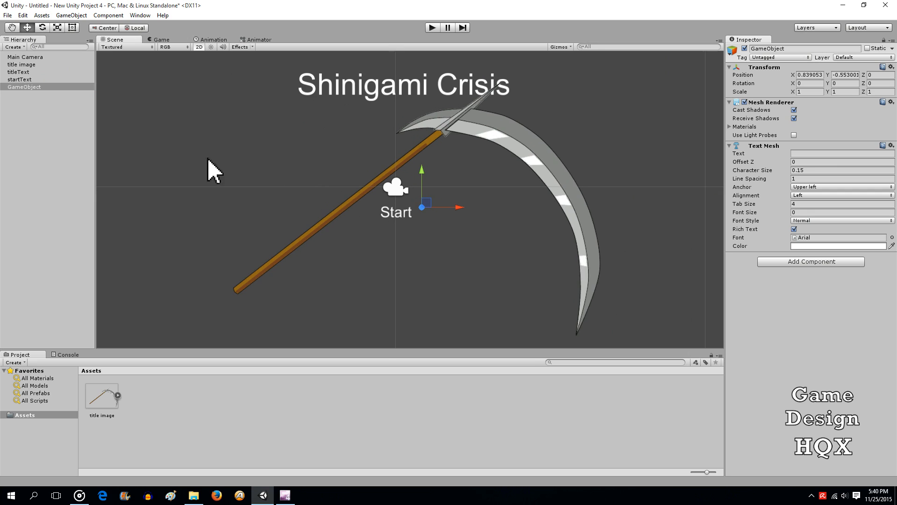
# Rename the second copy loadText and make it show 'Load' at font size 32 below Start
pyautogui.click(24, 86)
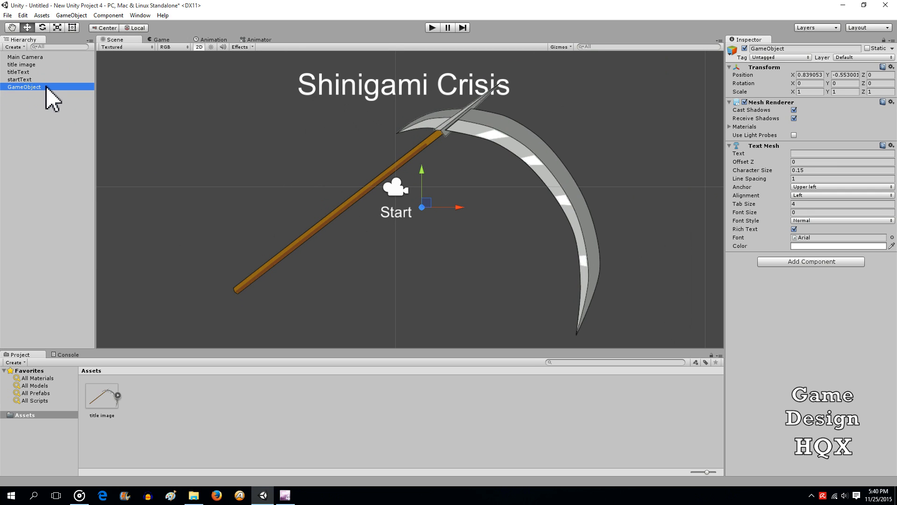
pyautogui.doubleClick(24, 86)
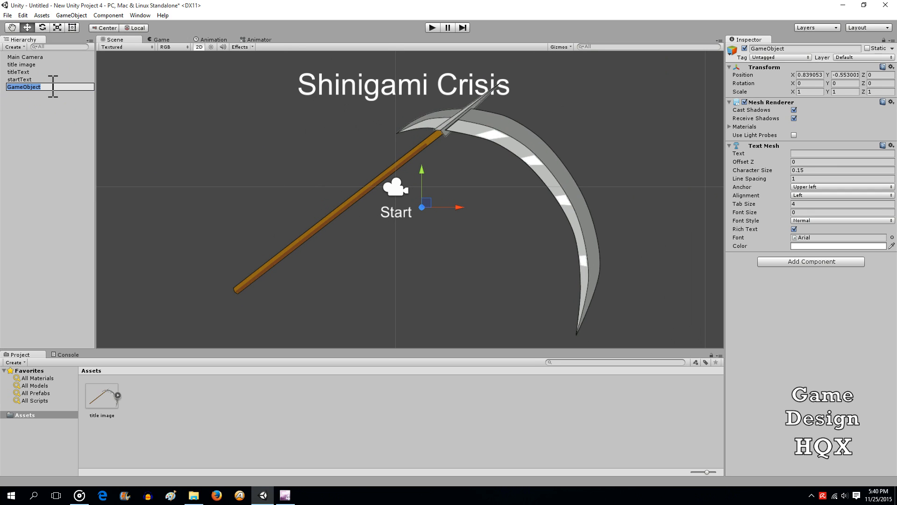
pyautogui.write('loadText')
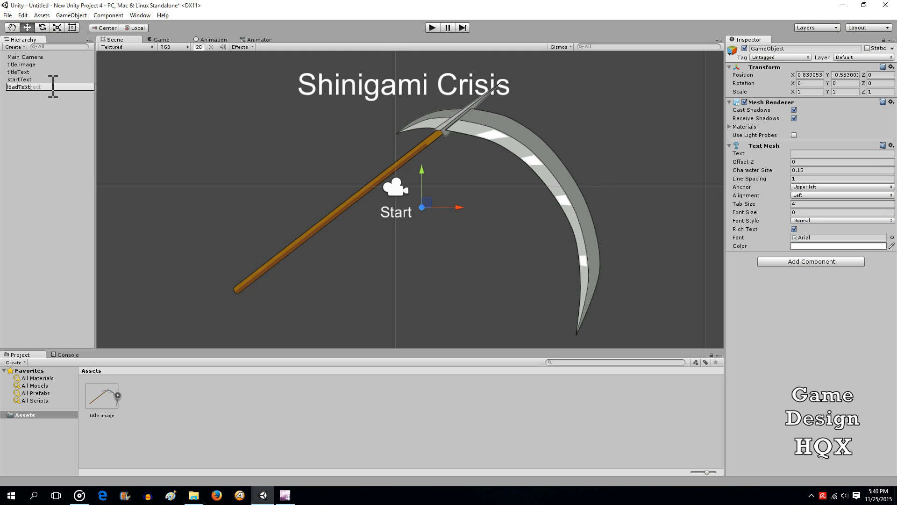
pyautogui.click(46, 125)
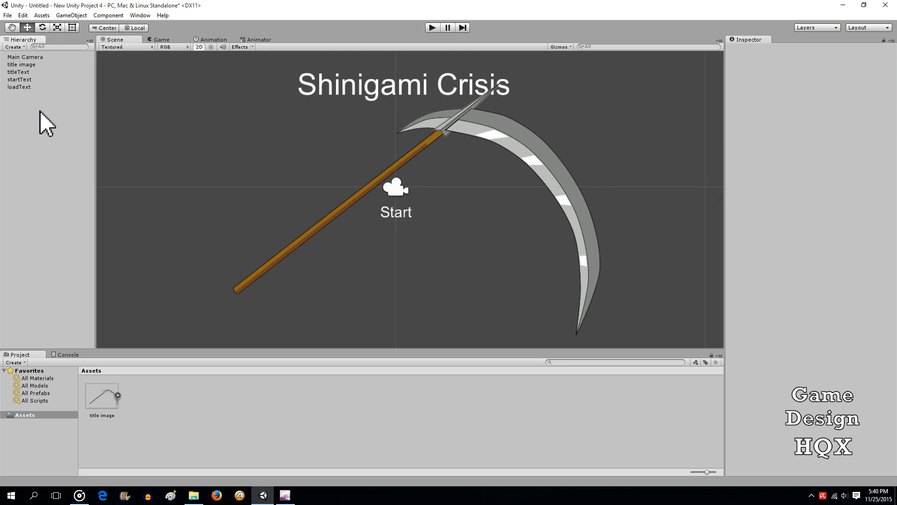
pyautogui.click(19, 86)
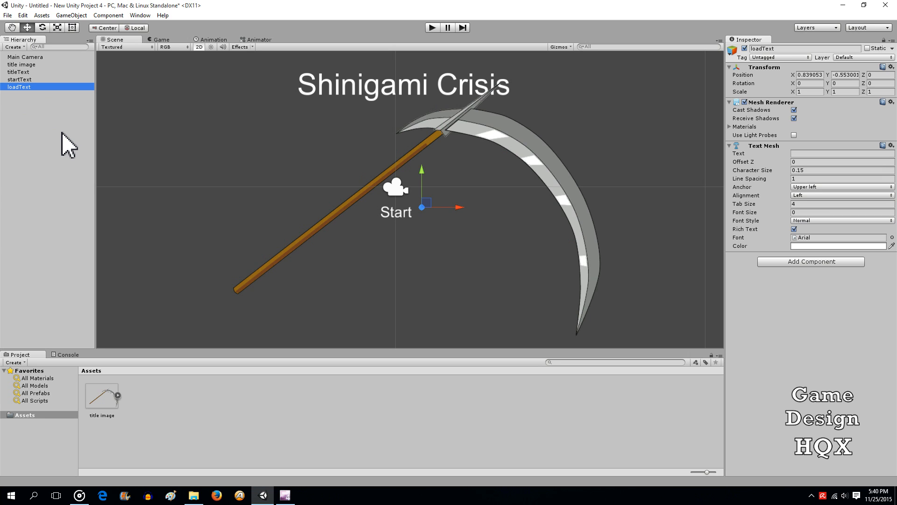
pyautogui.moveTo(707, 212)
pyautogui.write('32')
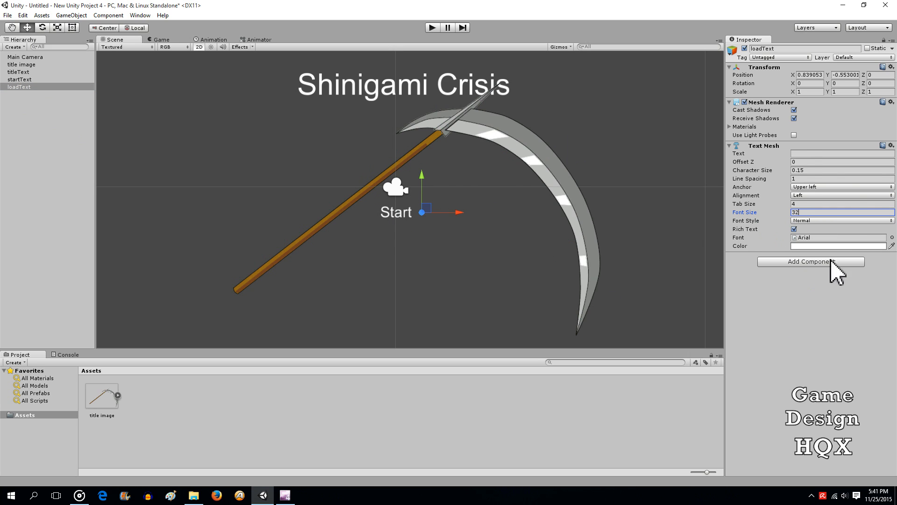
pyautogui.click(842, 153)
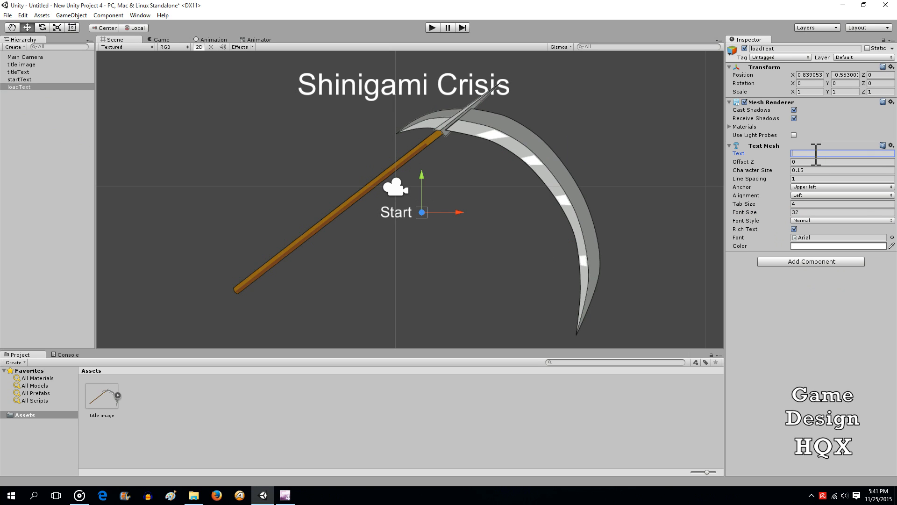
pyautogui.write('Load')
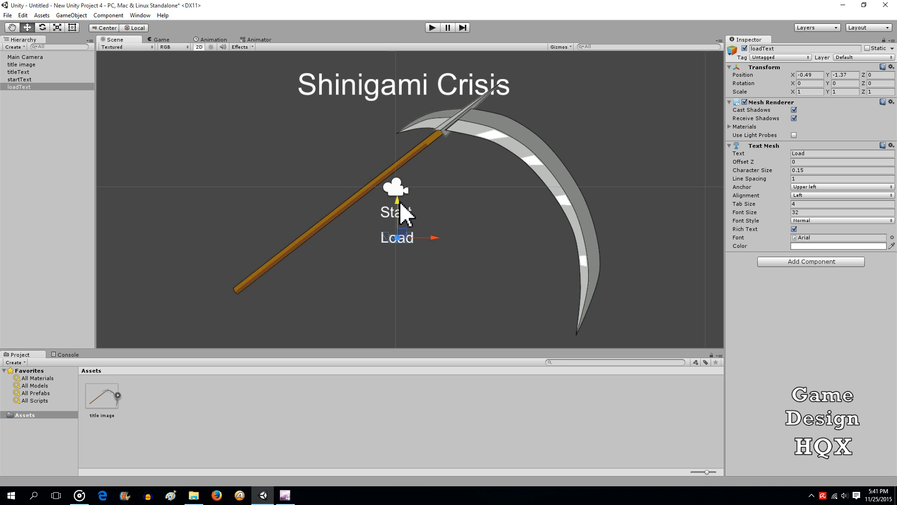
pyautogui.moveTo(402, 274)
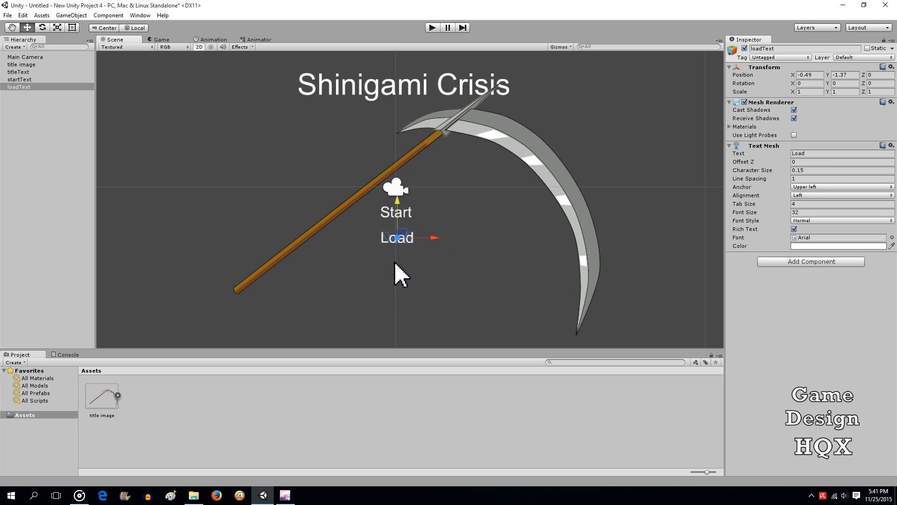
pyautogui.moveTo(379, 271)
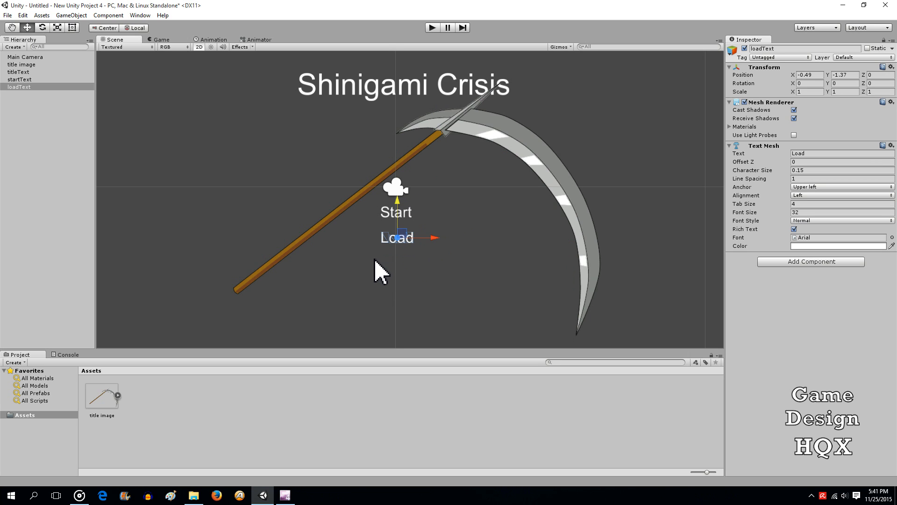
pyautogui.moveTo(410, 313)
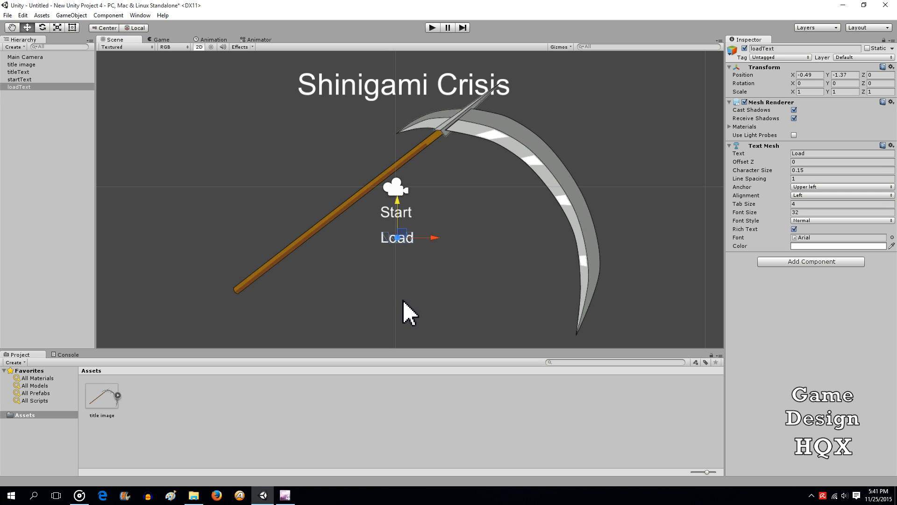
pyautogui.moveTo(368, 256)
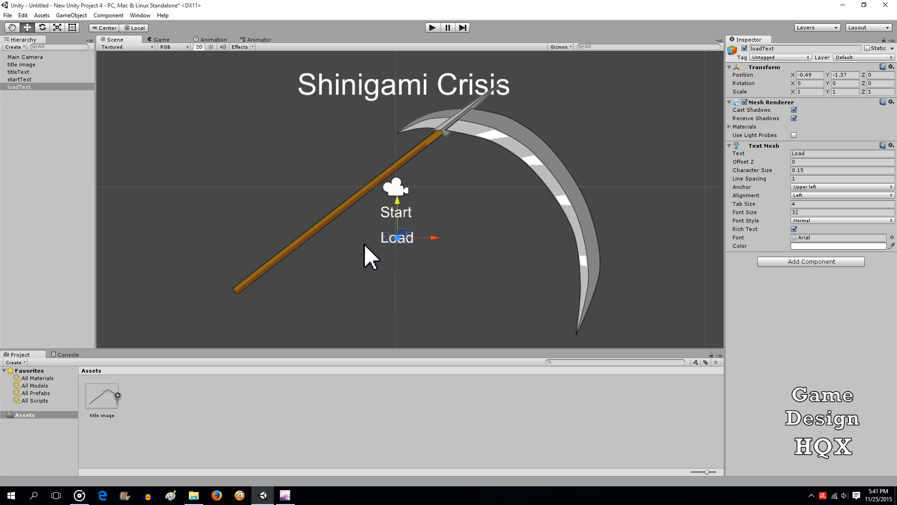
pyautogui.moveTo(434, 33)
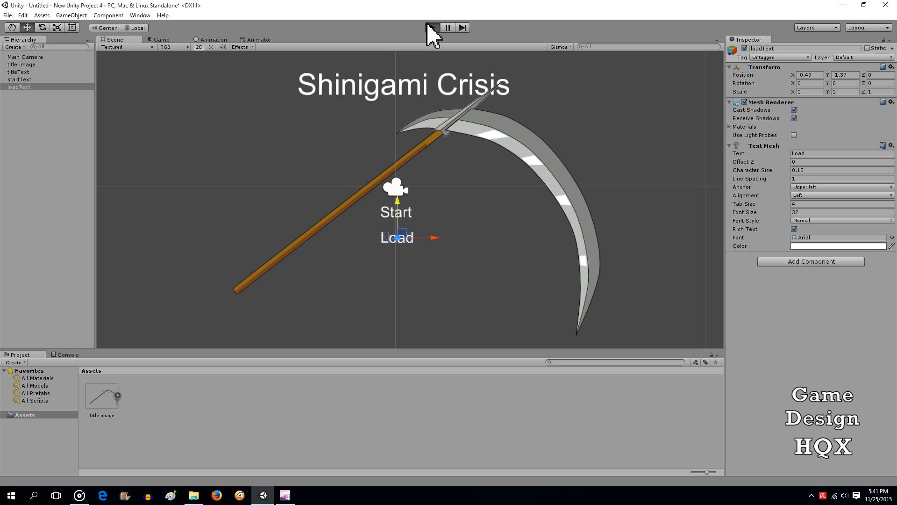
# Run the title scene to preview Start and Load, then stop the test
pyautogui.click(432, 27)
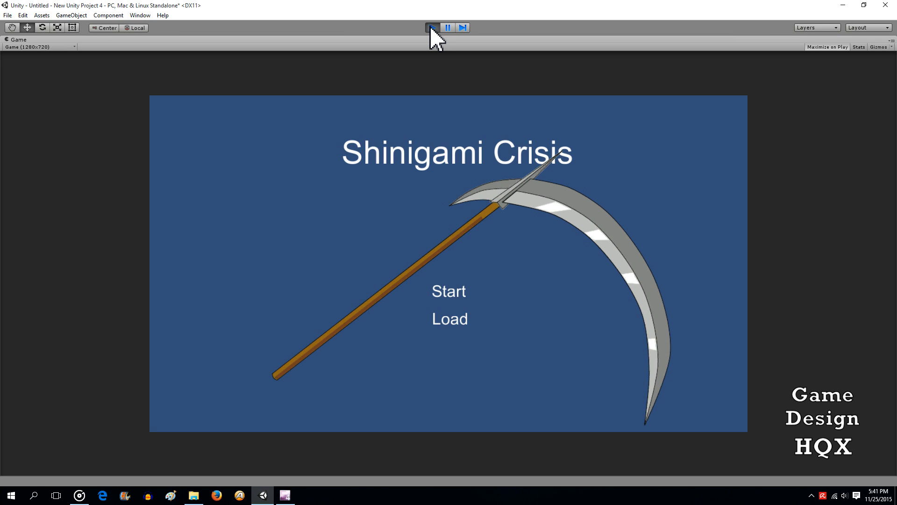
pyautogui.click(432, 27)
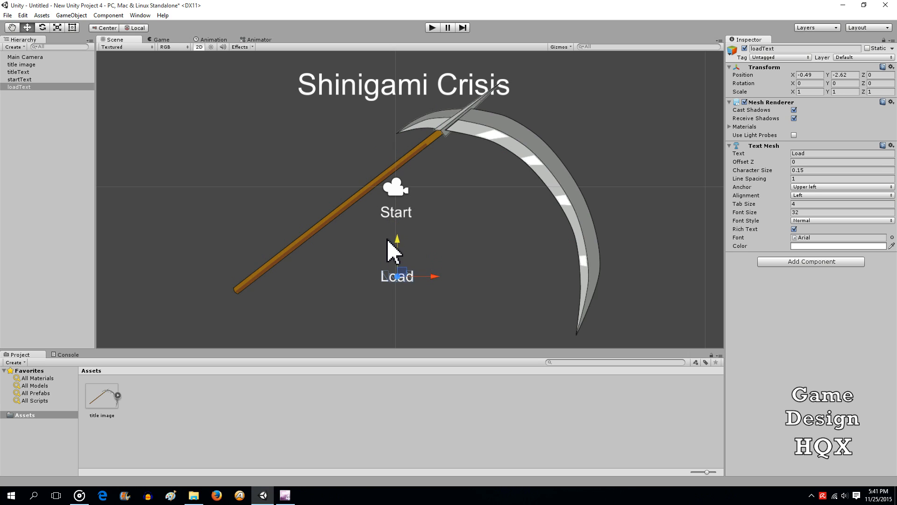
# Give startText a Box Collider 2D from the Physics 2D components
pyautogui.click(19, 79)
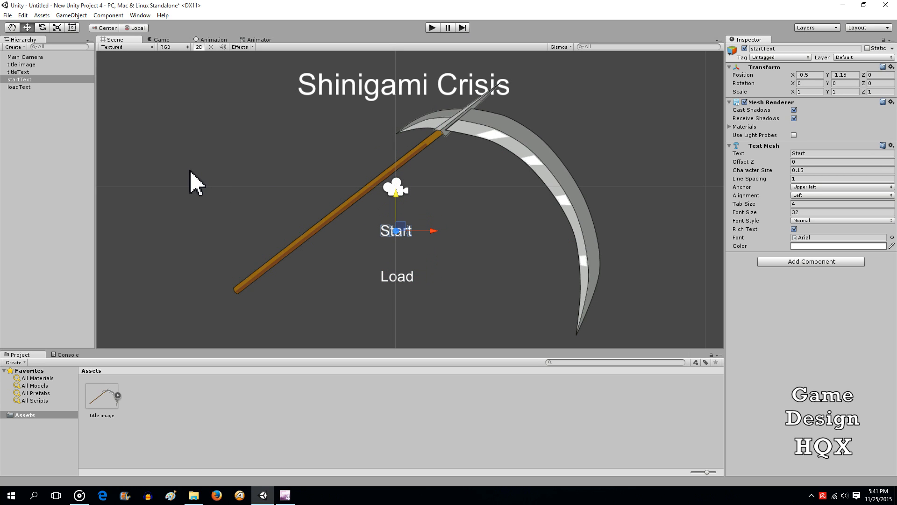
pyautogui.moveTo(461, 234)
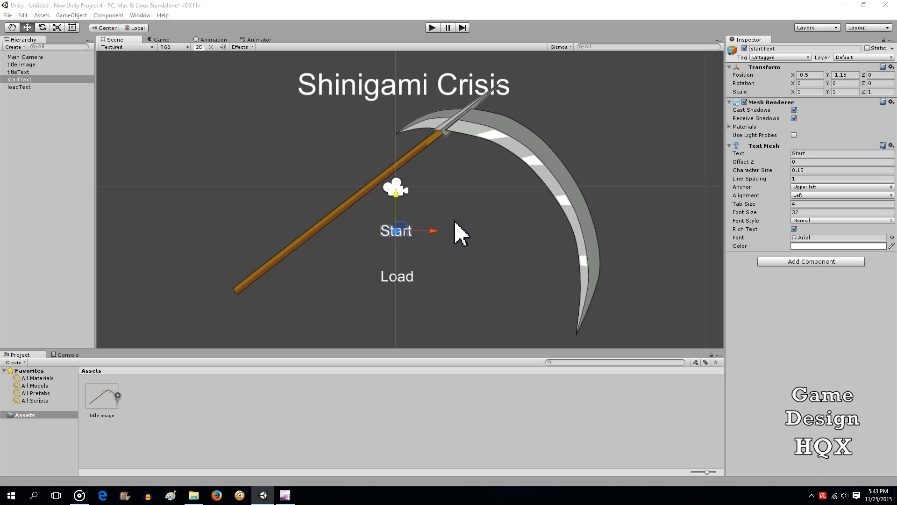
pyautogui.moveTo(196, 180)
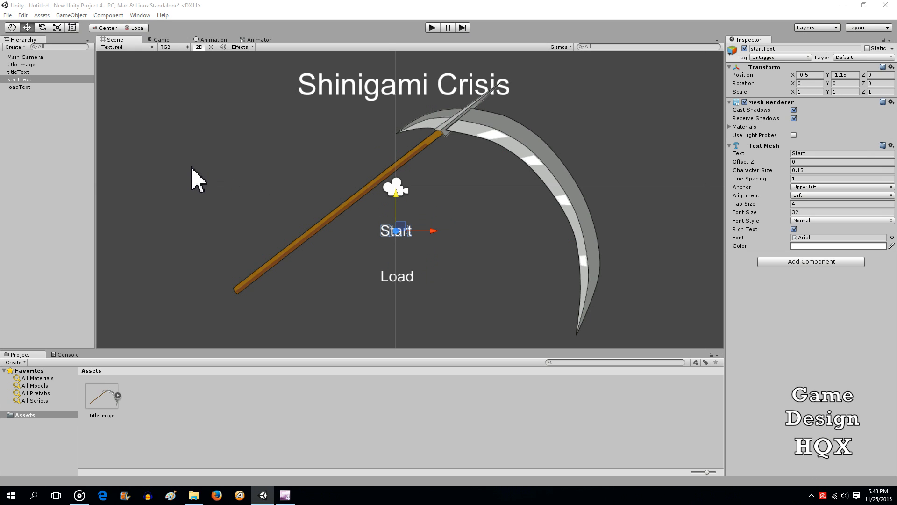
pyautogui.moveTo(394, 157)
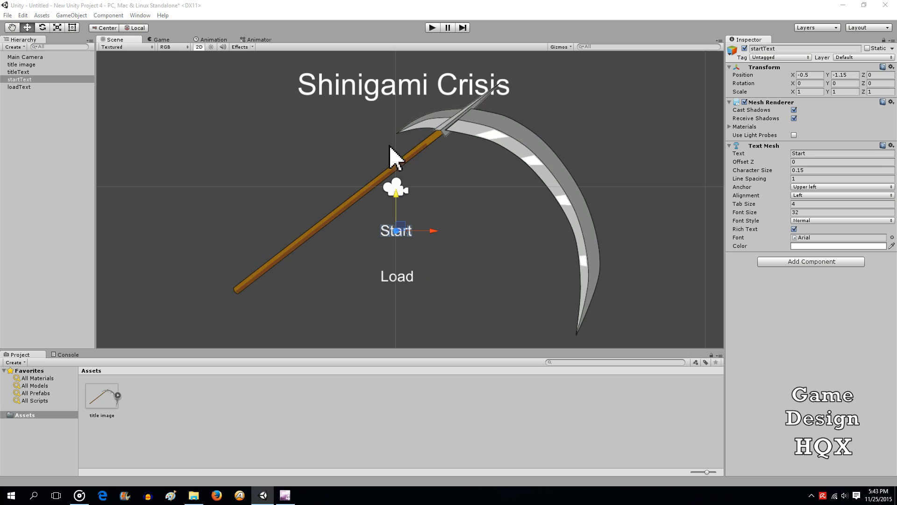
pyautogui.moveTo(21, 121)
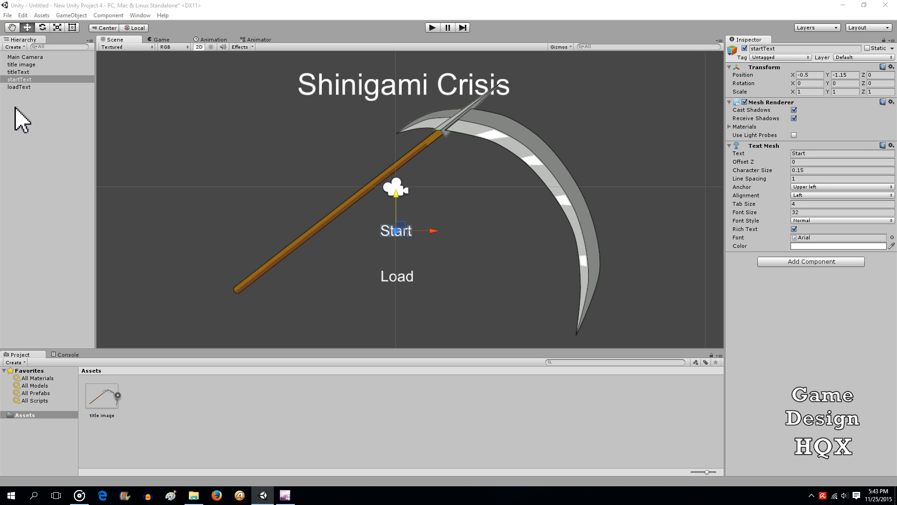
pyautogui.moveTo(328, 170)
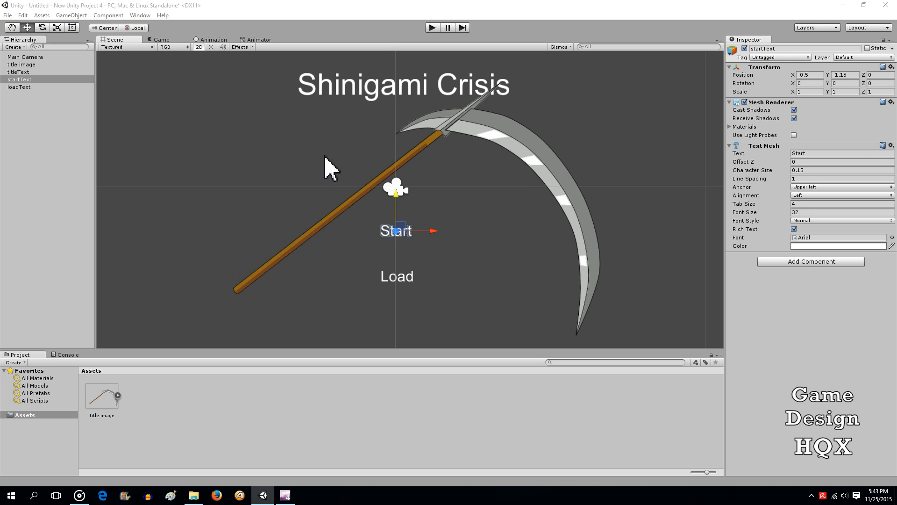
pyautogui.moveTo(471, 225)
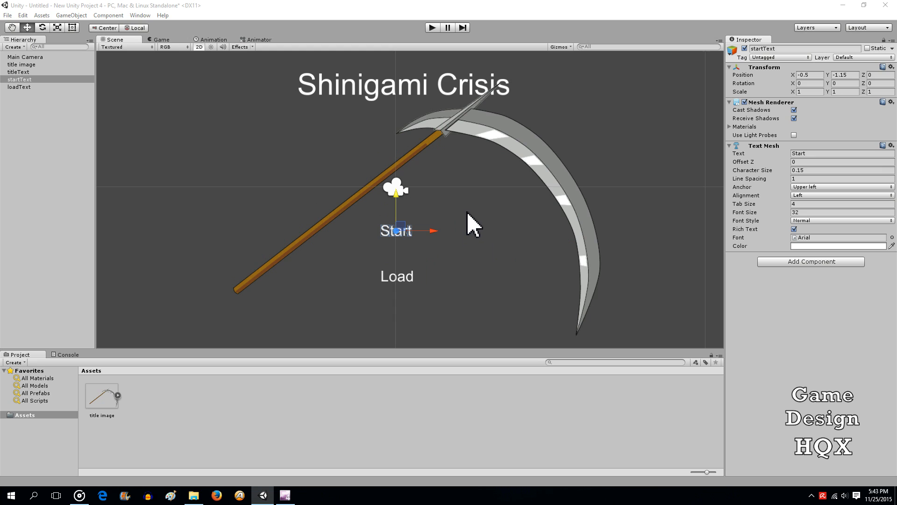
pyautogui.moveTo(401, 243)
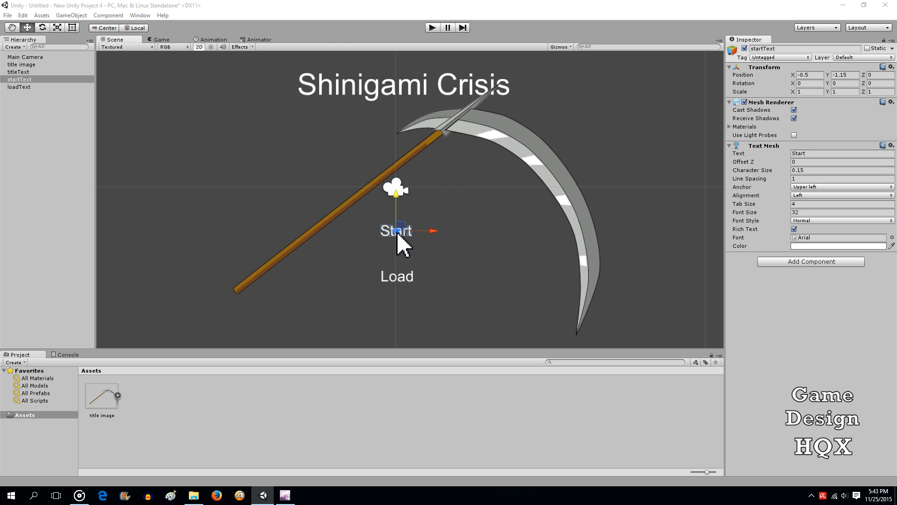
pyautogui.moveTo(682, 223)
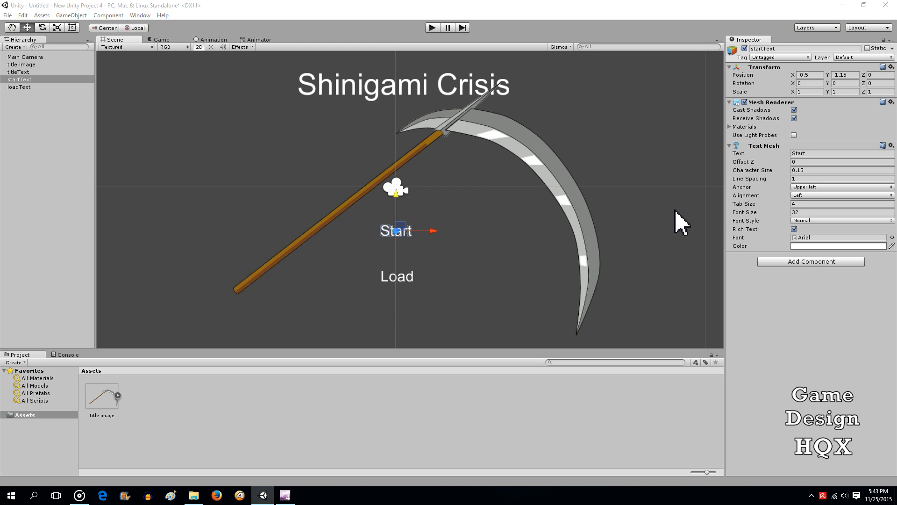
pyautogui.moveTo(555, 224)
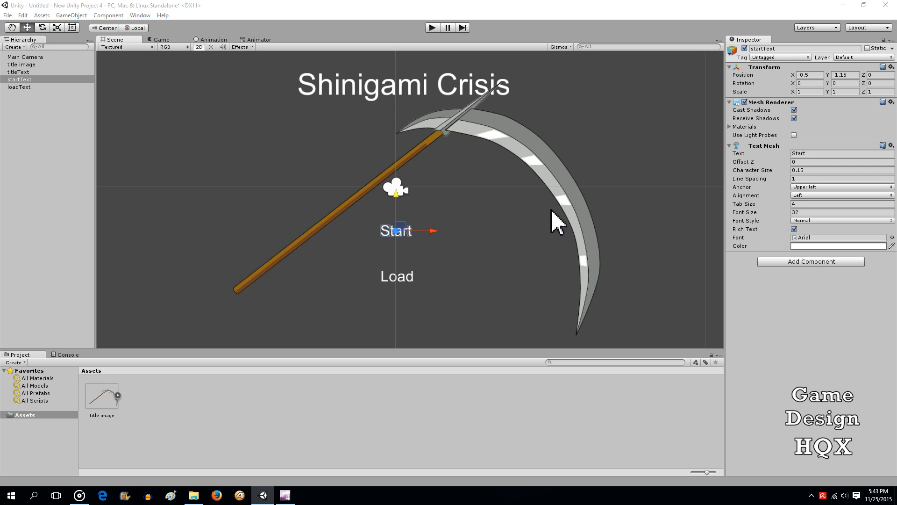
pyautogui.click(809, 260)
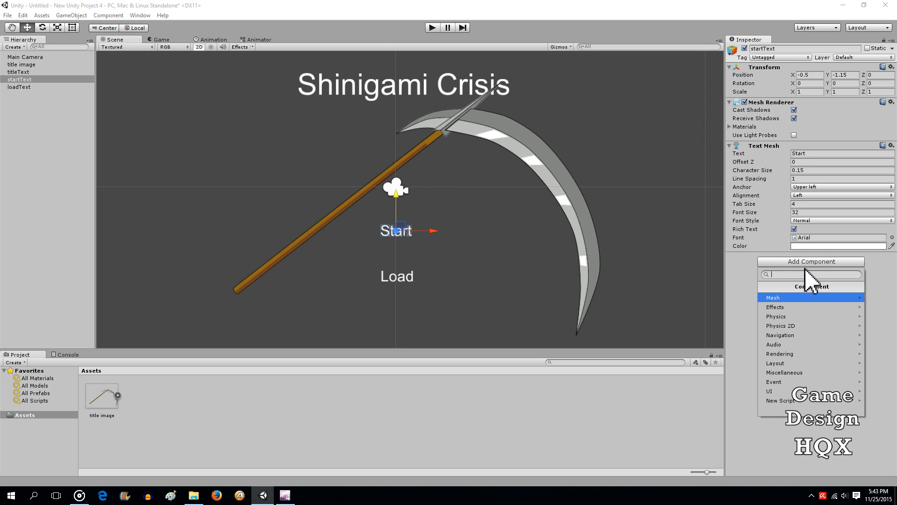
pyautogui.moveTo(789, 326)
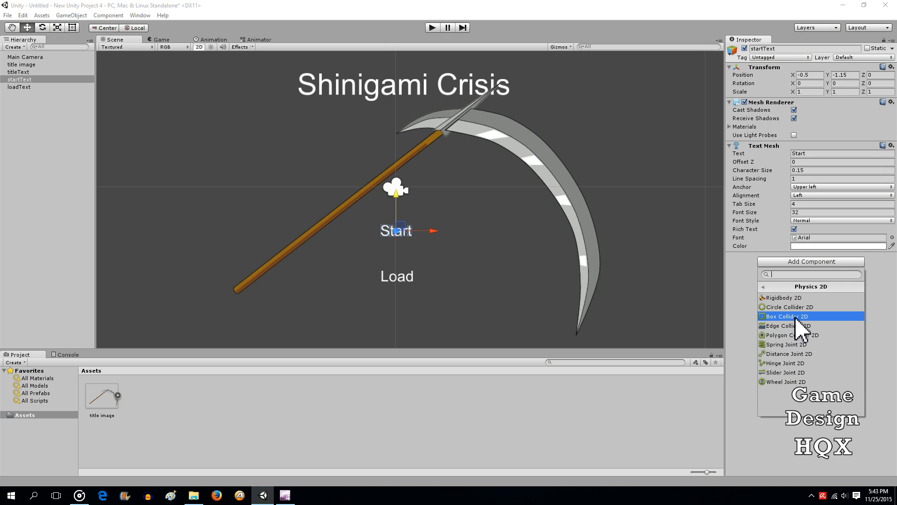
pyautogui.click(786, 316)
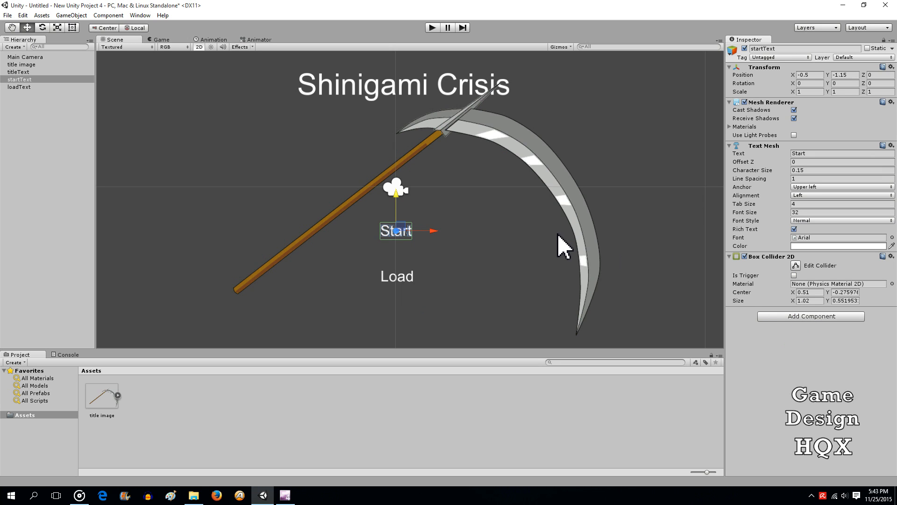
pyautogui.moveTo(259, 169)
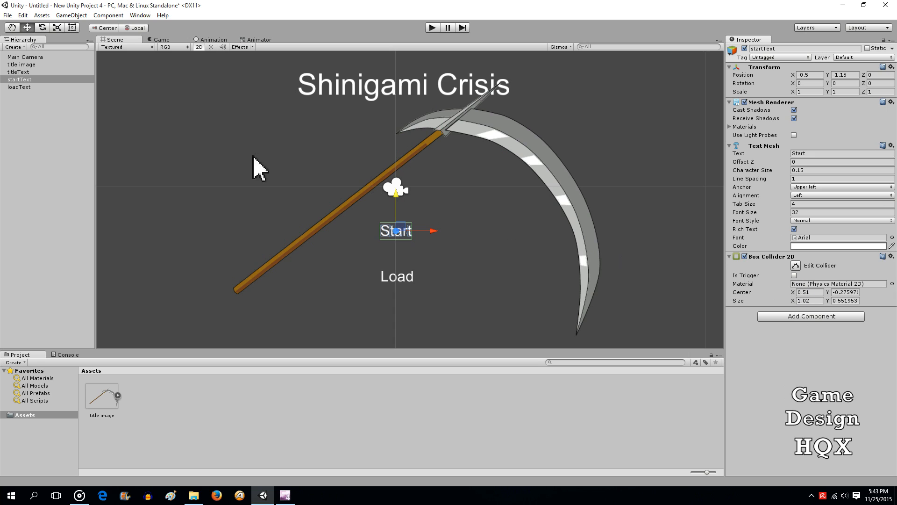
# Give loadText a Box Collider 2D as well
pyautogui.click(19, 86)
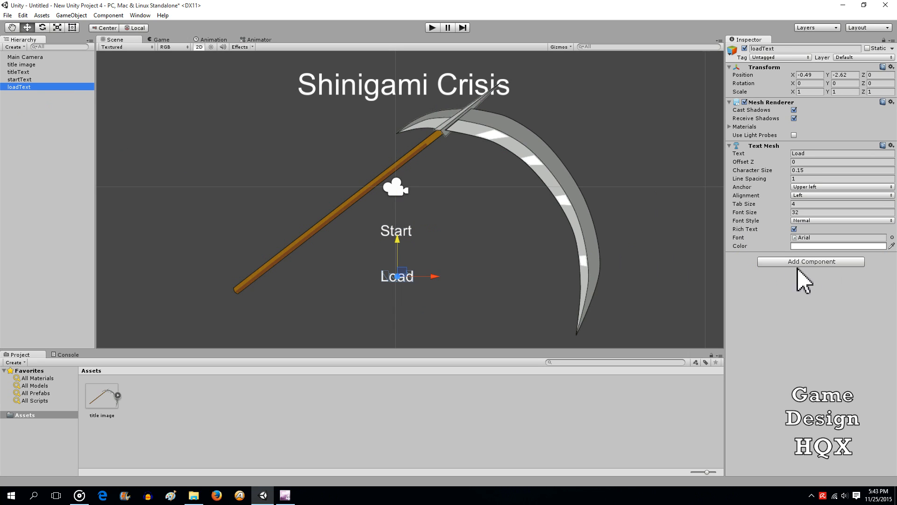
pyautogui.click(811, 262)
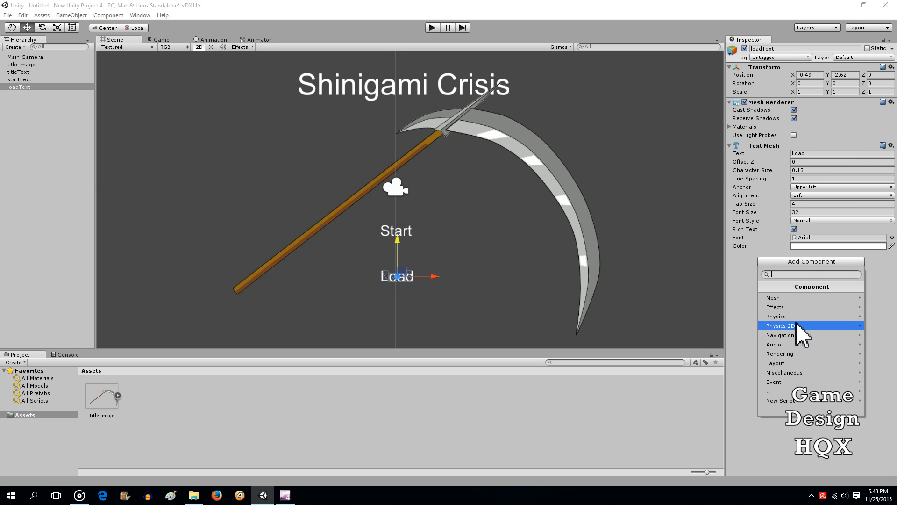
pyautogui.click(778, 326)
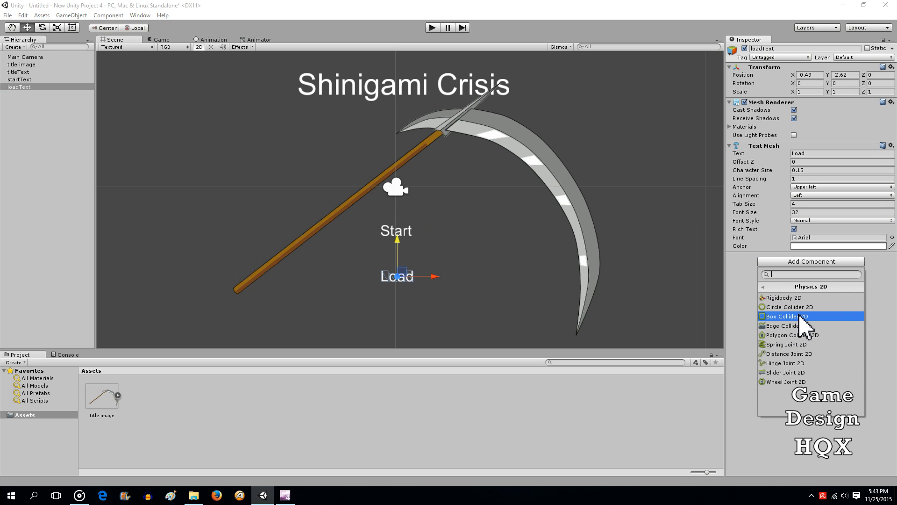
pyautogui.click(787, 315)
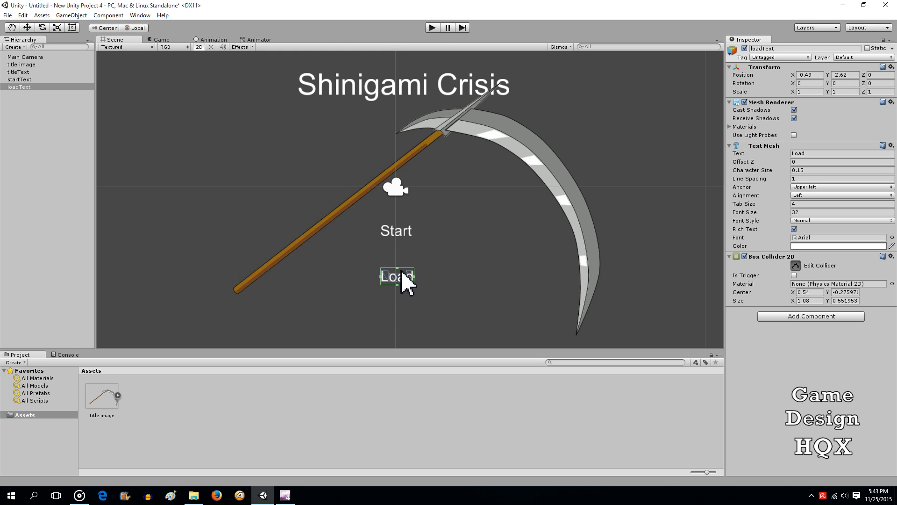
pyautogui.moveTo(512, 247)
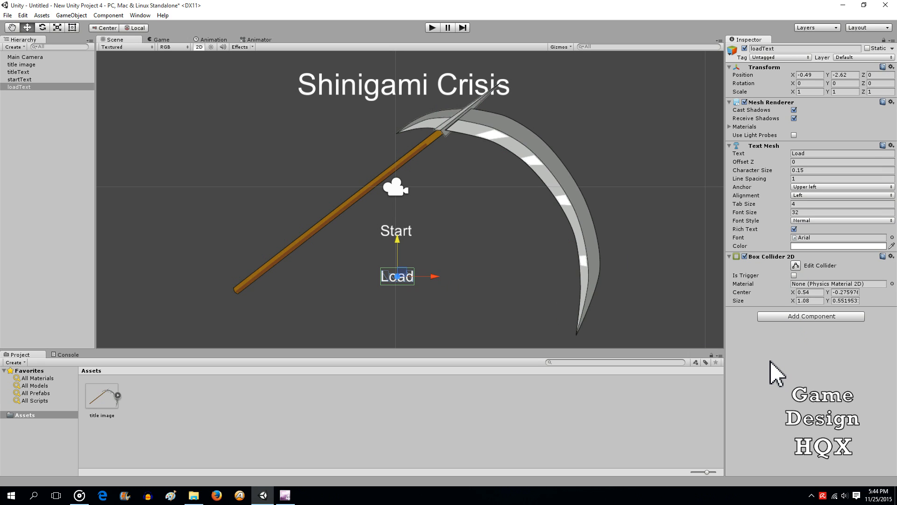
pyautogui.moveTo(256, 431)
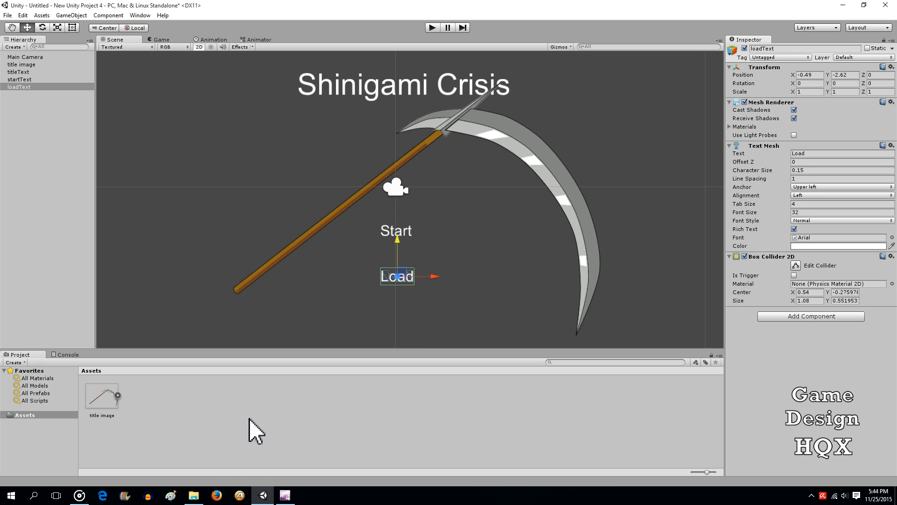
pyautogui.moveTo(175, 401)
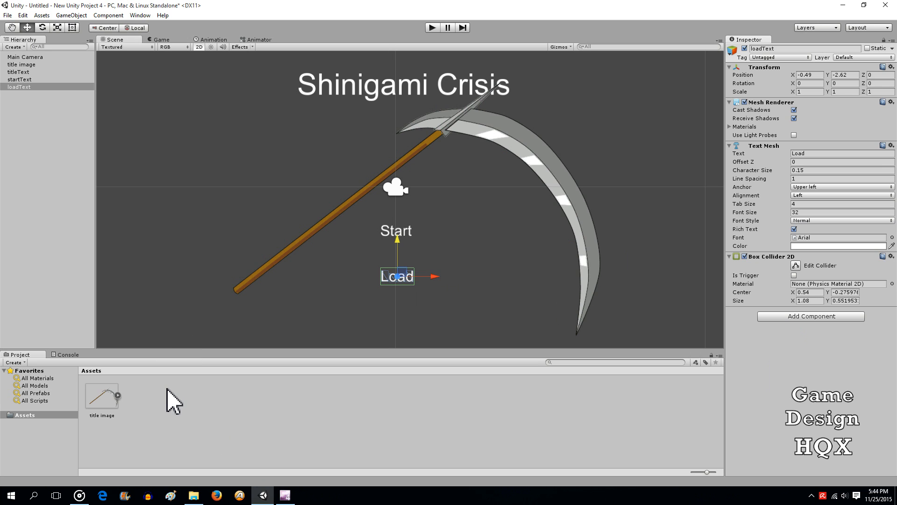
# Create a new C# script asset named clickcontrol in the project assets
pyautogui.click(108, 329)
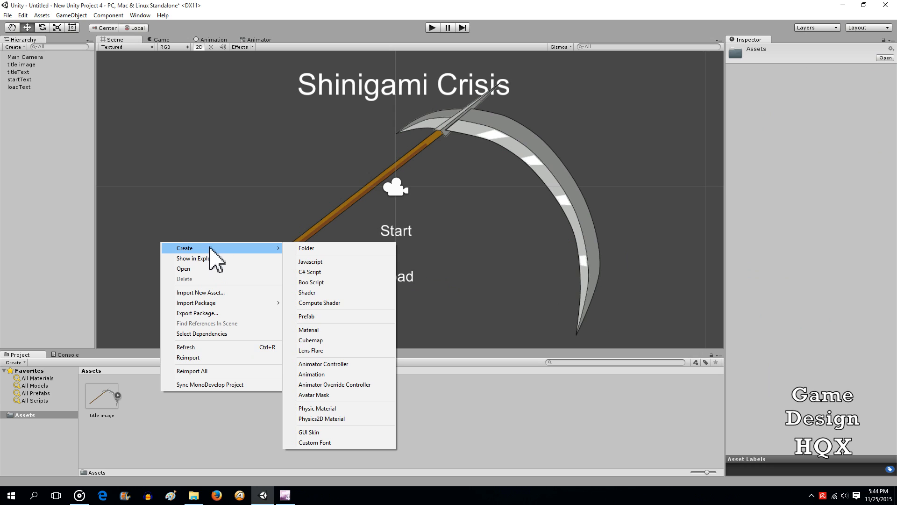
pyautogui.moveTo(326, 271)
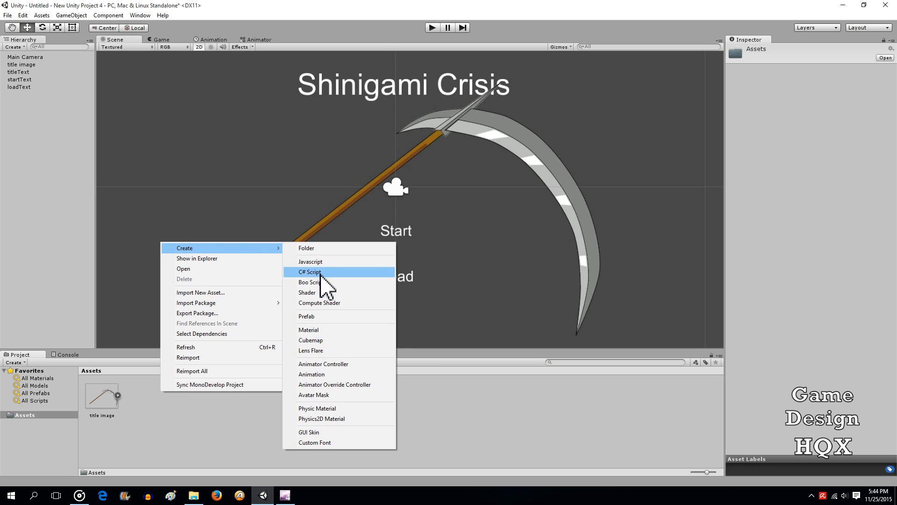
pyautogui.click(310, 271)
pyautogui.write('clickcontrol')
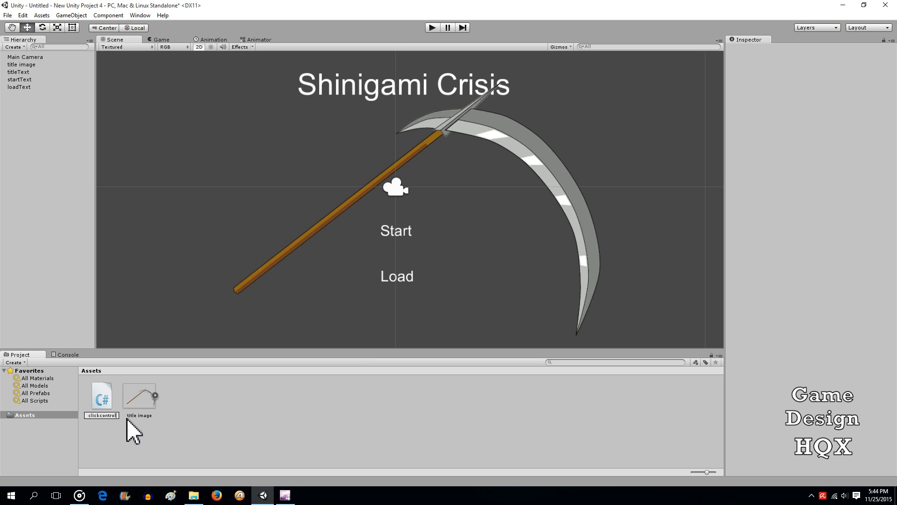
pyautogui.click(101, 396)
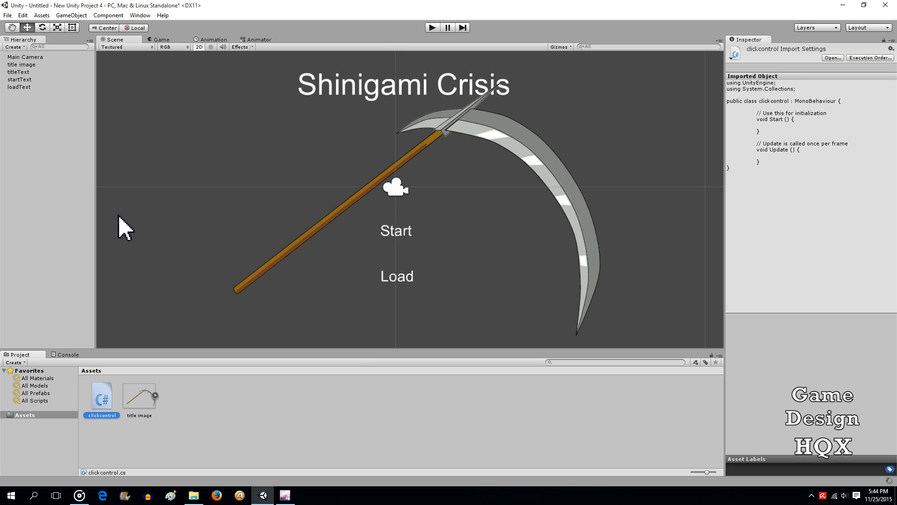
pyautogui.moveTo(68, 251)
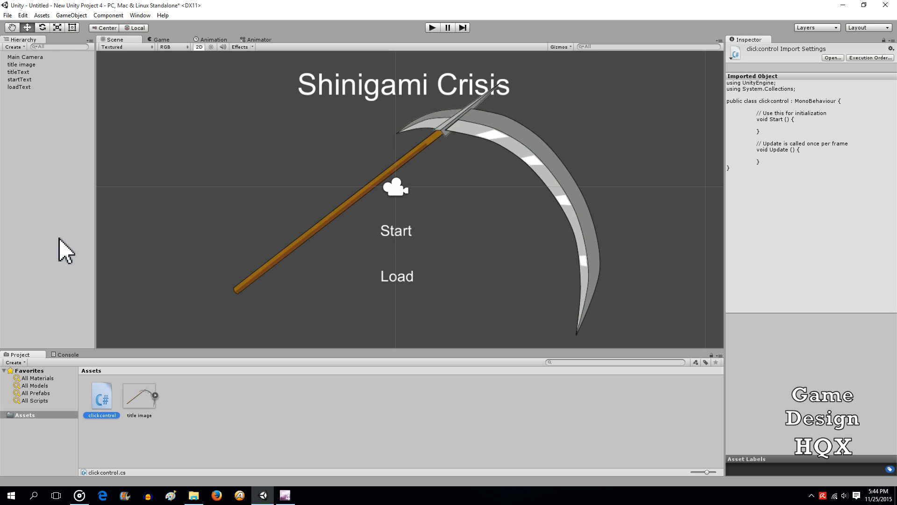
pyautogui.moveTo(29, 103)
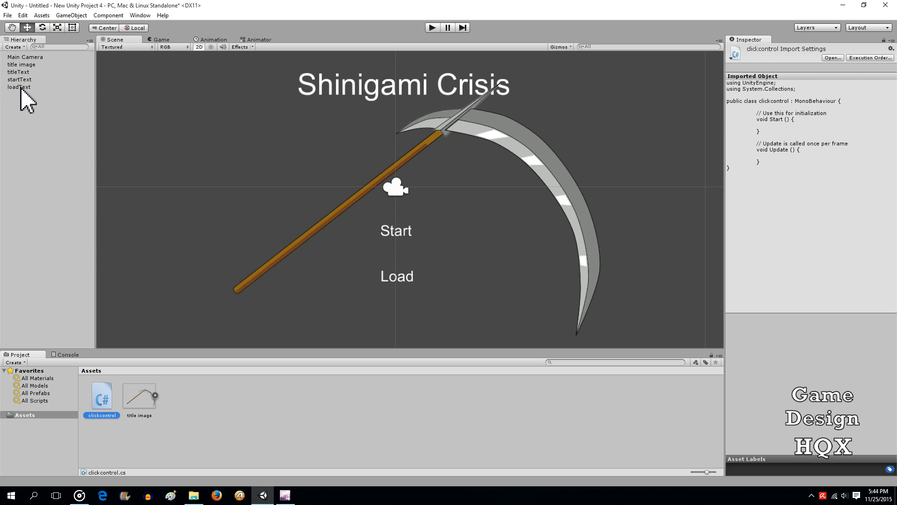
# Attach the clickcontrol script to the text objects and confirm it on titleText in the Inspector
pyautogui.click(19, 86)
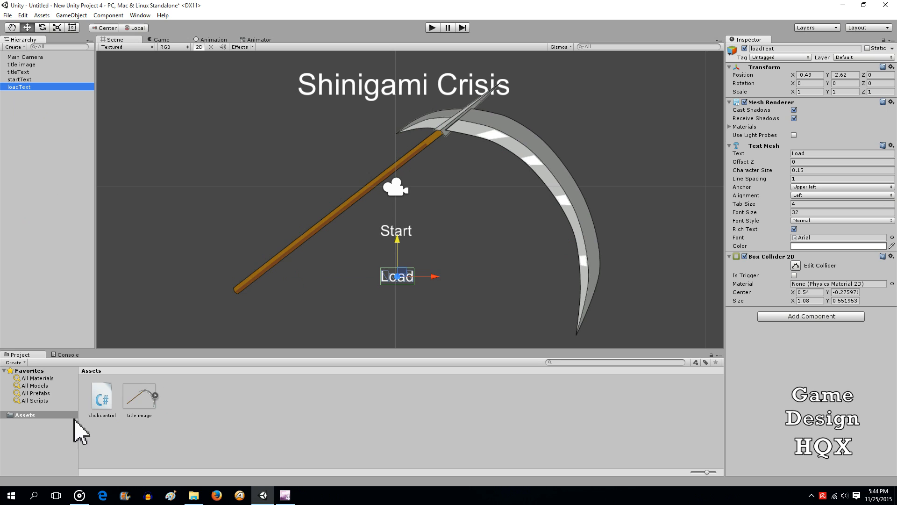
pyautogui.moveTo(26, 87)
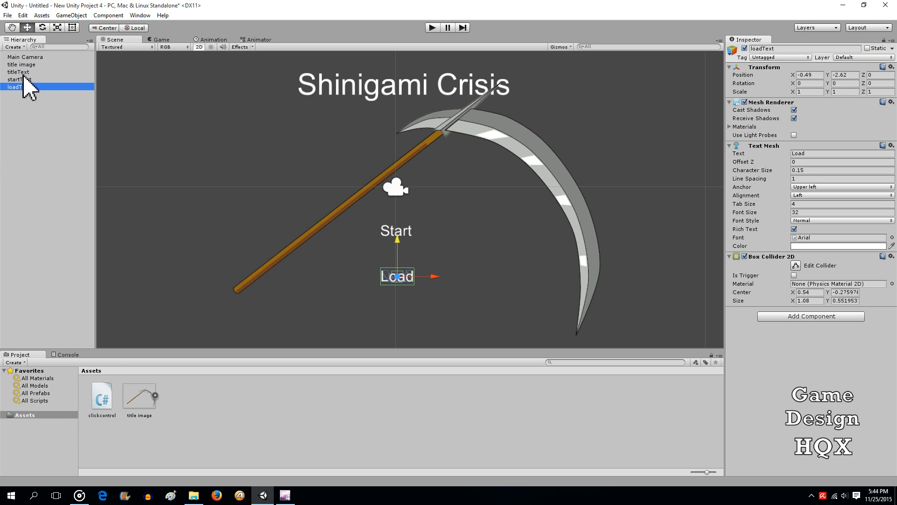
pyautogui.click(18, 78)
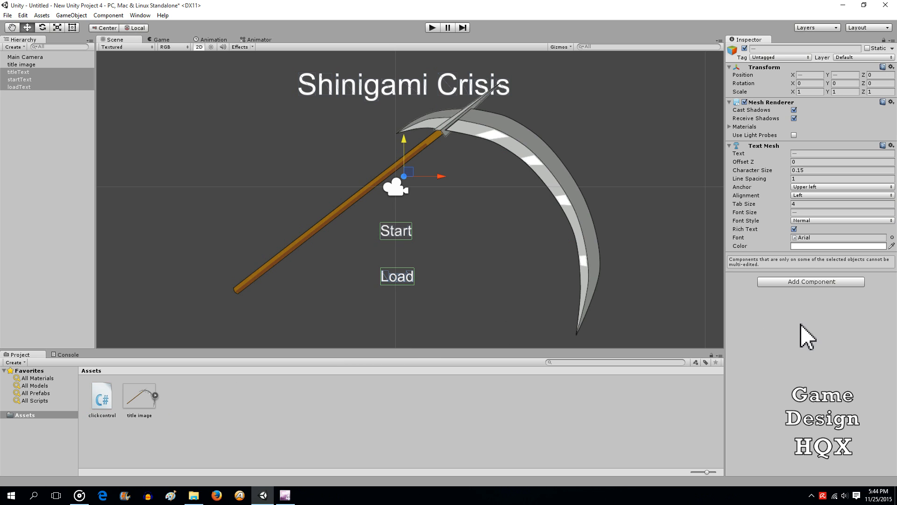
pyautogui.click(19, 72)
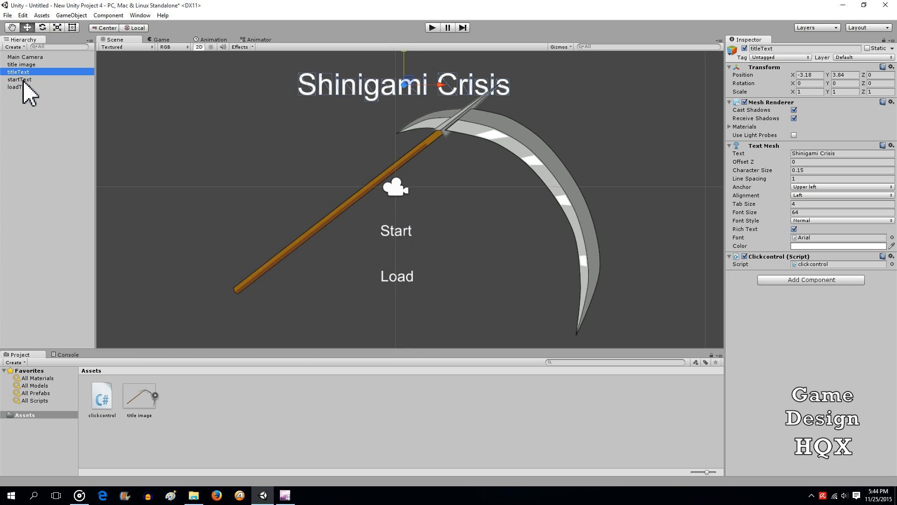
pyautogui.click(45, 114)
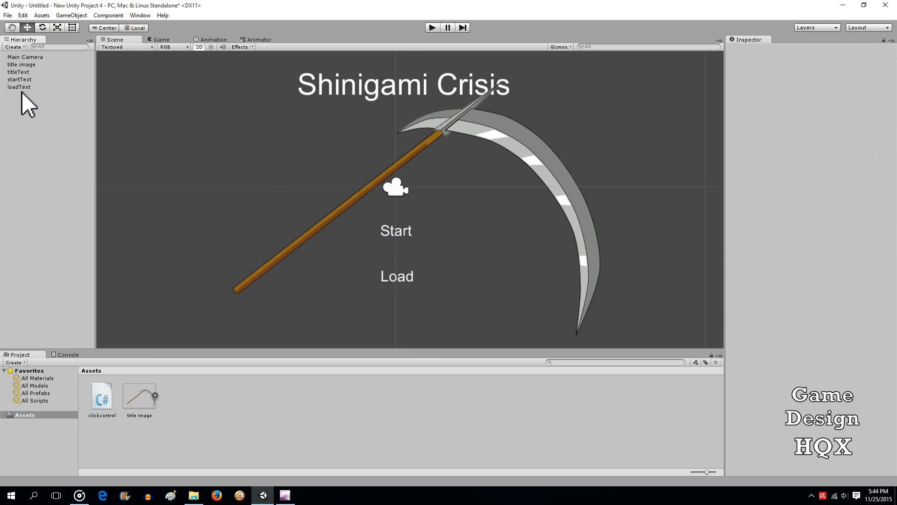
pyautogui.moveTo(51, 170)
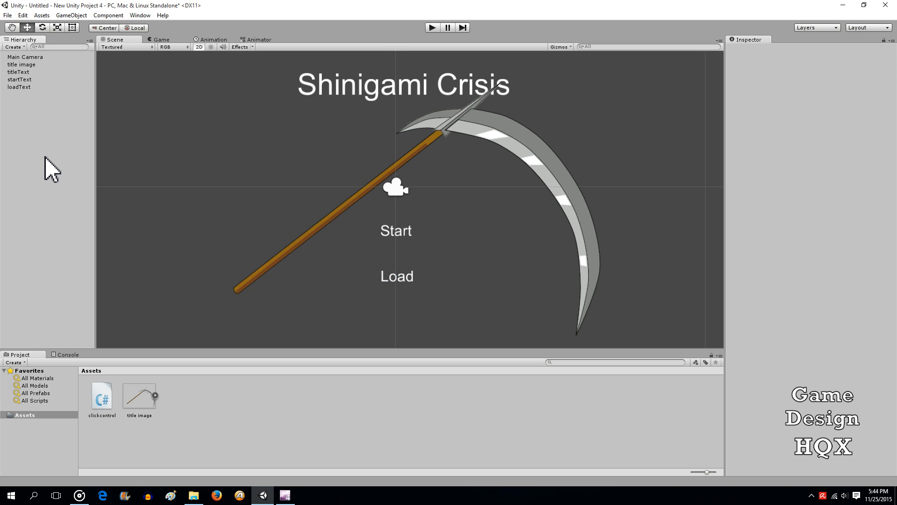
pyautogui.click(101, 399)
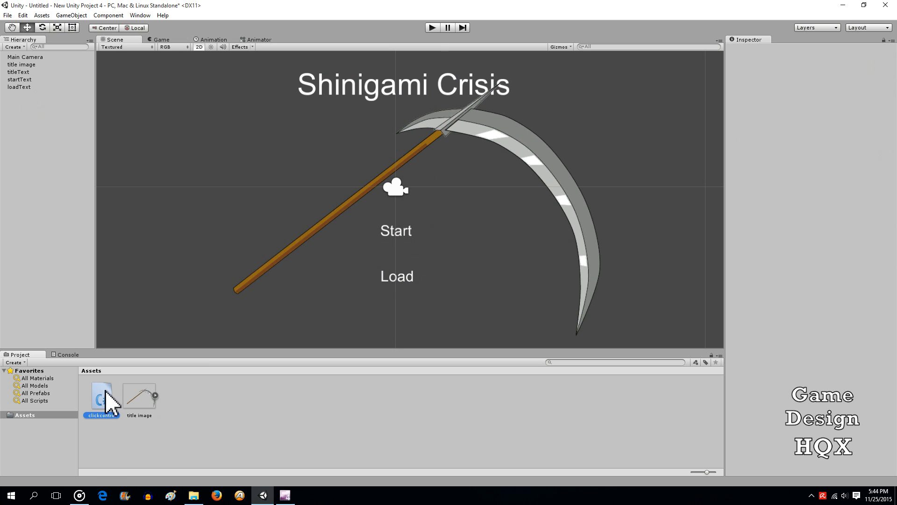
# Add an empty void OnMouseDown() method below Update in clickcontrol.cs
pyautogui.doubleClick(101, 394)
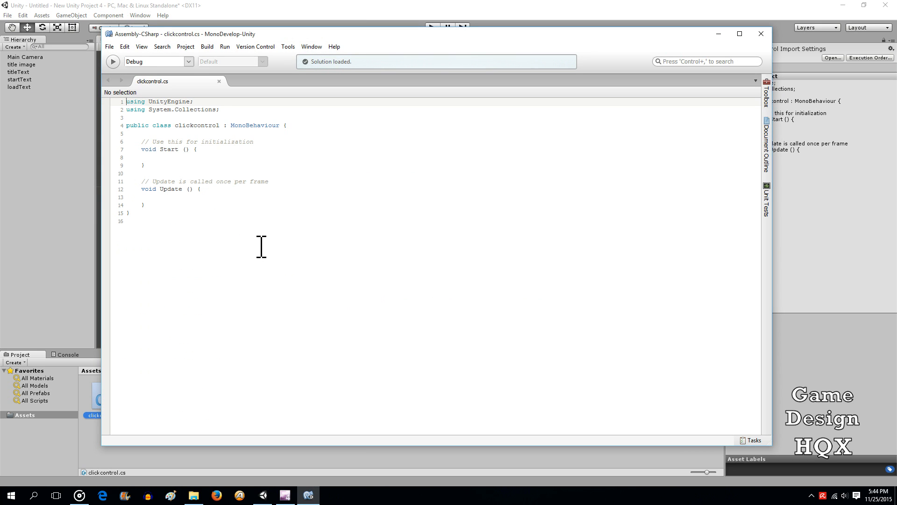
pyautogui.click(143, 197)
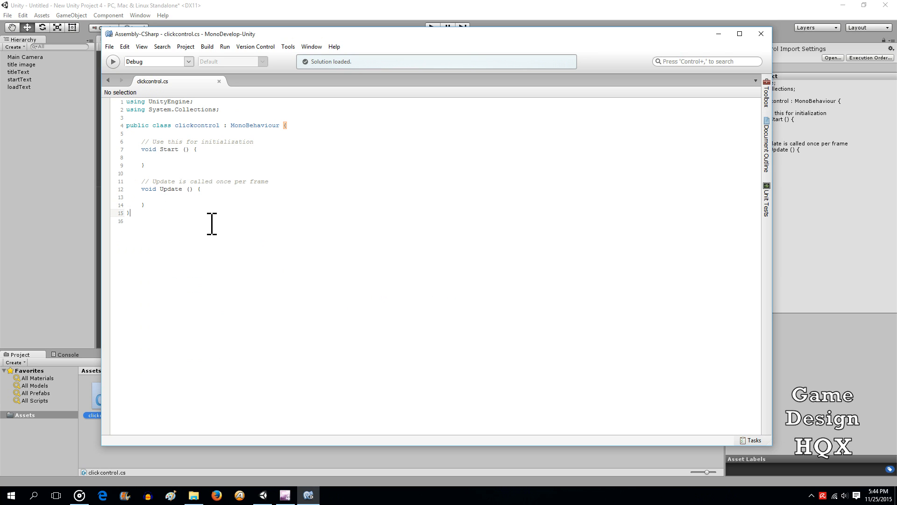
pyautogui.press('enter')
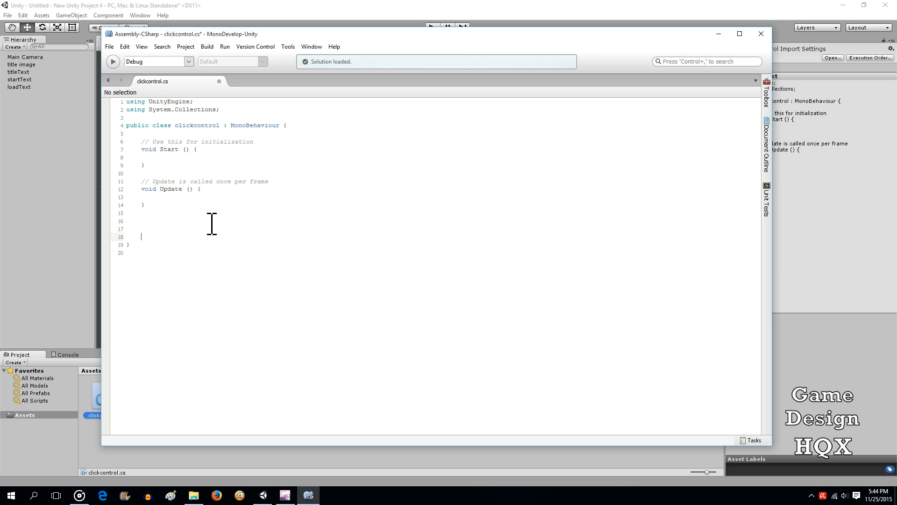
pyautogui.write('void')
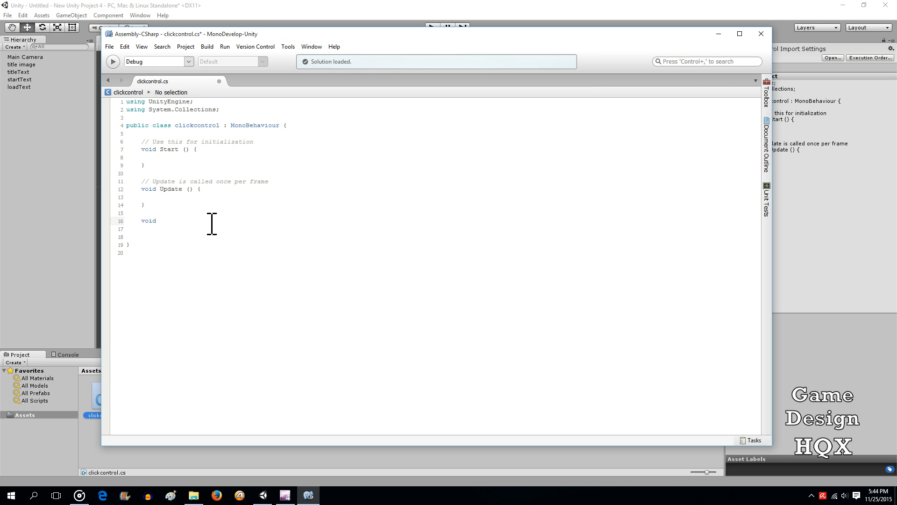
pyautogui.write('On')
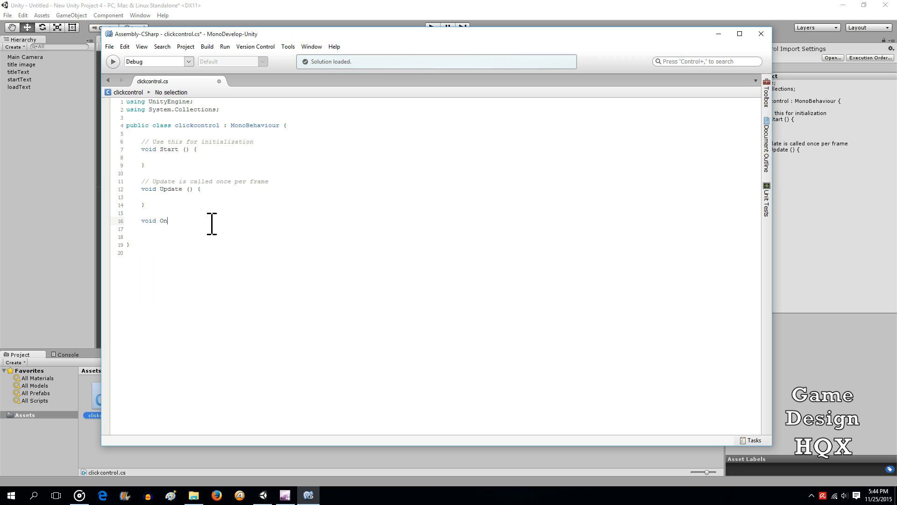
pyautogui.write('Mouse')
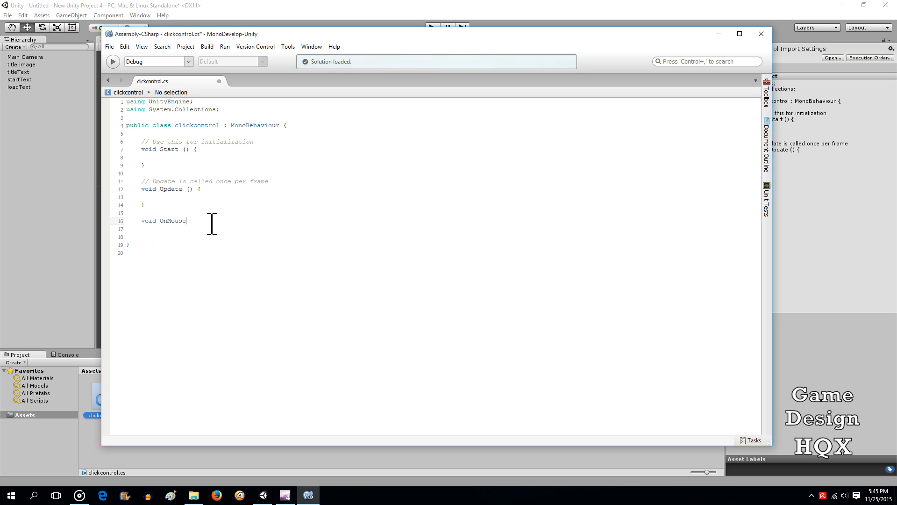
pyautogui.write('Dow')
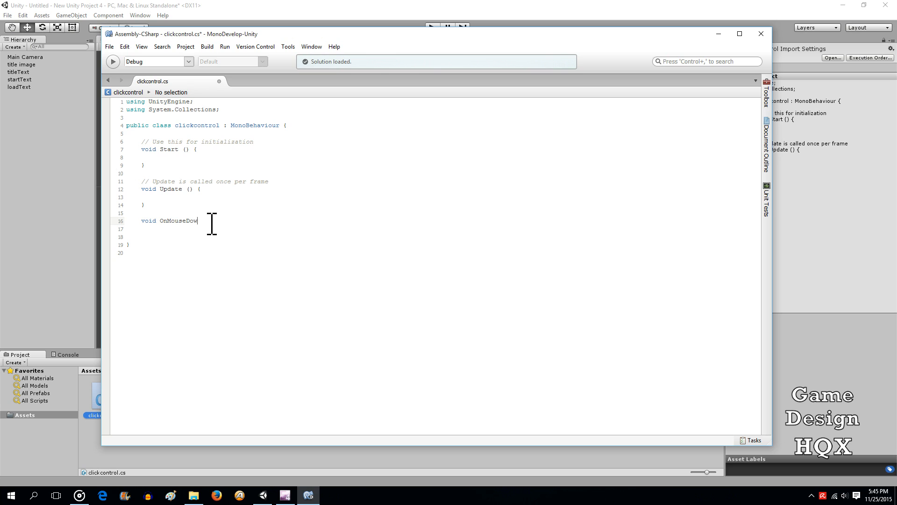
pyautogui.write('n(')
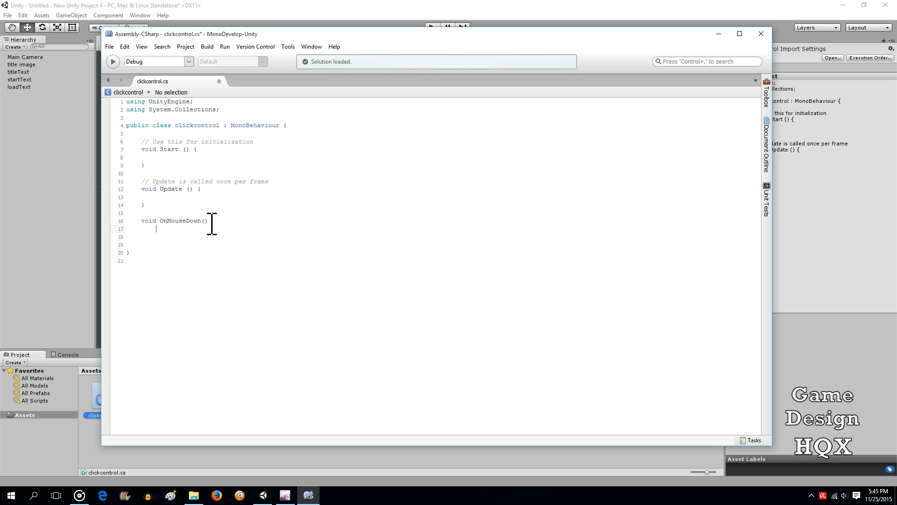
pyautogui.write('{')
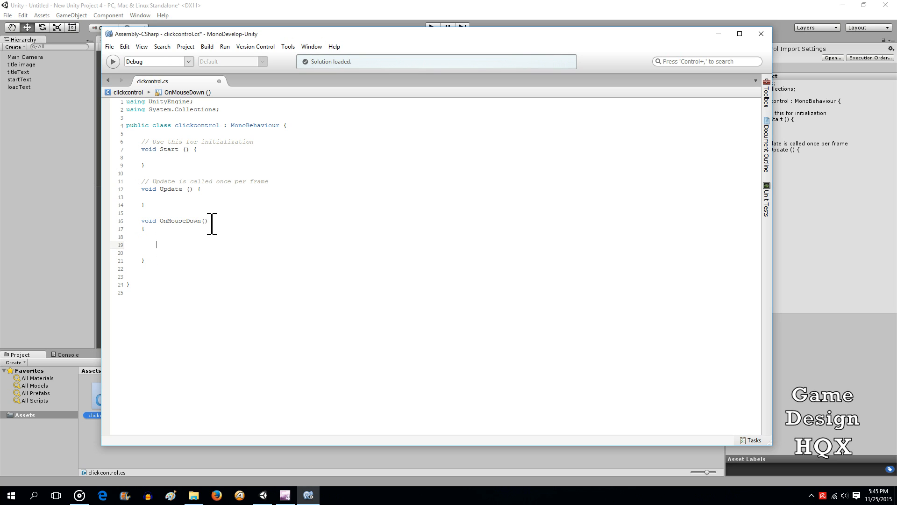
# Make OnMouseDown call Debug.Log("Sucess!!") and return to Unity
pyautogui.write('de')
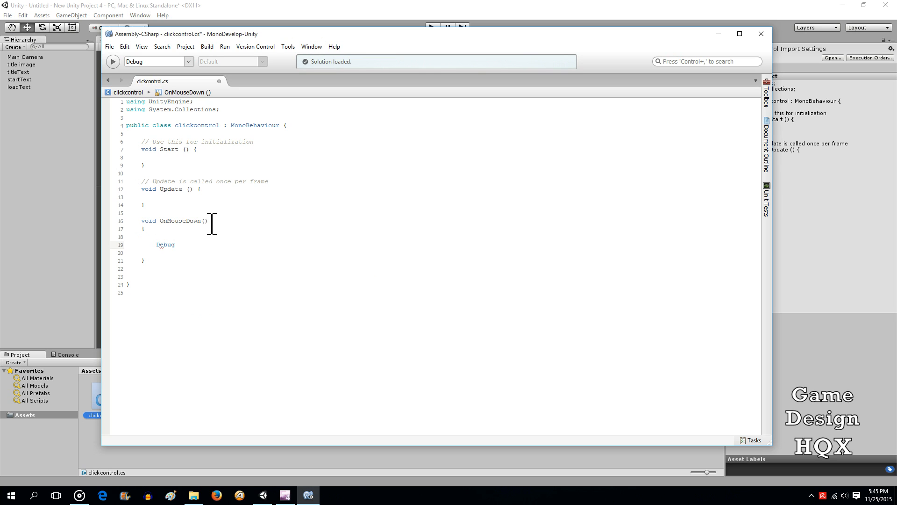
pyautogui.write('.log')
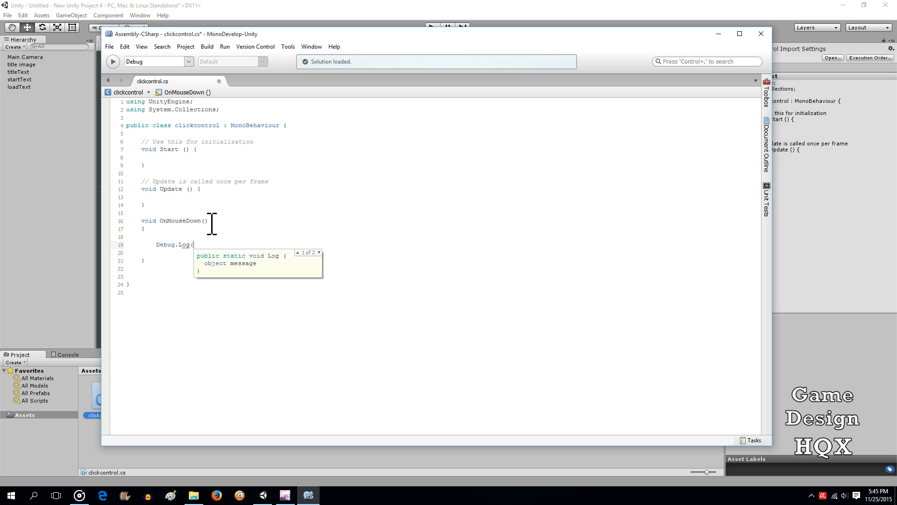
pyautogui.write('"Suc')
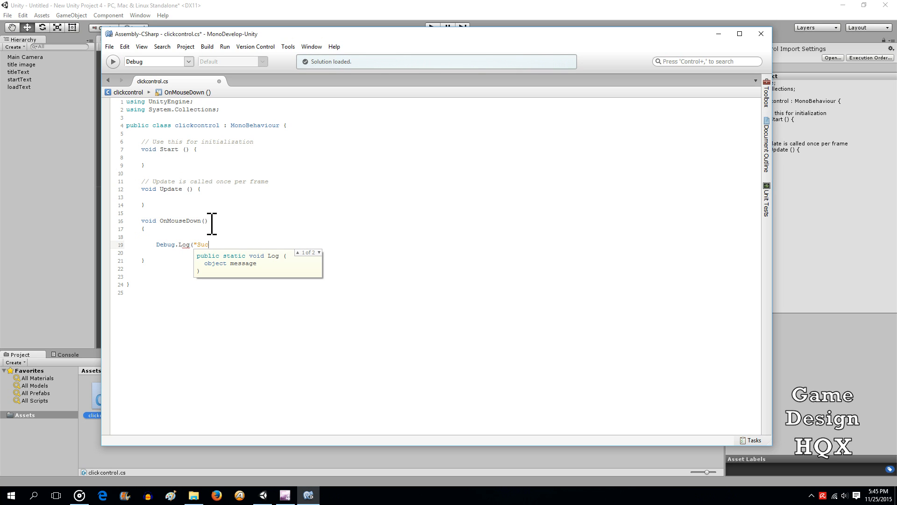
pyautogui.write('cess')
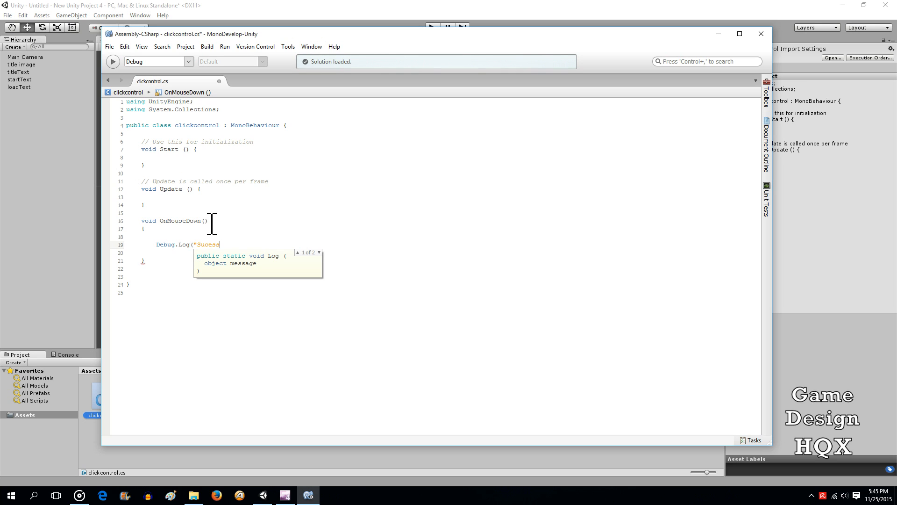
pyautogui.write('!!"')
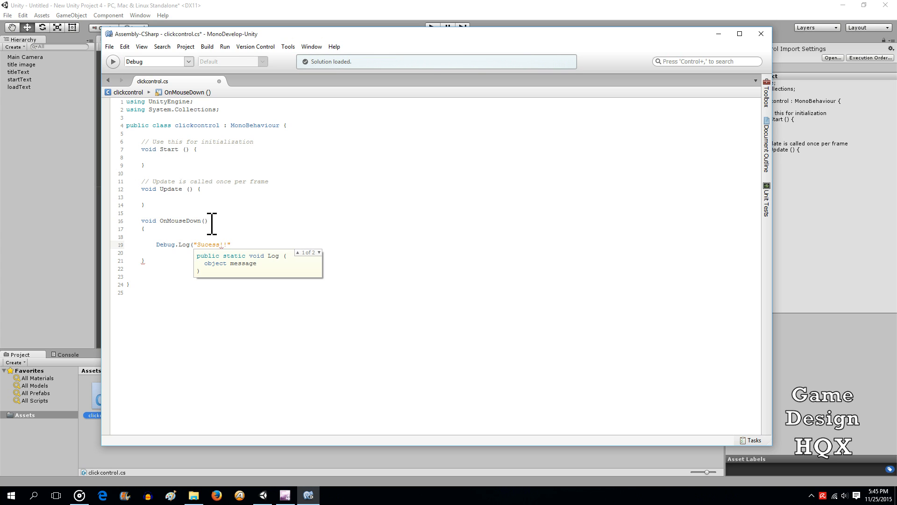
pyautogui.write(')')
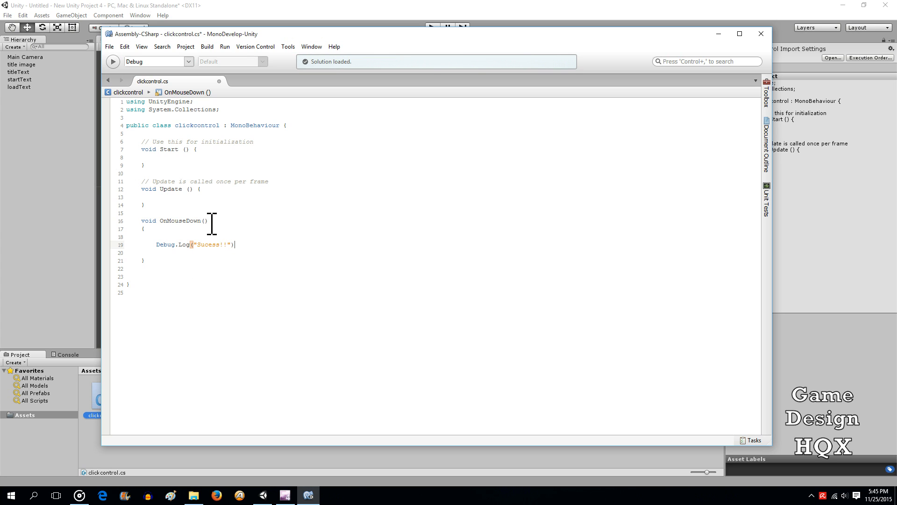
pyautogui.click(109, 46)
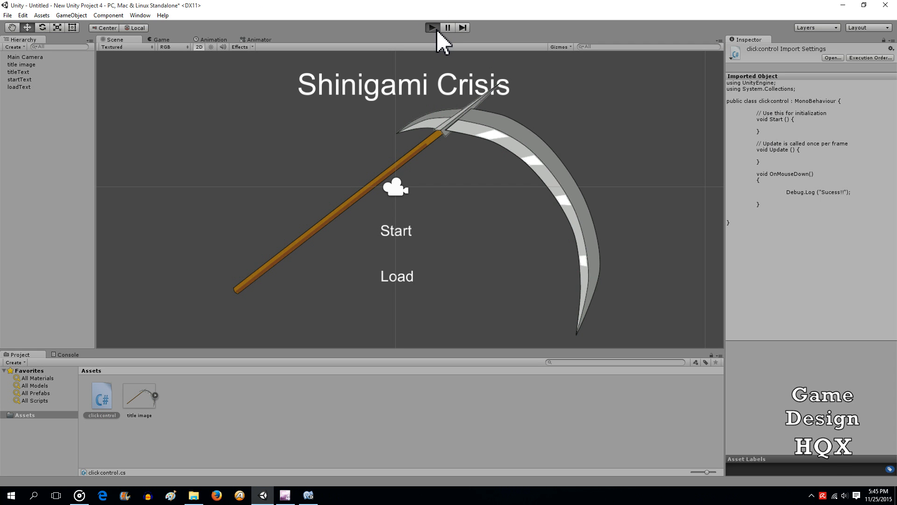
# Play the title scene, click Start to log "Sucess!!", then stop the game
pyautogui.click(432, 27)
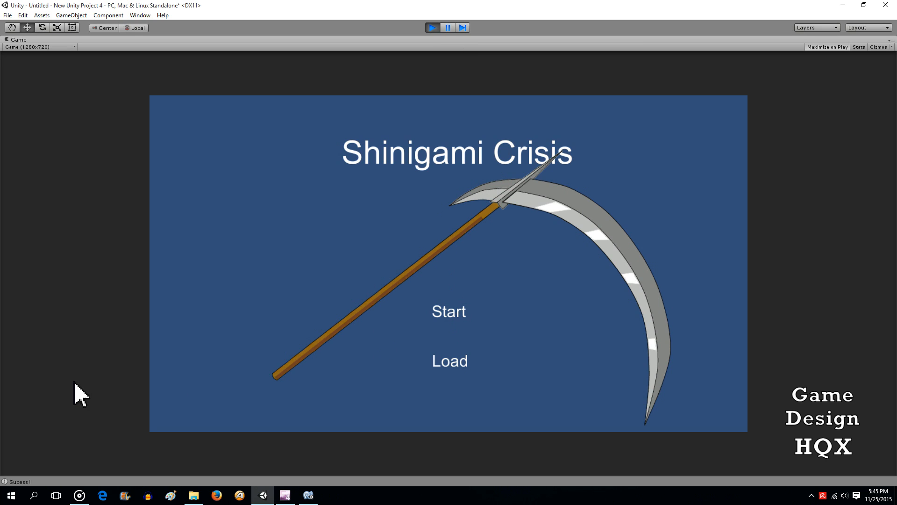
pyautogui.moveTo(322, 236)
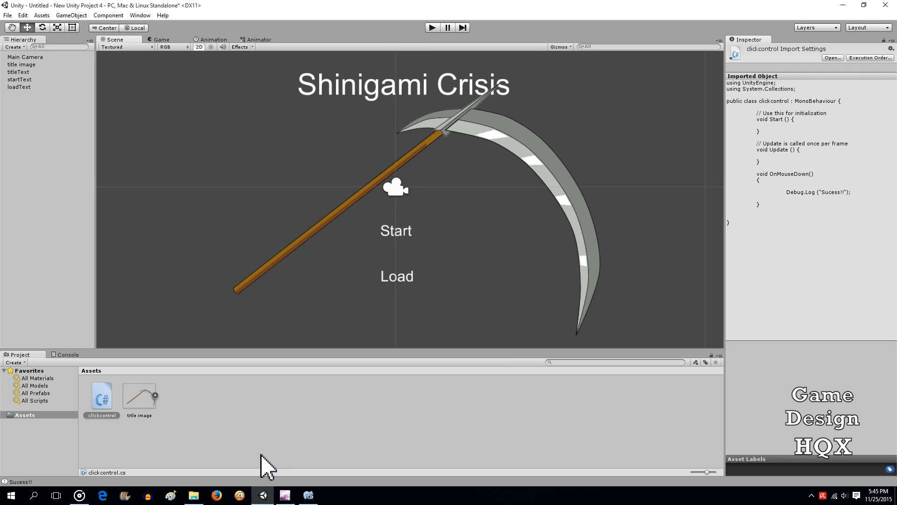
pyautogui.doubleClick(101, 395)
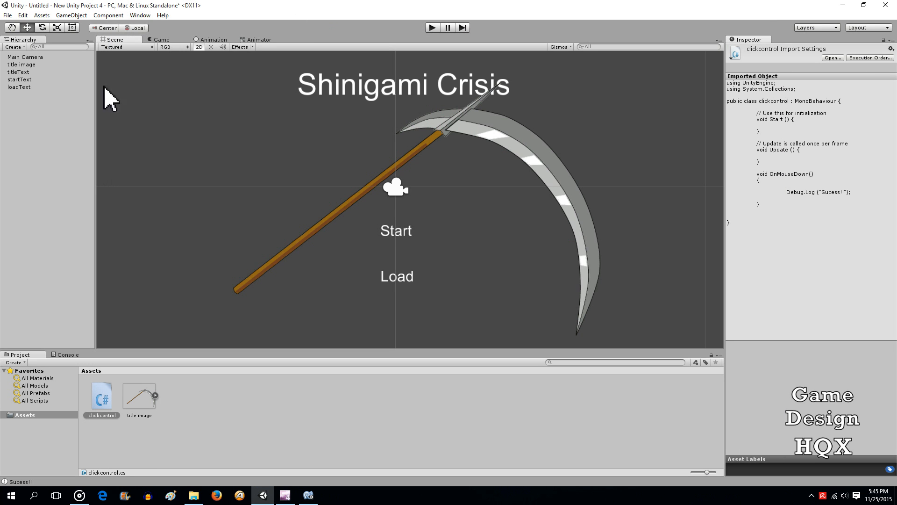
# Inspect loadText and startText for their box collider and Clickcontrol components, then reopen the script
pyautogui.click(19, 86)
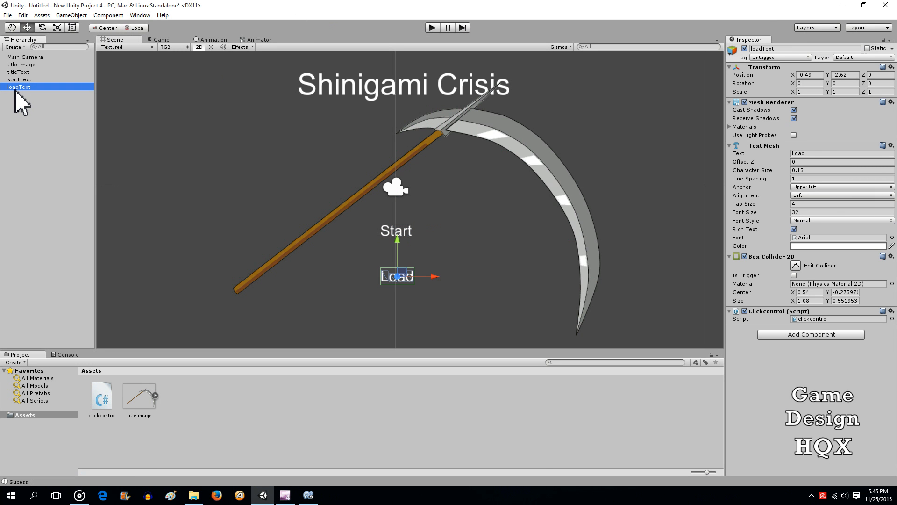
pyautogui.moveTo(19, 93)
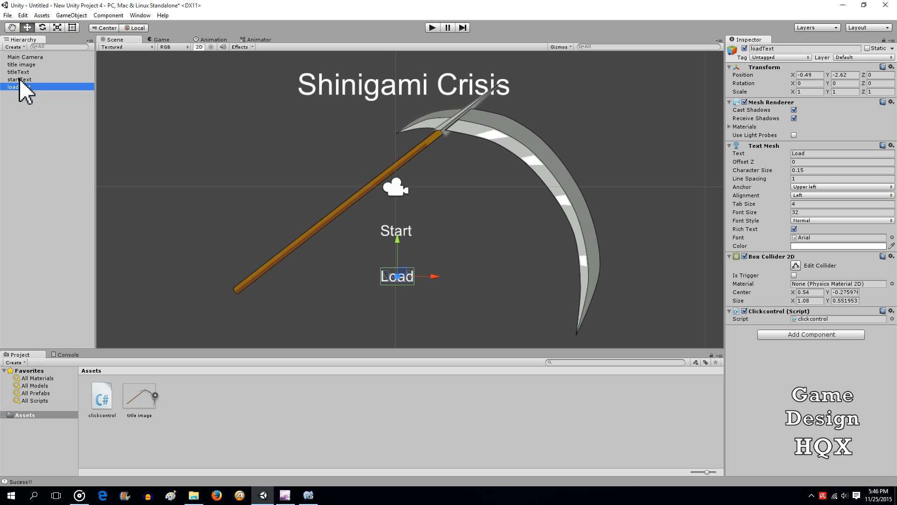
pyautogui.click(18, 78)
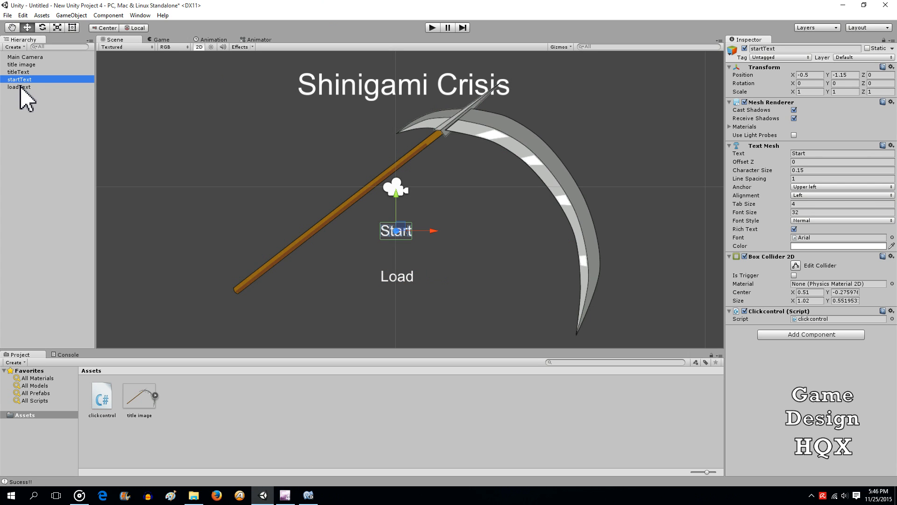
pyautogui.click(19, 86)
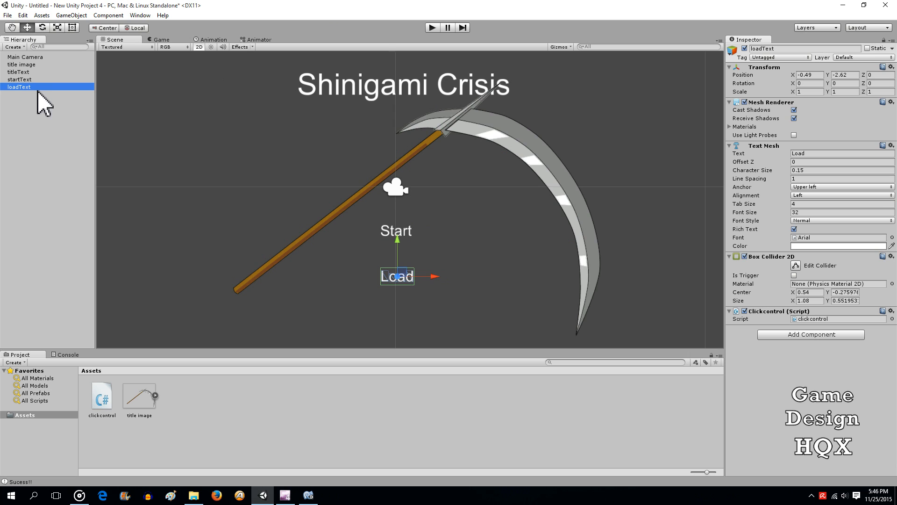
pyautogui.doubleClick(102, 397)
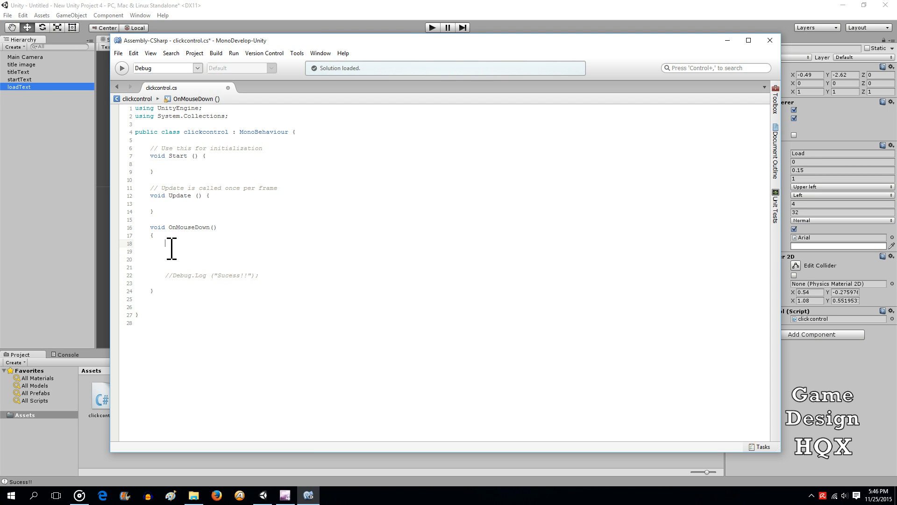
# Wrap OnMouseDown's body in if (gameObject.name == "startText") with an empty brace block
pyautogui.write('if')
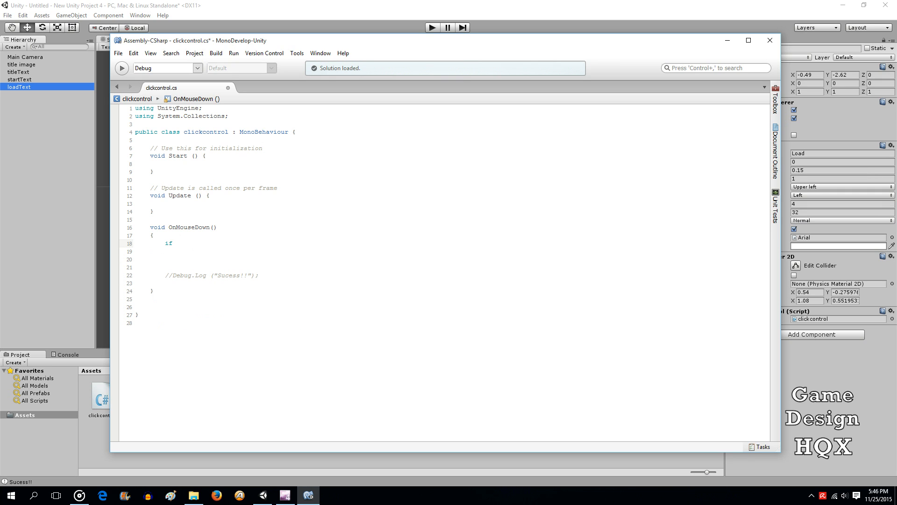
pyautogui.write('(gameObject.')
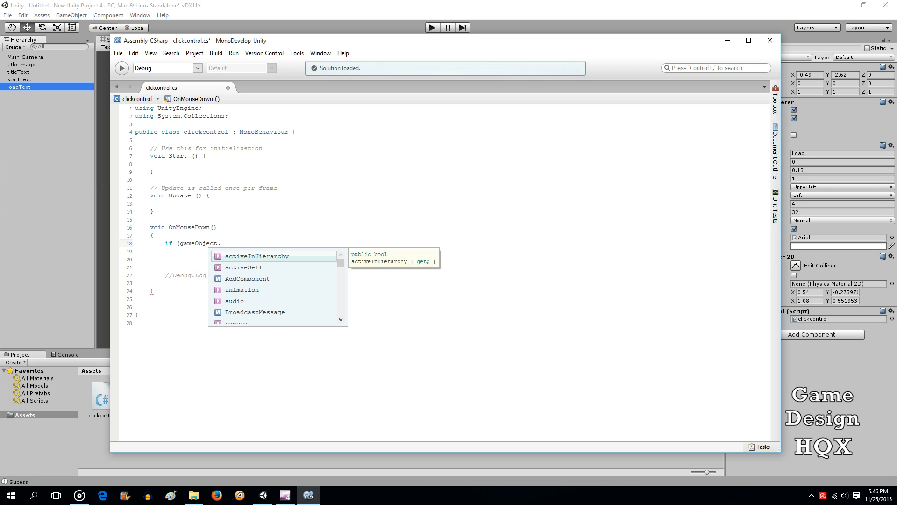
pyautogui.write('name ==')
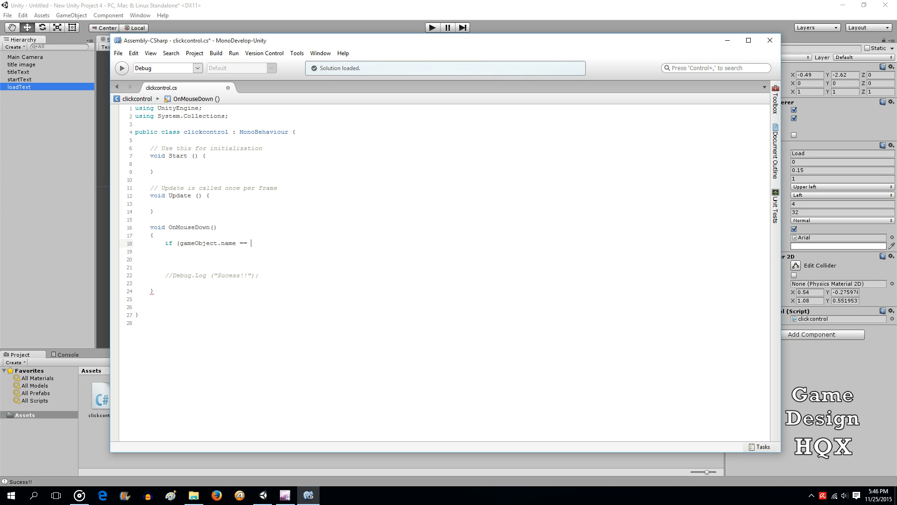
pyautogui.write('"start"')
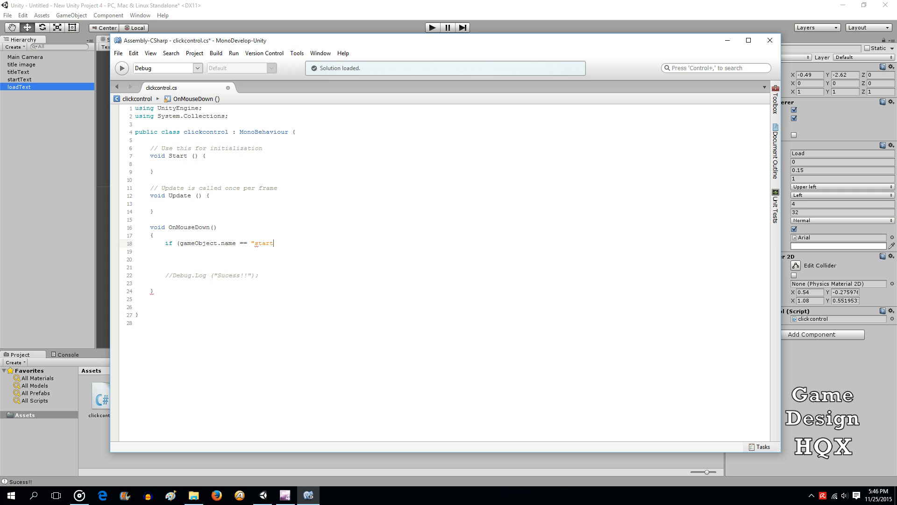
pyautogui.write('Text"')
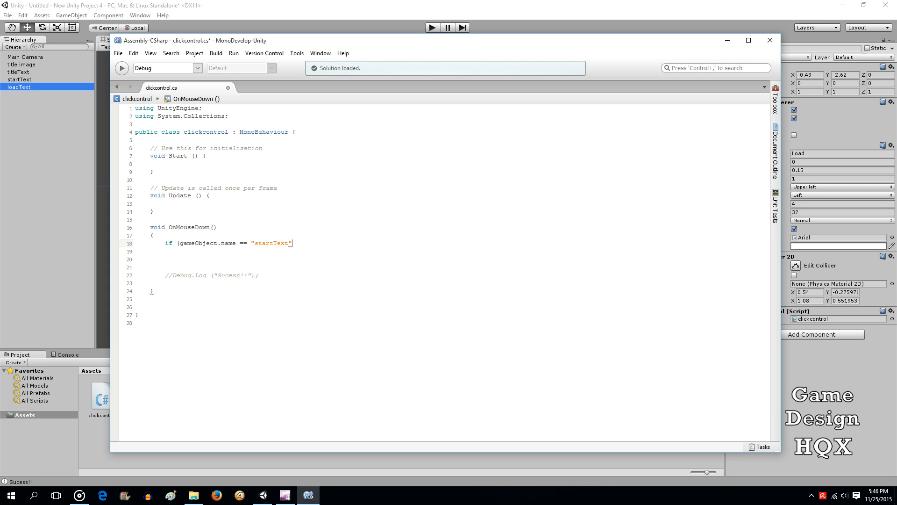
pyautogui.write(')')
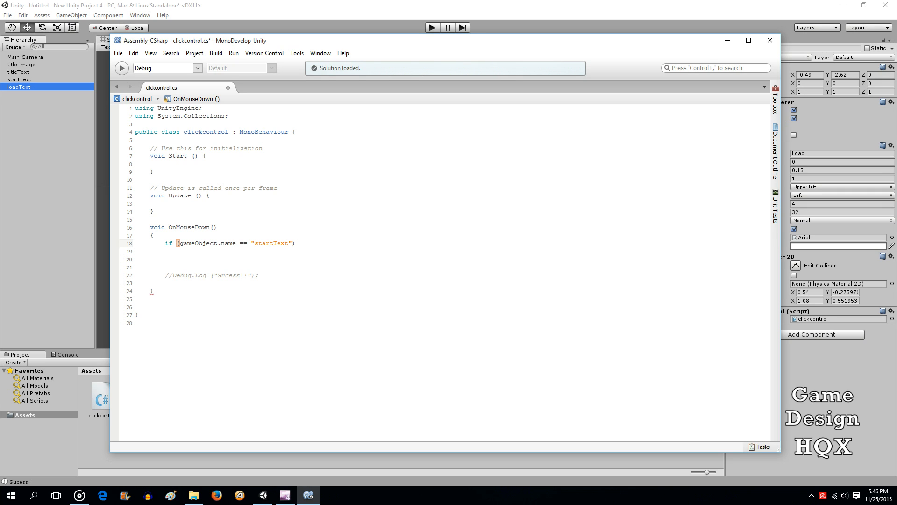
pyautogui.click(296, 243)
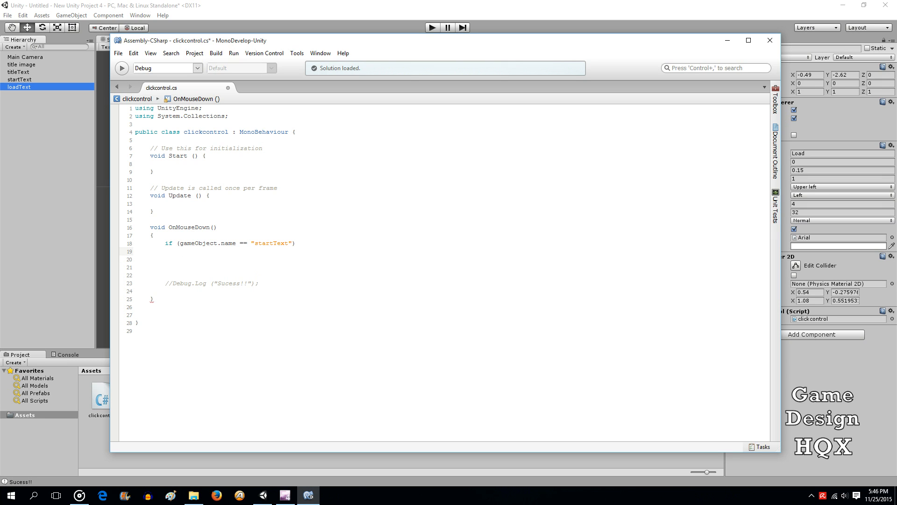
pyautogui.click(179, 251)
pyautogui.write('{')
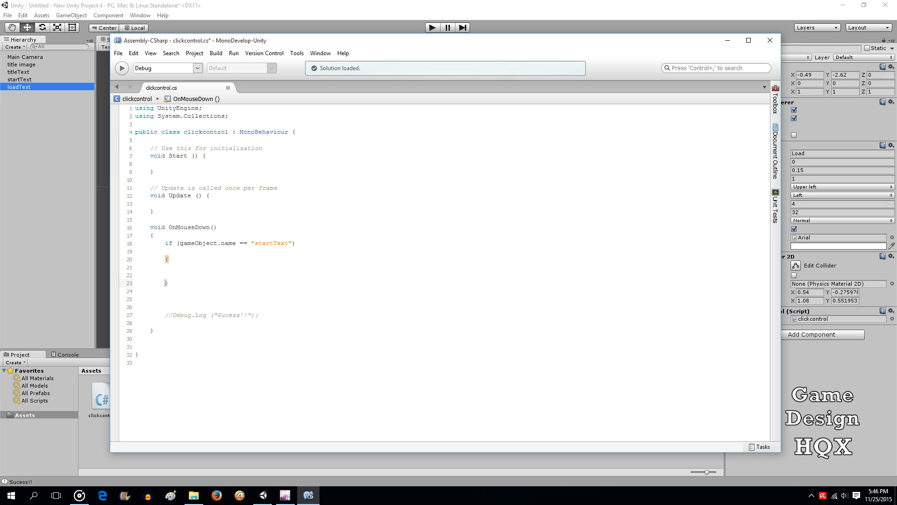
pyautogui.click(118, 52)
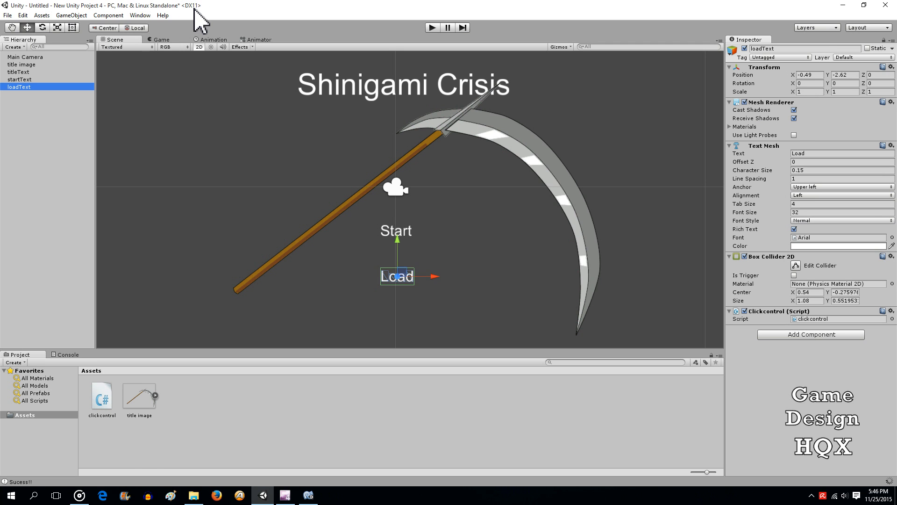
pyautogui.moveTo(12, 17)
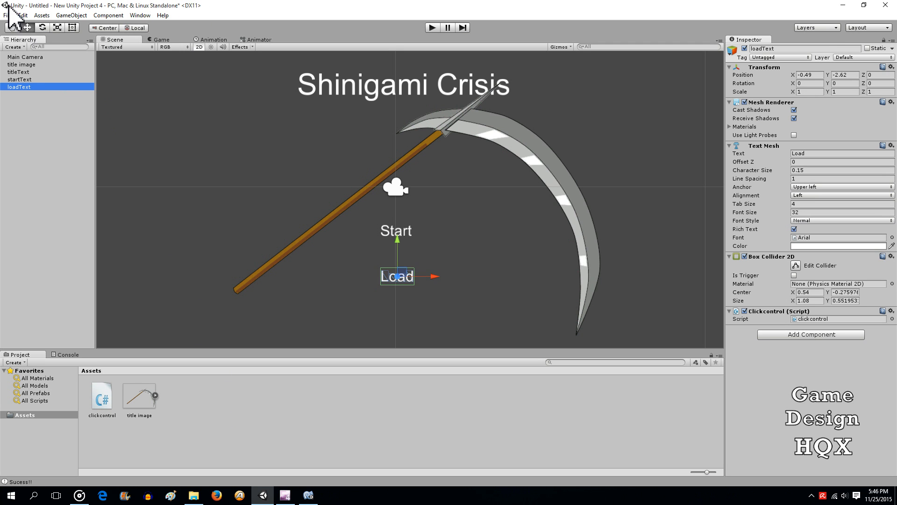
pyautogui.click(7, 15)
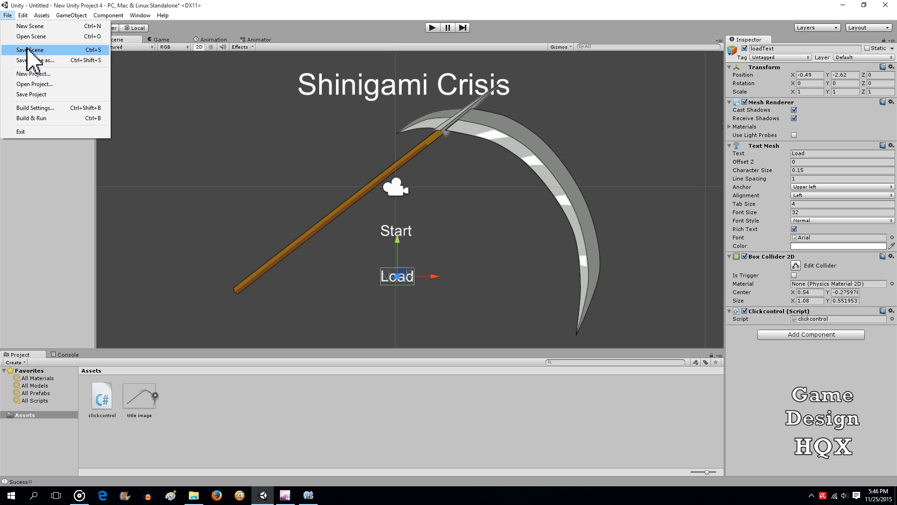
pyautogui.click(30, 49)
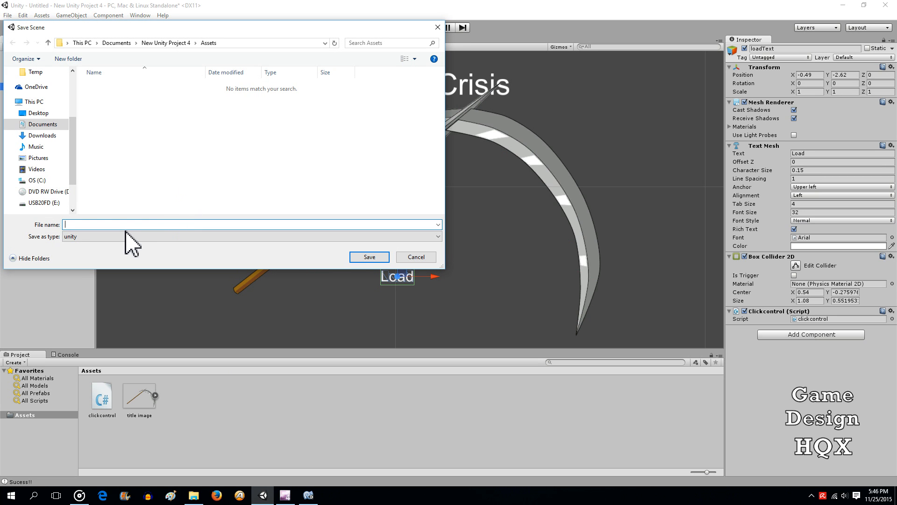
pyautogui.write('title')
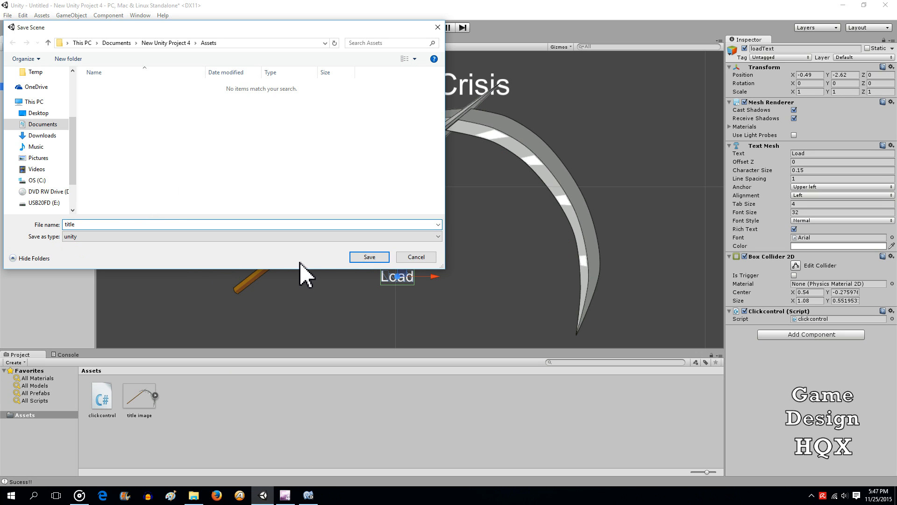
pyautogui.click(368, 256)
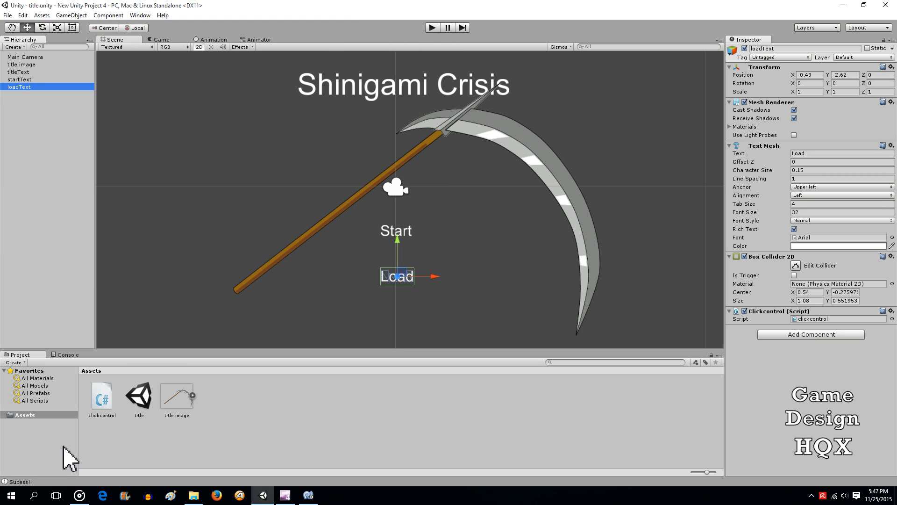
pyautogui.moveTo(239, 385)
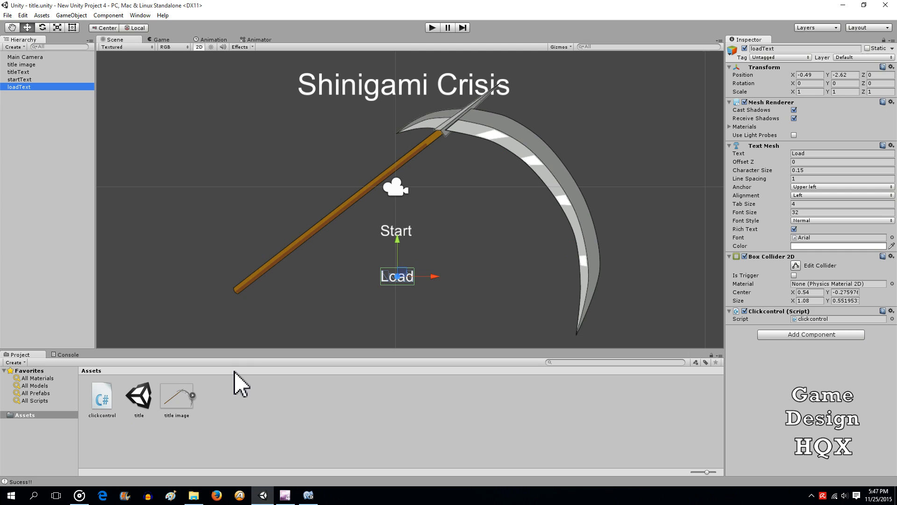
pyautogui.moveTo(8, 15)
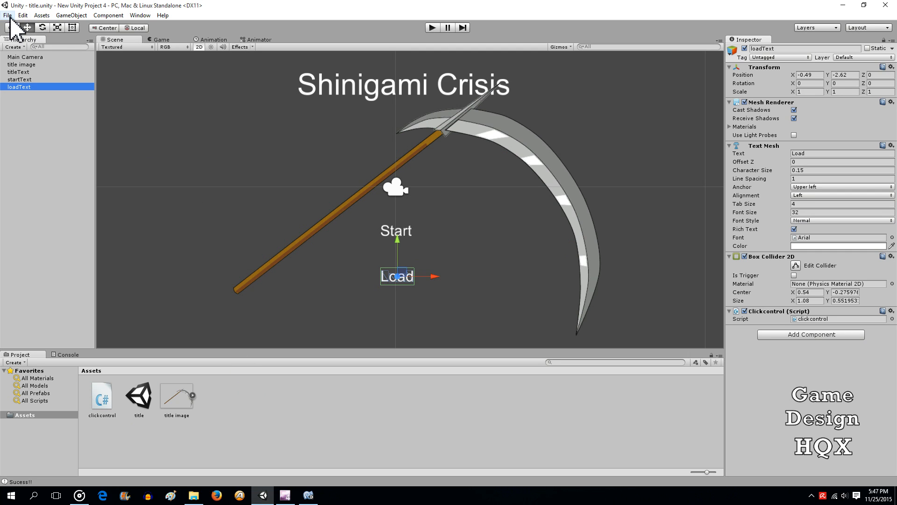
pyautogui.click(21, 15)
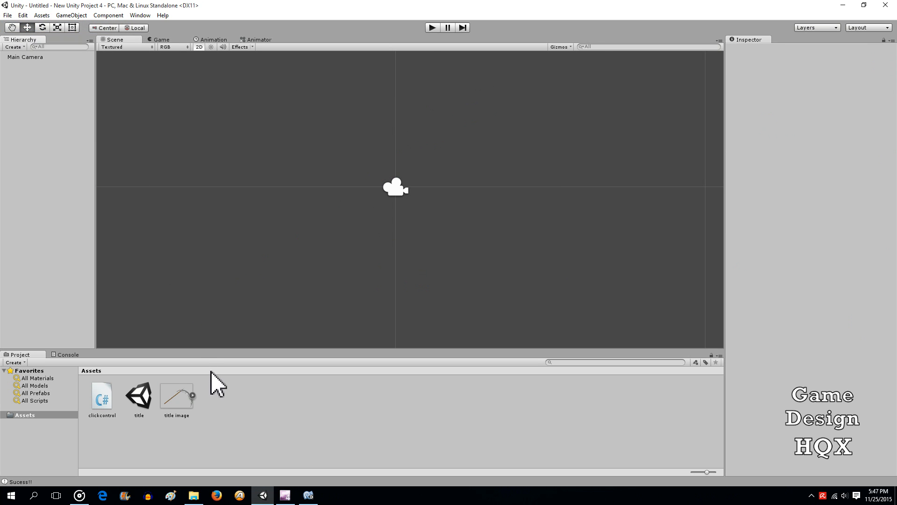
pyautogui.moveTo(12, 27)
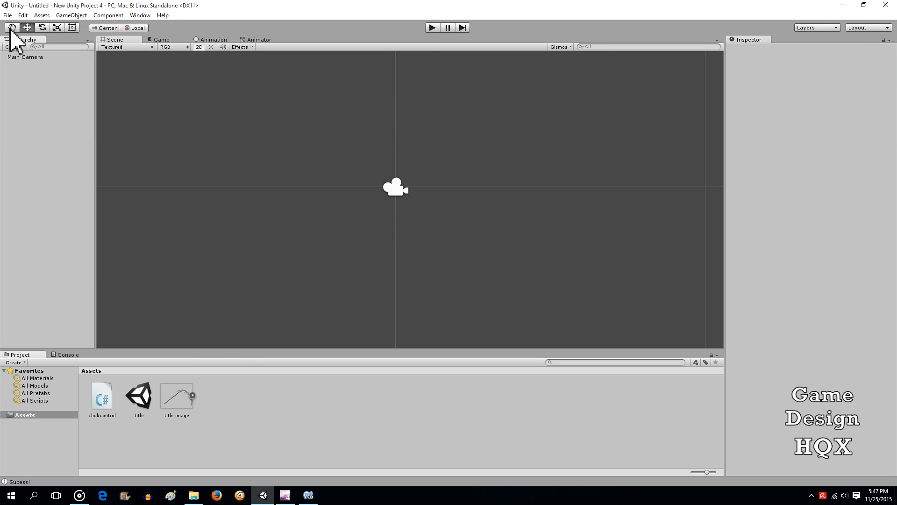
pyautogui.moveTo(11, 26)
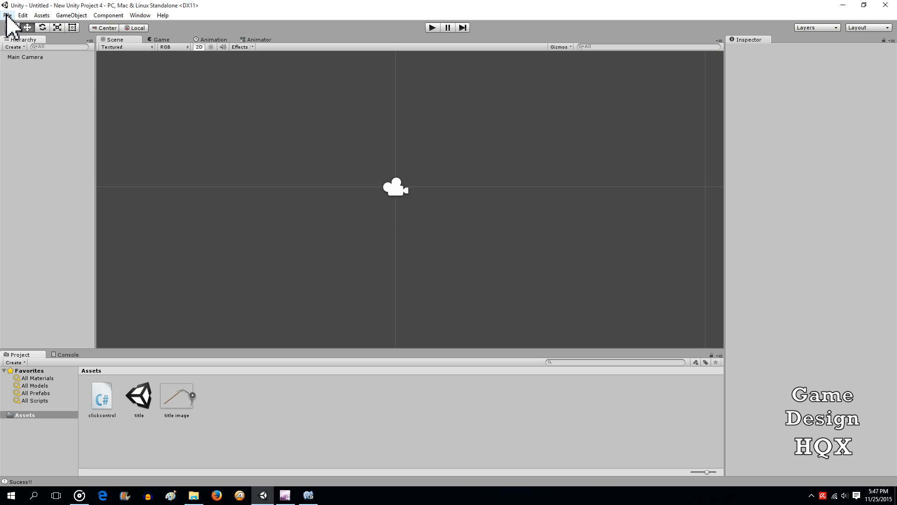
# Save the new empty scene as level1 among the project assets
pyautogui.click(8, 15)
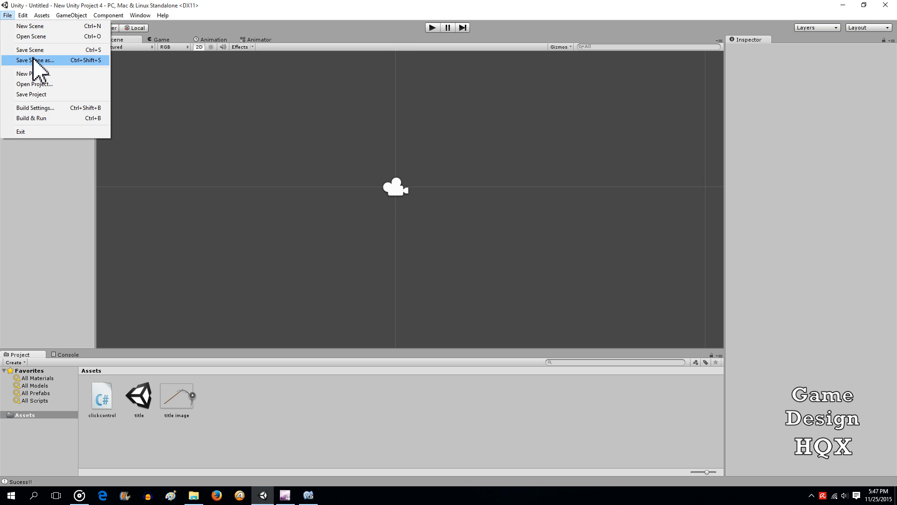
pyautogui.click(35, 60)
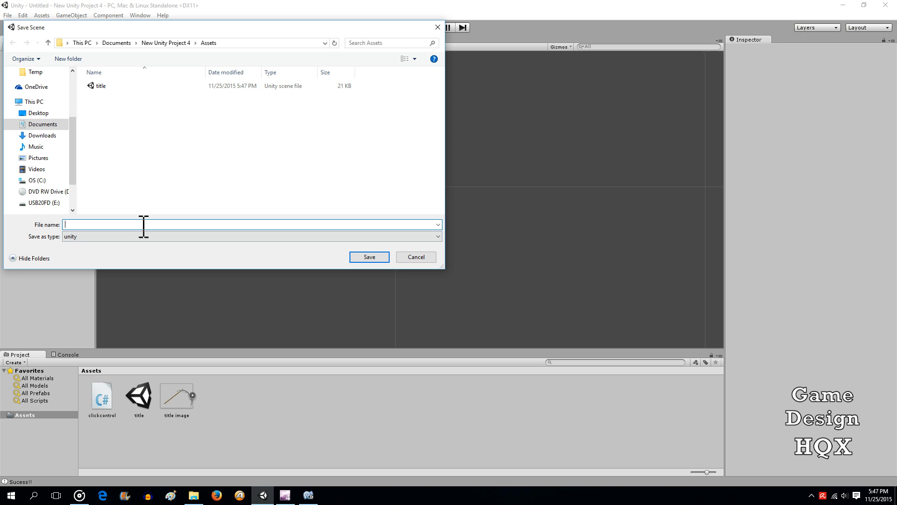
pyautogui.write('level')
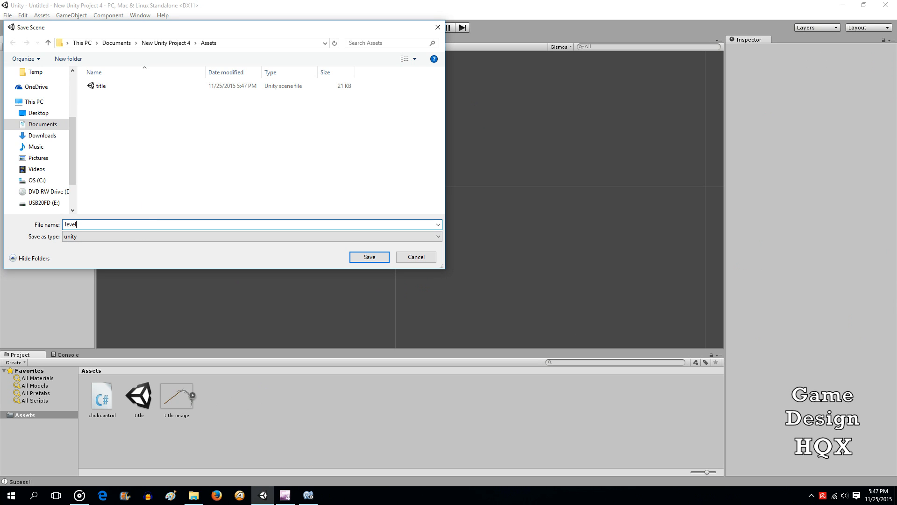
pyautogui.write('1')
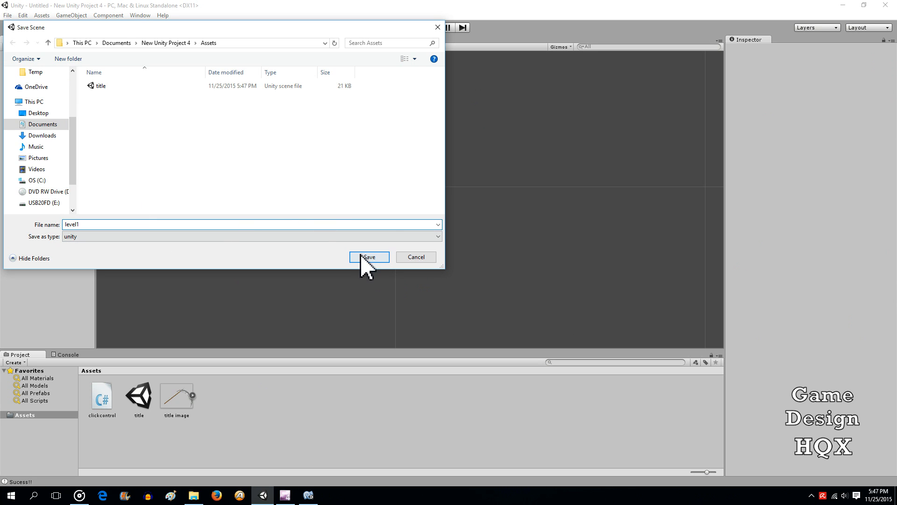
pyautogui.click(368, 256)
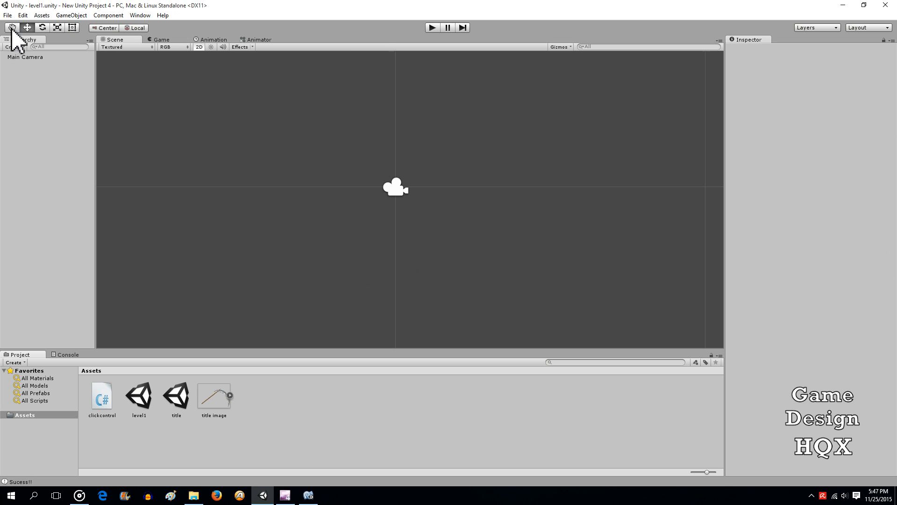
# Add level1.unity as scene 0 in the Build Settings scene list
pyautogui.click(8, 15)
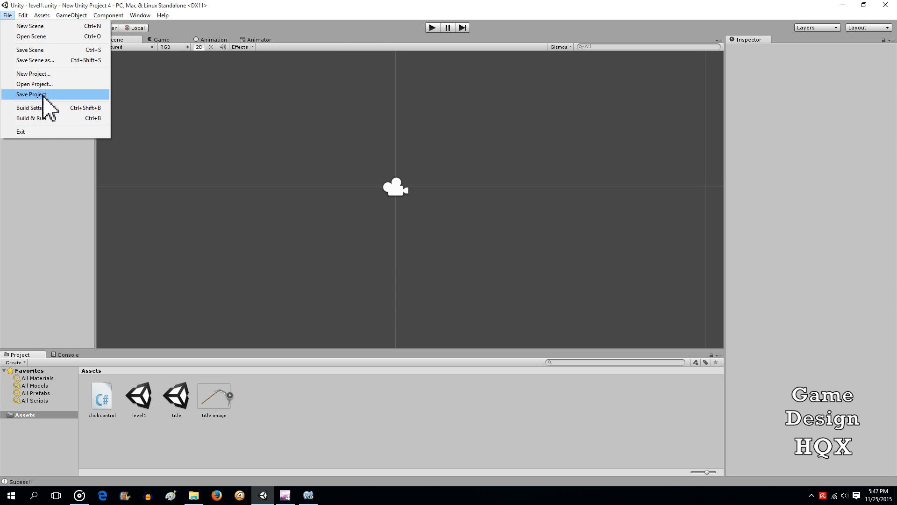
pyautogui.moveTo(35, 108)
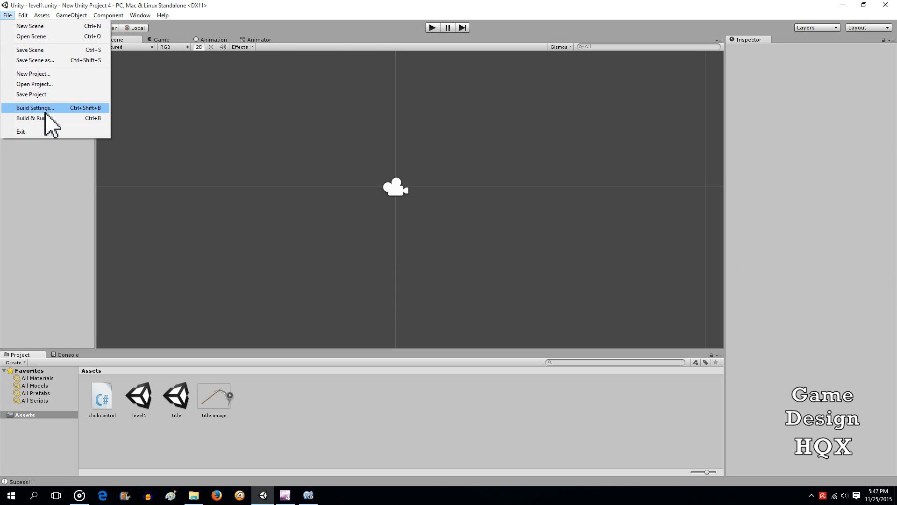
pyautogui.click(35, 108)
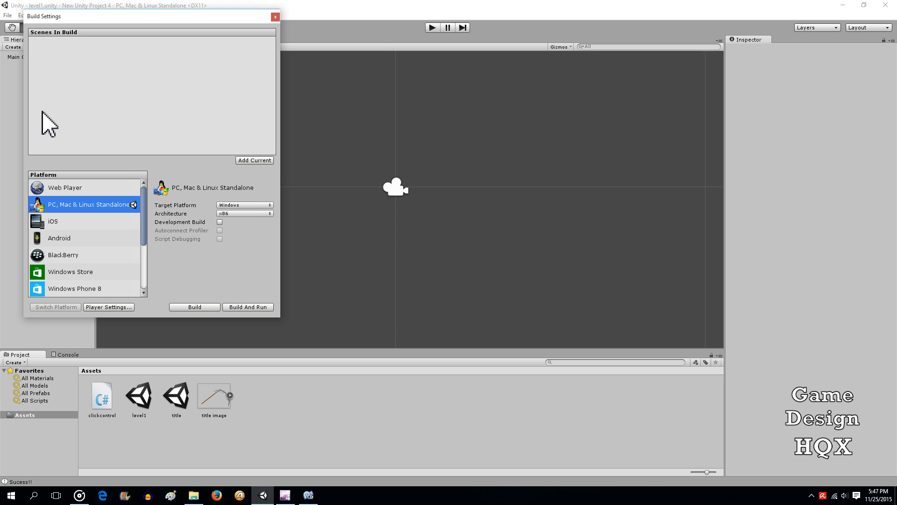
pyautogui.moveTo(208, 124)
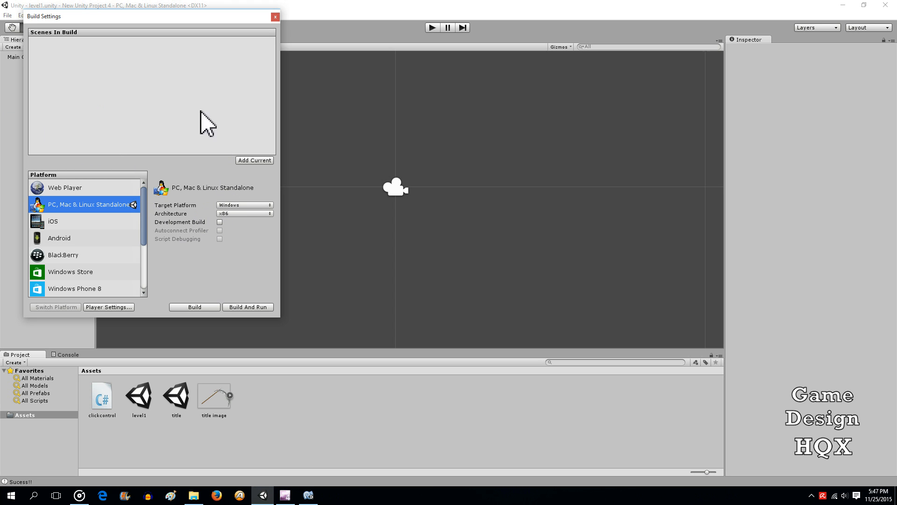
pyautogui.moveTo(129, 169)
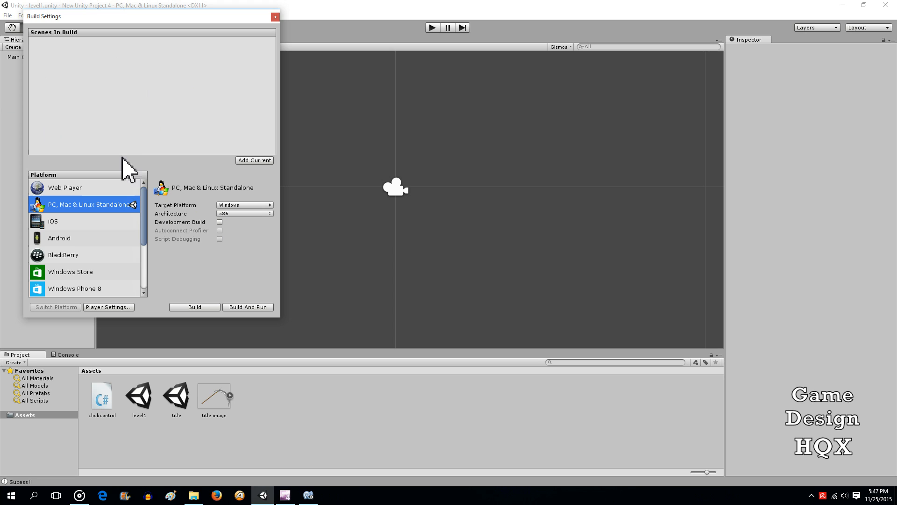
pyautogui.moveTo(152, 78)
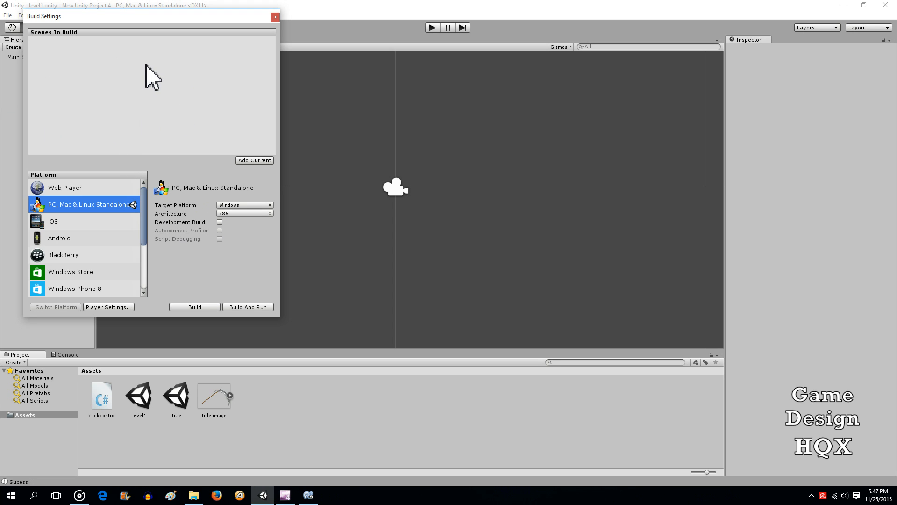
pyautogui.moveTo(254, 160)
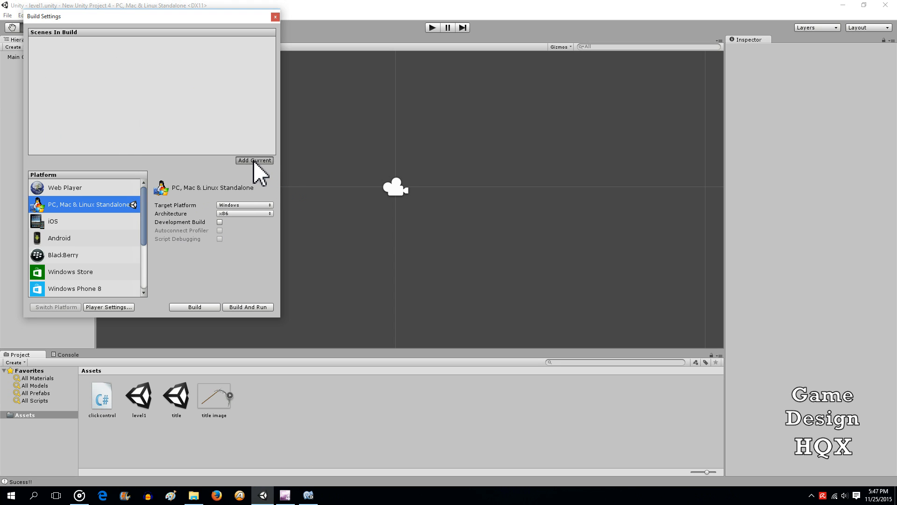
pyautogui.click(253, 160)
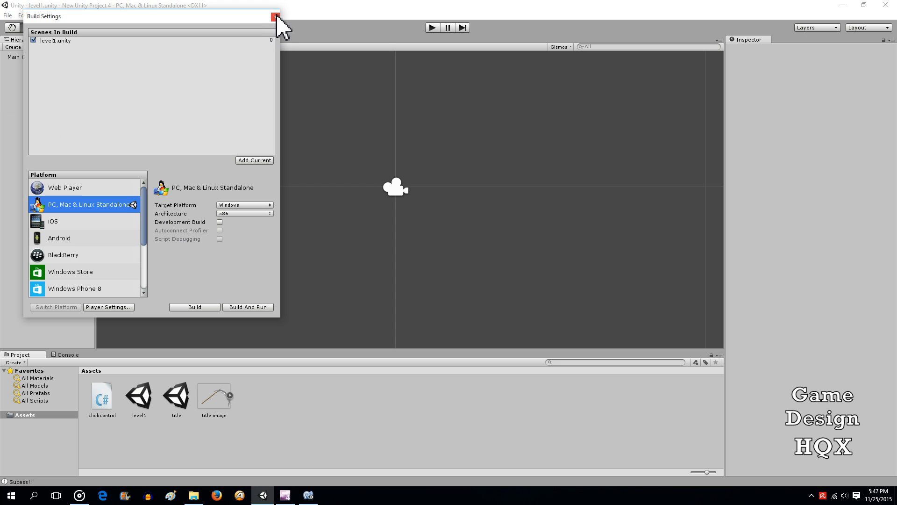
pyautogui.click(274, 16)
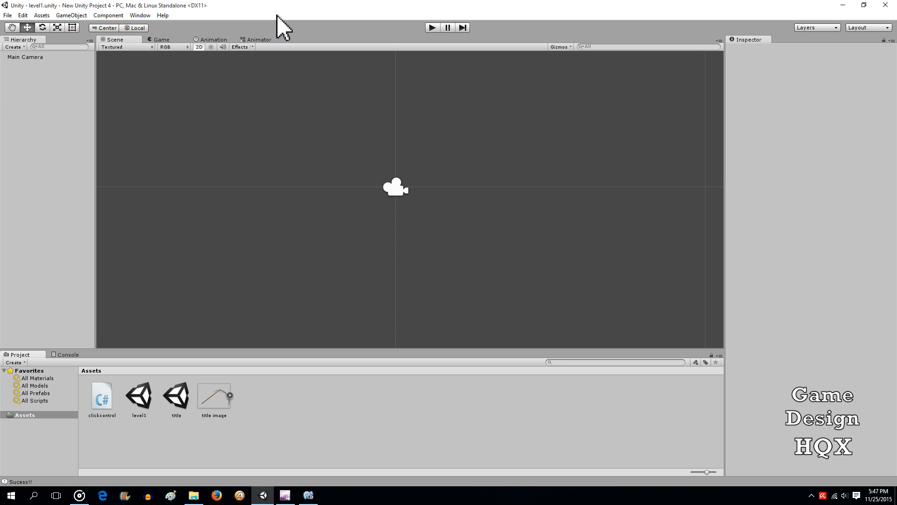
pyautogui.moveTo(183, 407)
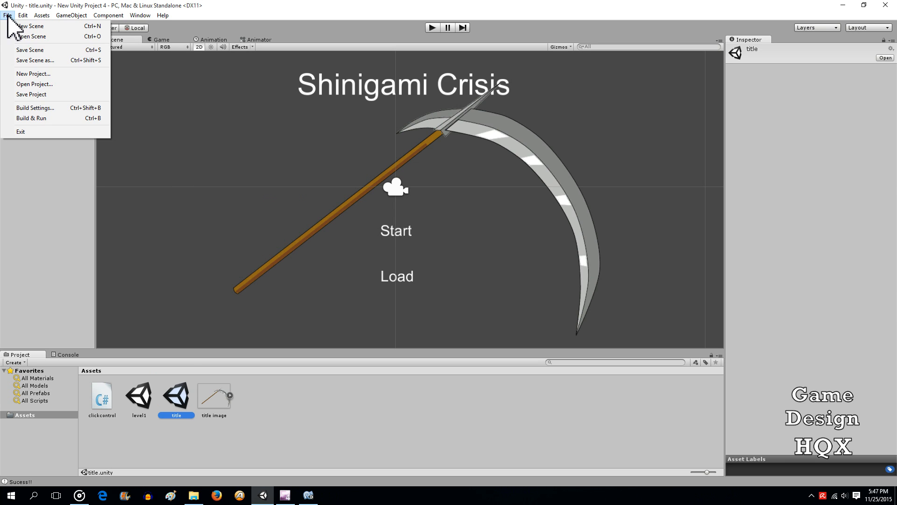
# Add title.unity to the build as scene 0 above level1.unity
pyautogui.click(35, 107)
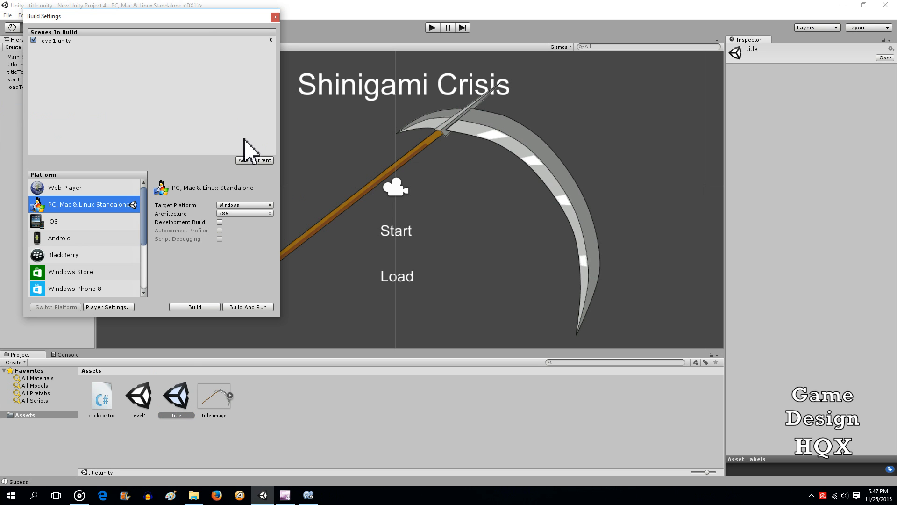
pyautogui.click(255, 160)
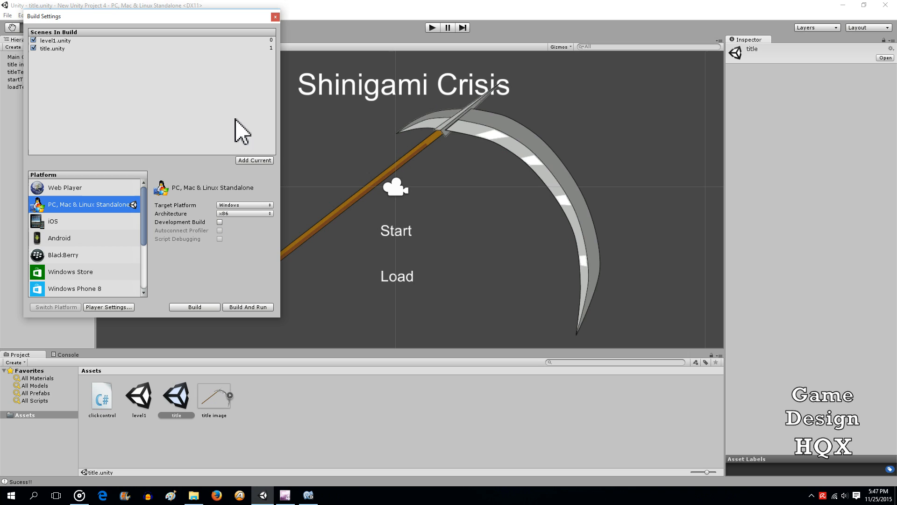
pyautogui.moveTo(129, 81)
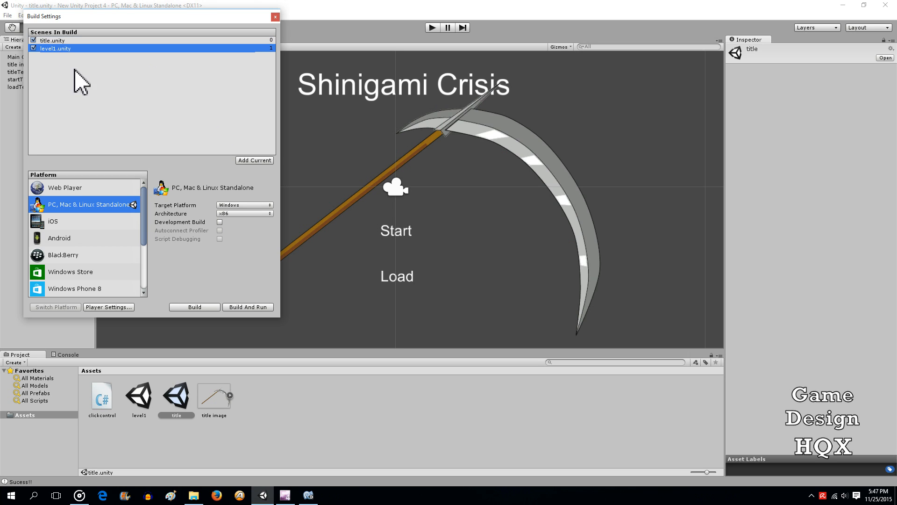
pyautogui.moveTo(275, 17)
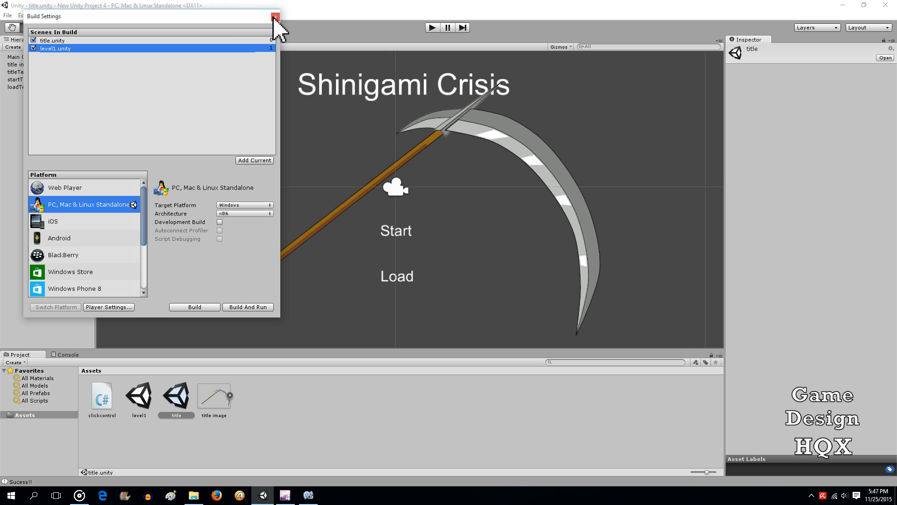
pyautogui.click(274, 16)
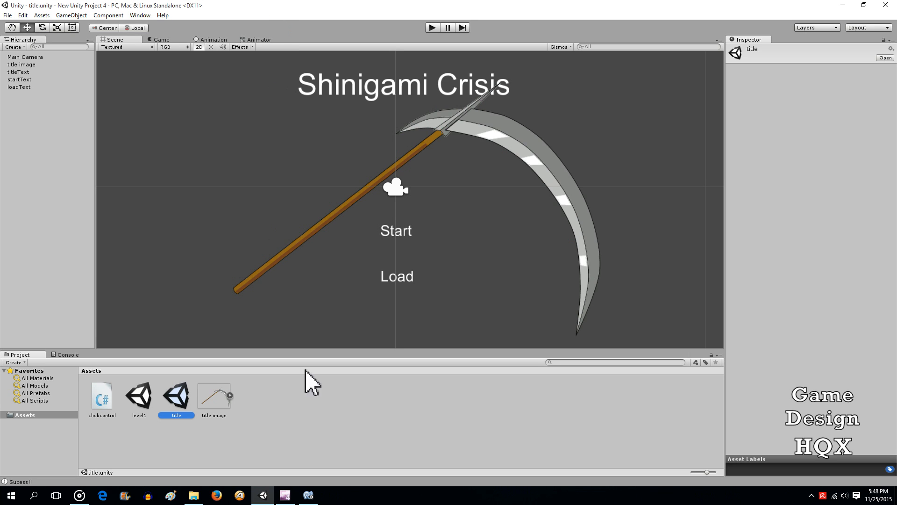
pyautogui.click(312, 418)
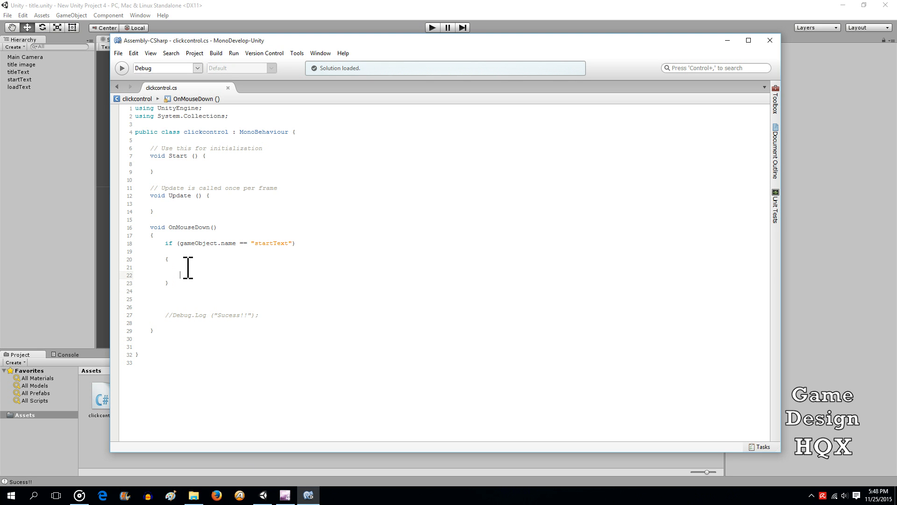
# Call Application.LoadLevel("level1") inside the startText check and return to Unity
pyautogui.write('Application')
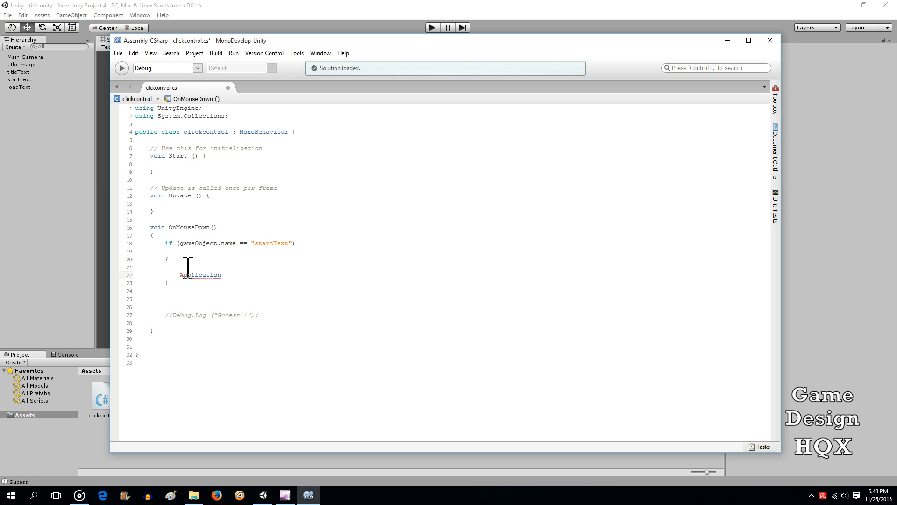
pyautogui.write('.')
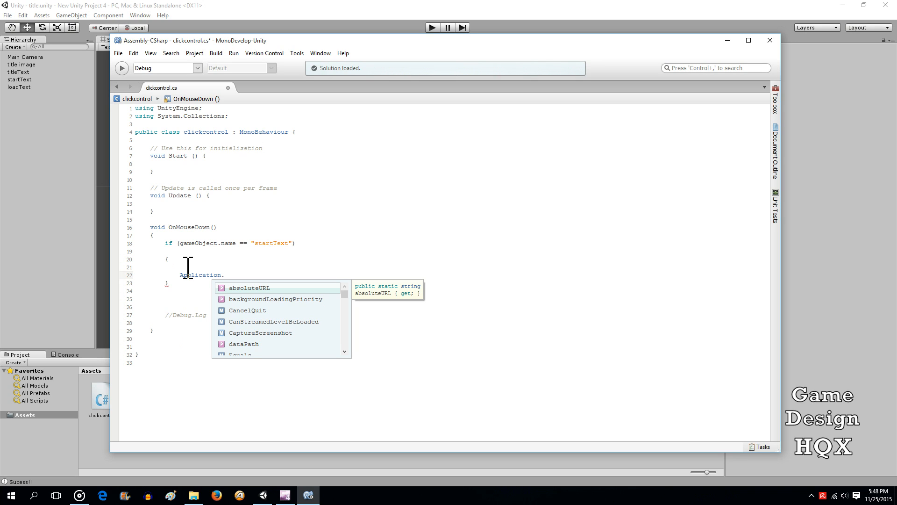
pyautogui.write('loa')
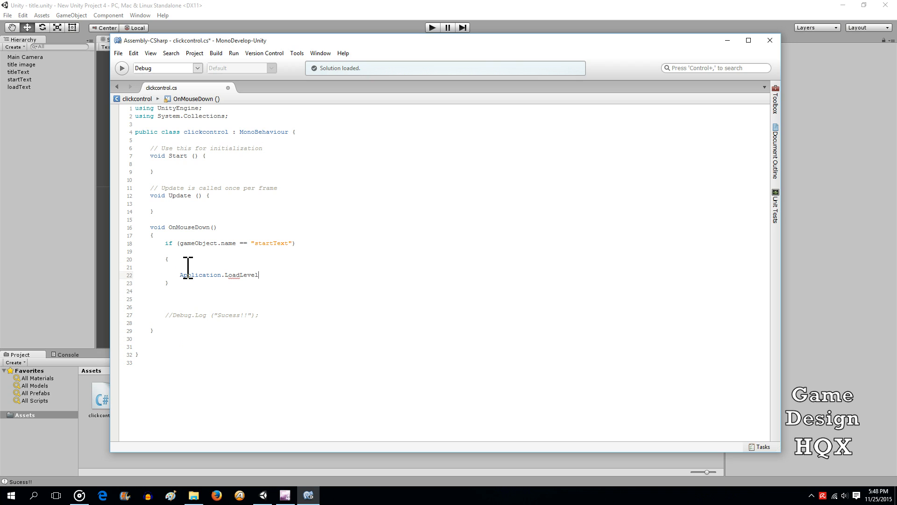
pyautogui.write('("')
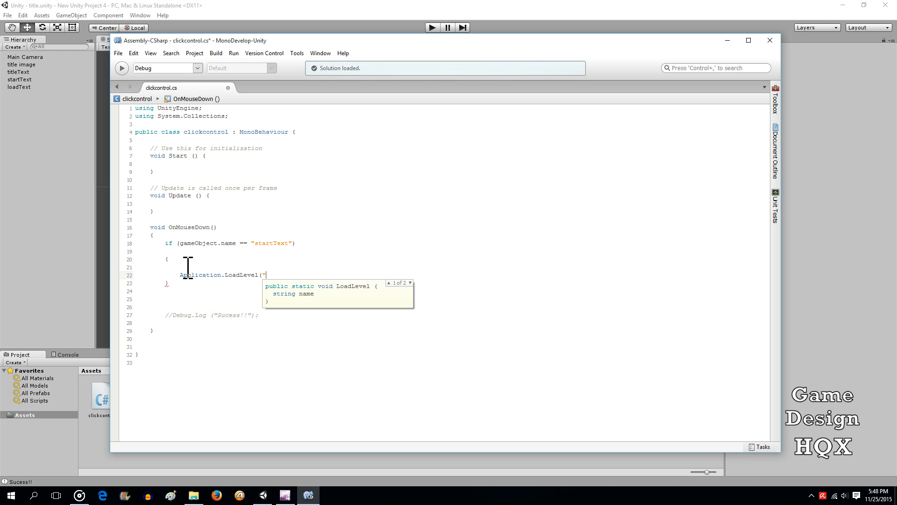
pyautogui.write('level1')
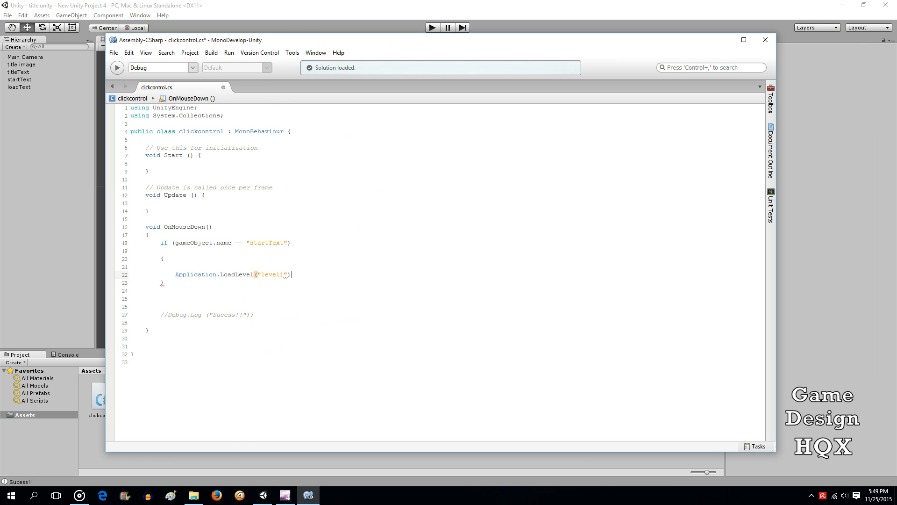
pyautogui.write(';')
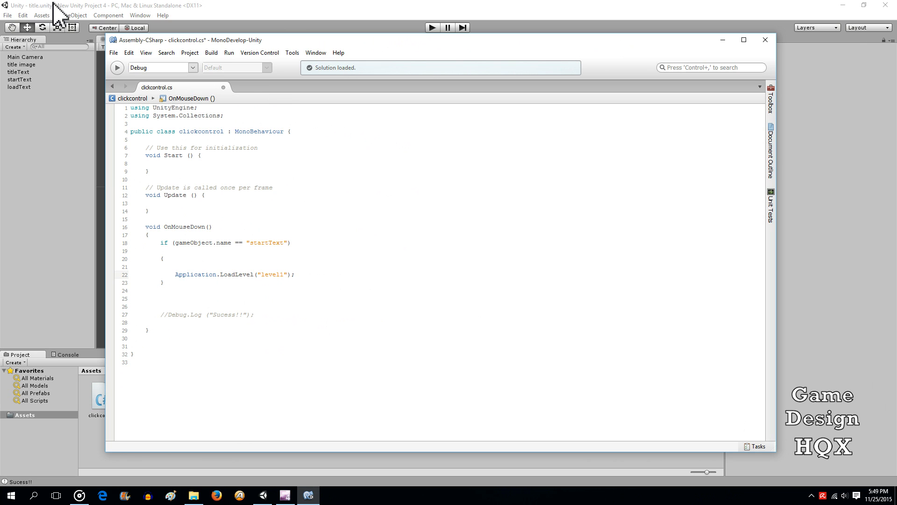
pyautogui.click(113, 52)
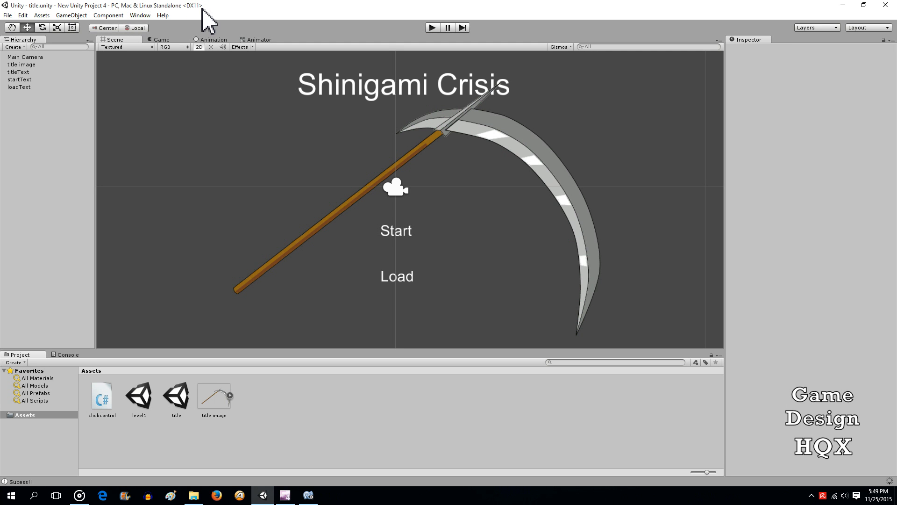
pyautogui.moveTo(420, 34)
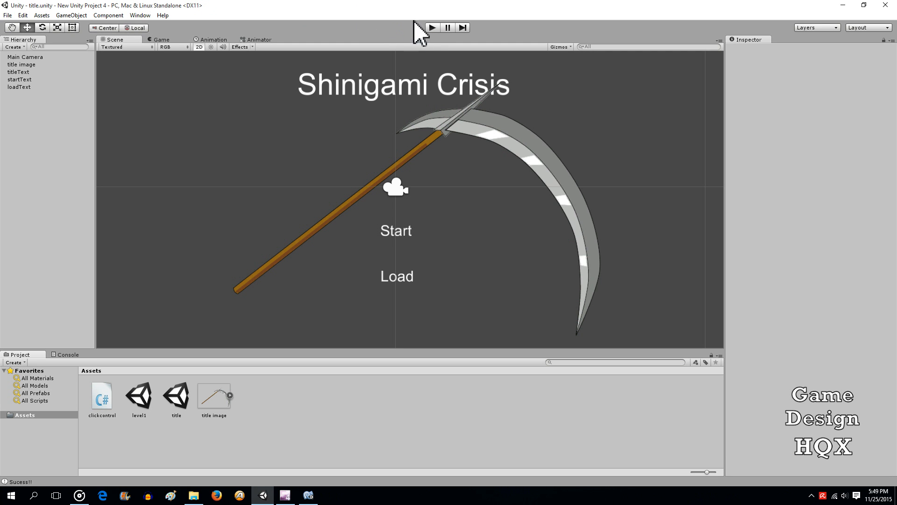
pyautogui.click(432, 27)
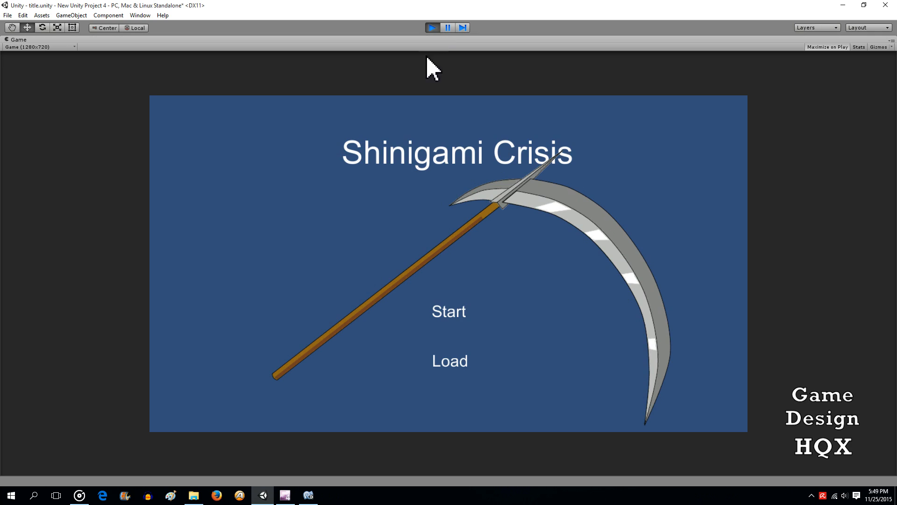
pyautogui.click(450, 311)
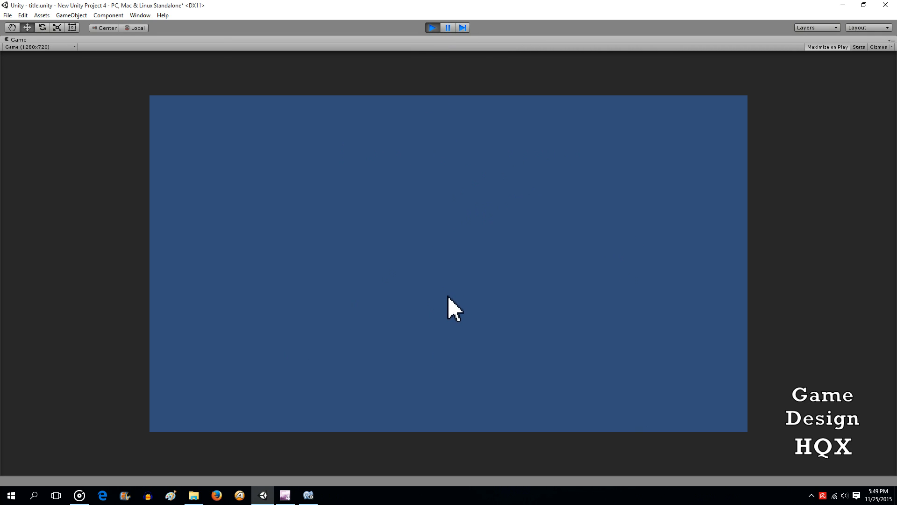
pyautogui.moveTo(402, 252)
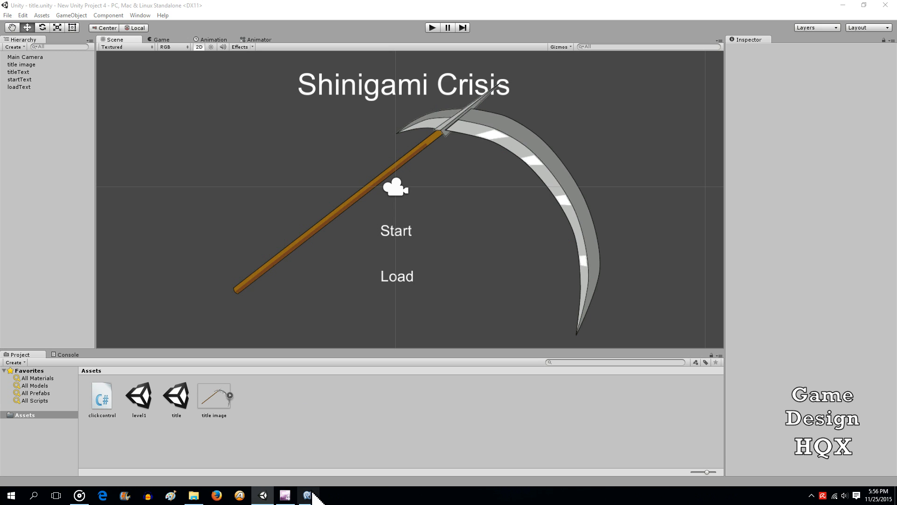
# Add GetComponent<Renderer>().sortingOrder = 5; inside Start() of clickcontrol.cs
pyautogui.doubleClick(102, 396)
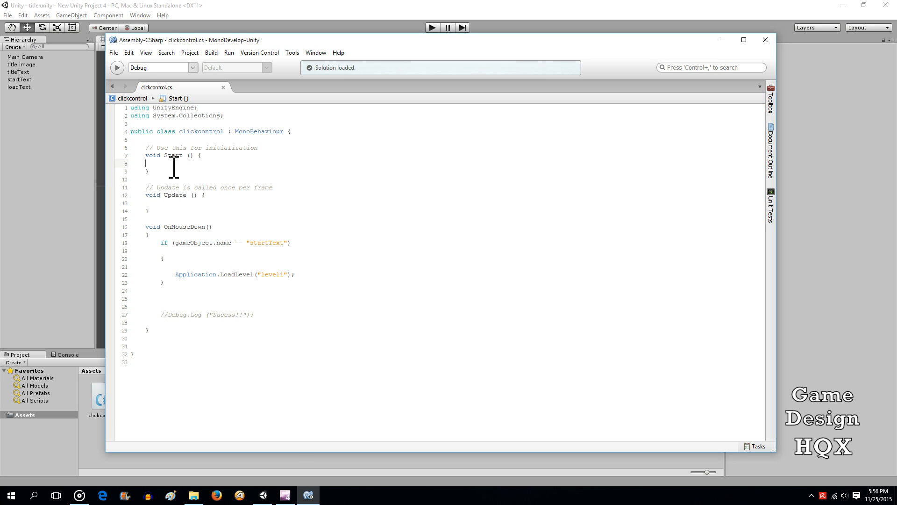
pyautogui.moveTo(186, 172)
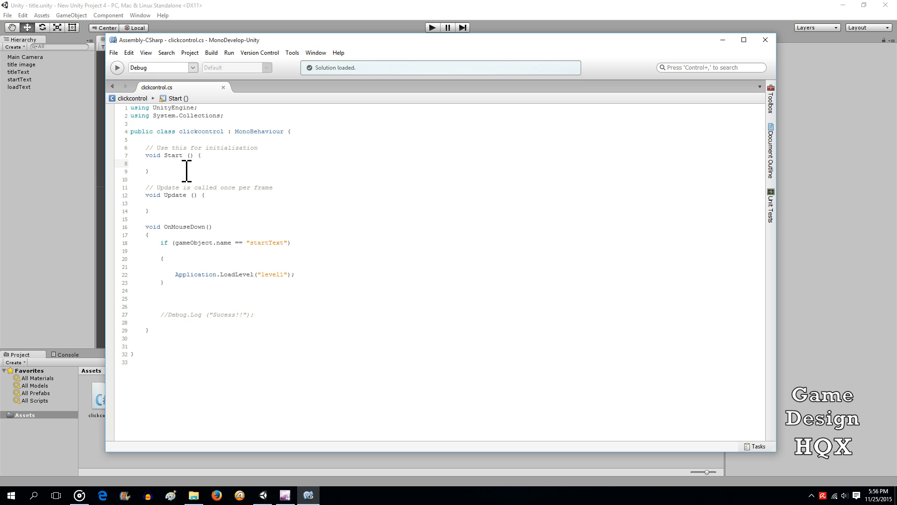
pyautogui.write('getcom')
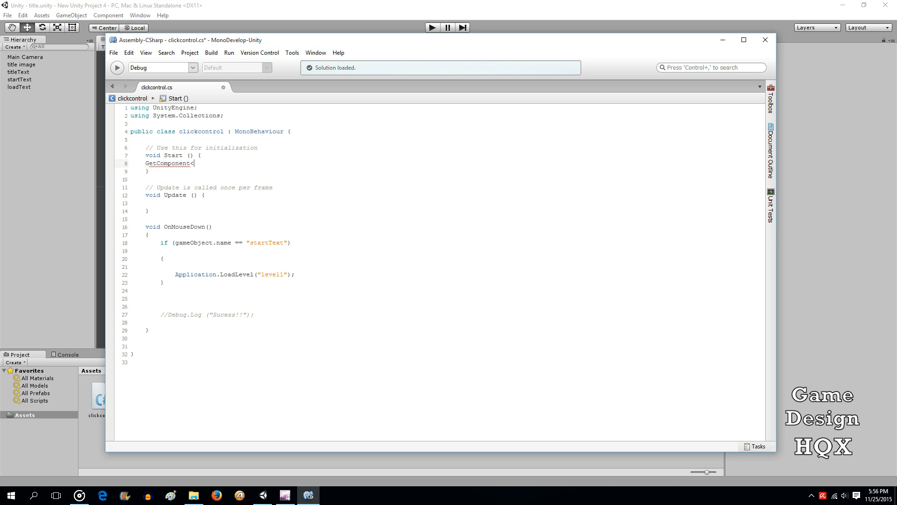
pyautogui.write('Renderer')
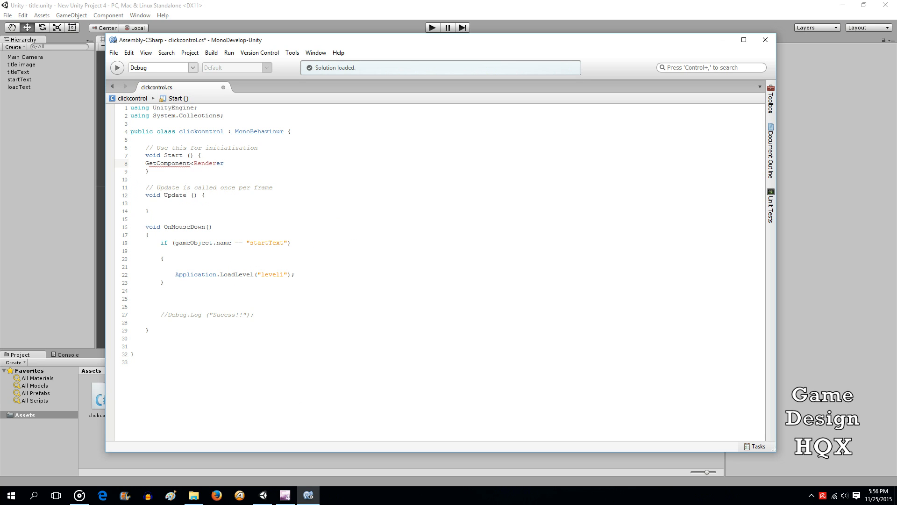
pyautogui.write('>()')
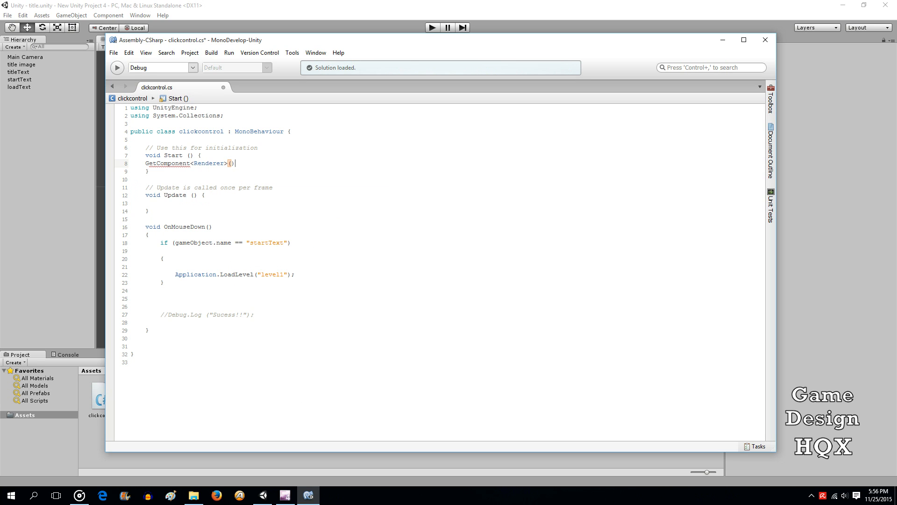
pyautogui.write('.sortingOrder =')
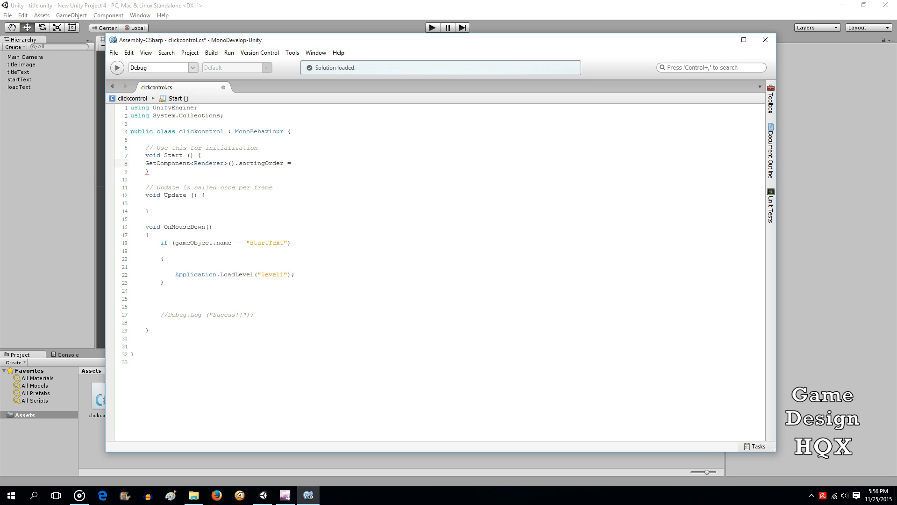
pyautogui.write('5')
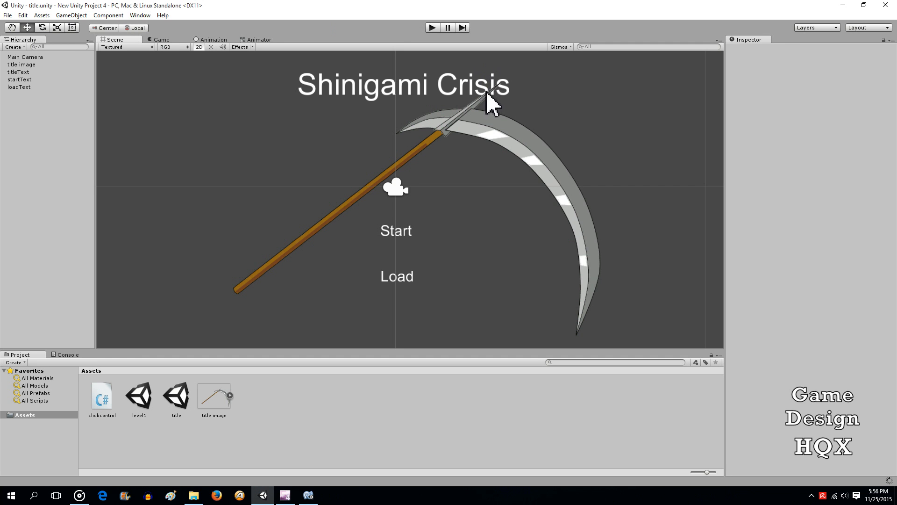
pyautogui.moveTo(496, 103)
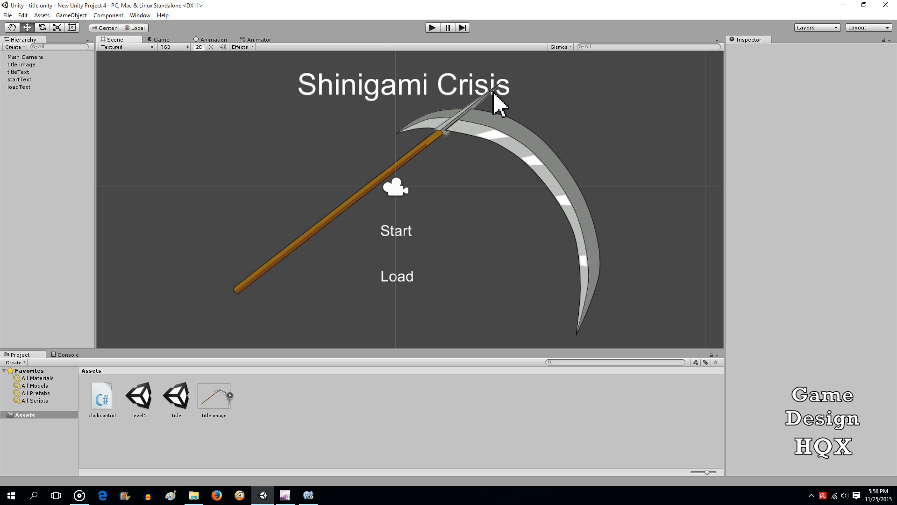
pyautogui.moveTo(496, 97)
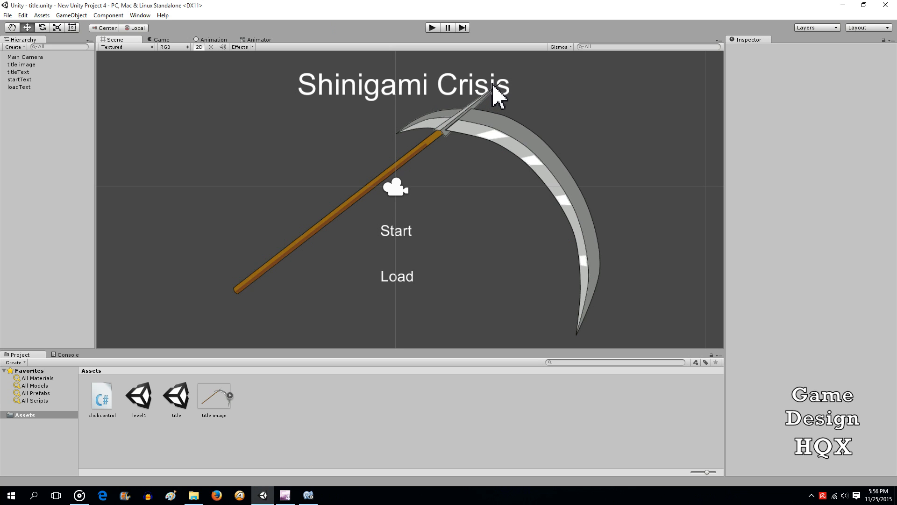
pyautogui.moveTo(442, 61)
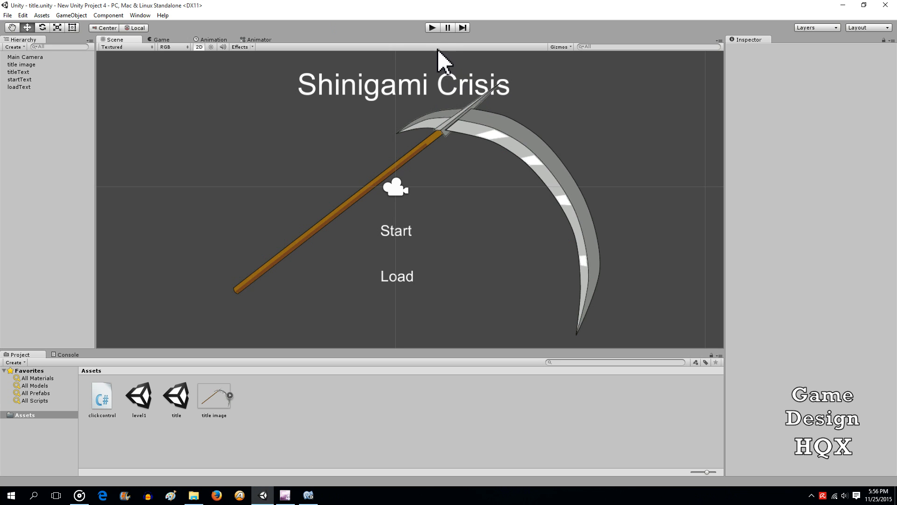
pyautogui.click(431, 27)
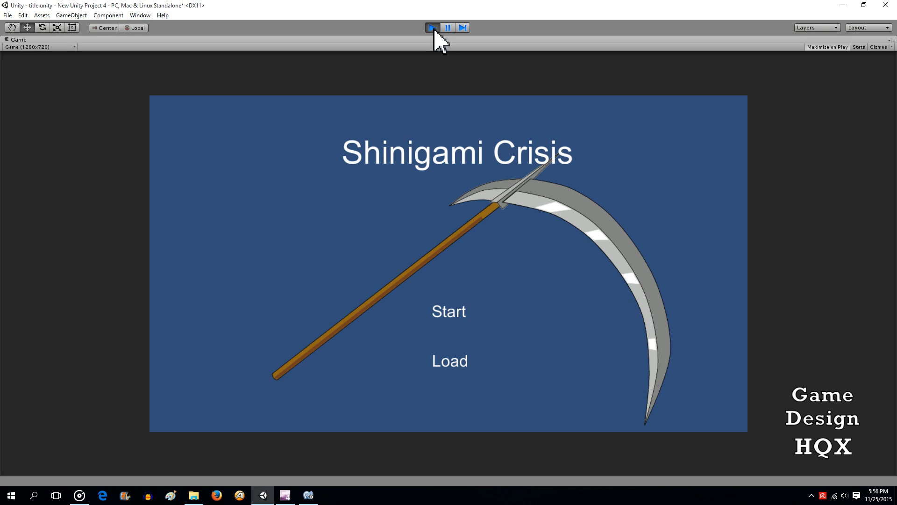
pyautogui.moveTo(541, 195)
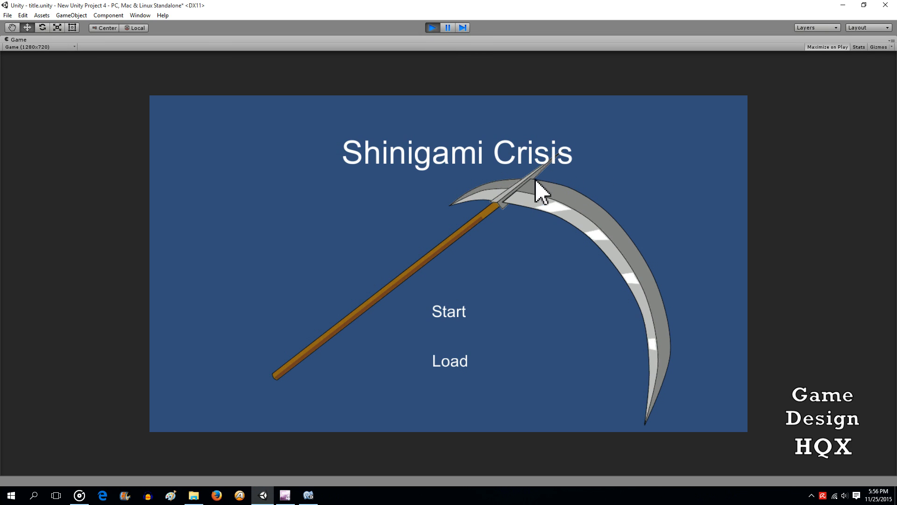
pyautogui.moveTo(542, 199)
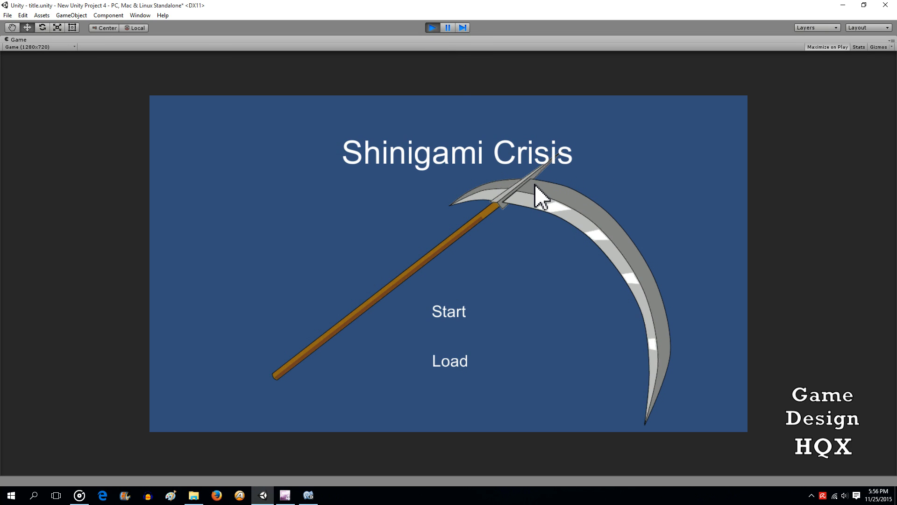
pyautogui.click(432, 28)
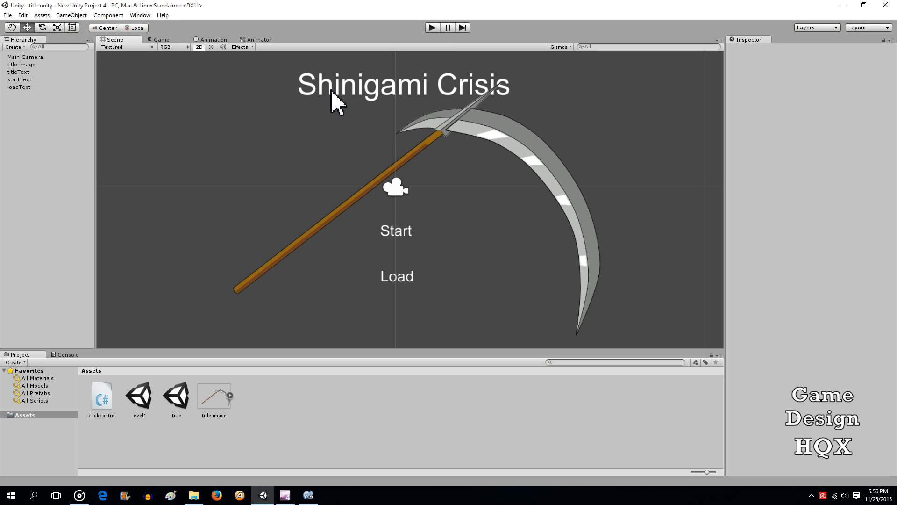
pyautogui.click(19, 72)
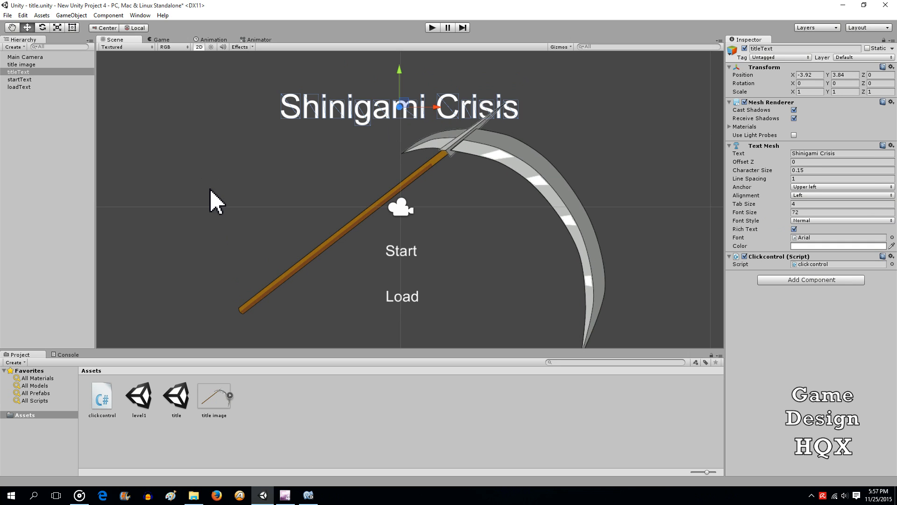
pyautogui.moveTo(408, 269)
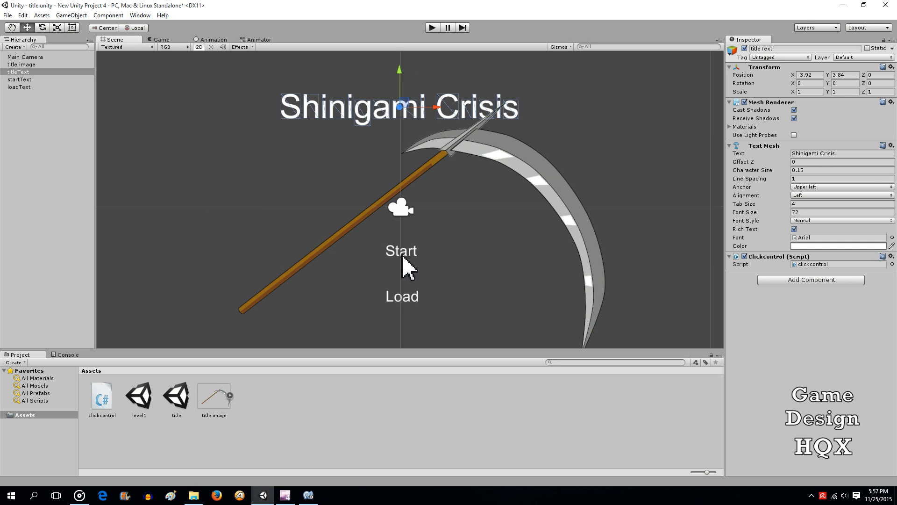
pyautogui.moveTo(404, 312)
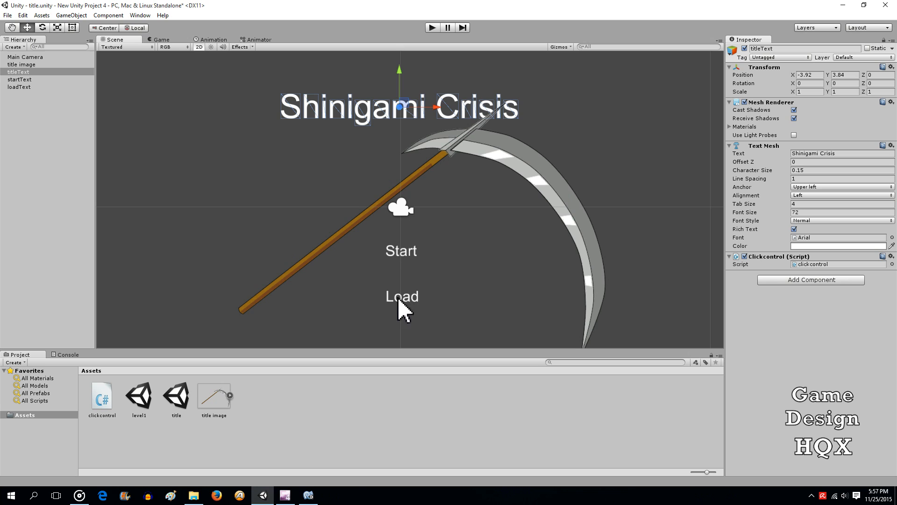
pyautogui.moveTo(322, 443)
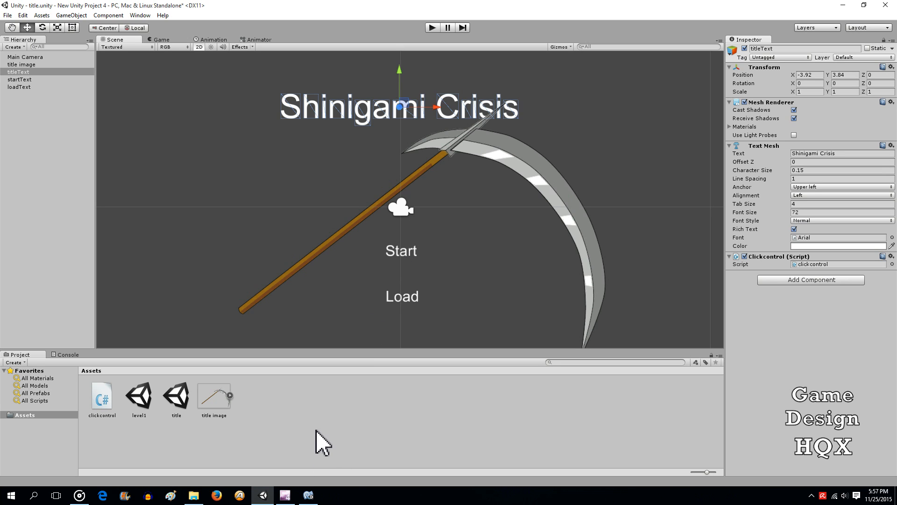
pyautogui.moveTo(398, 265)
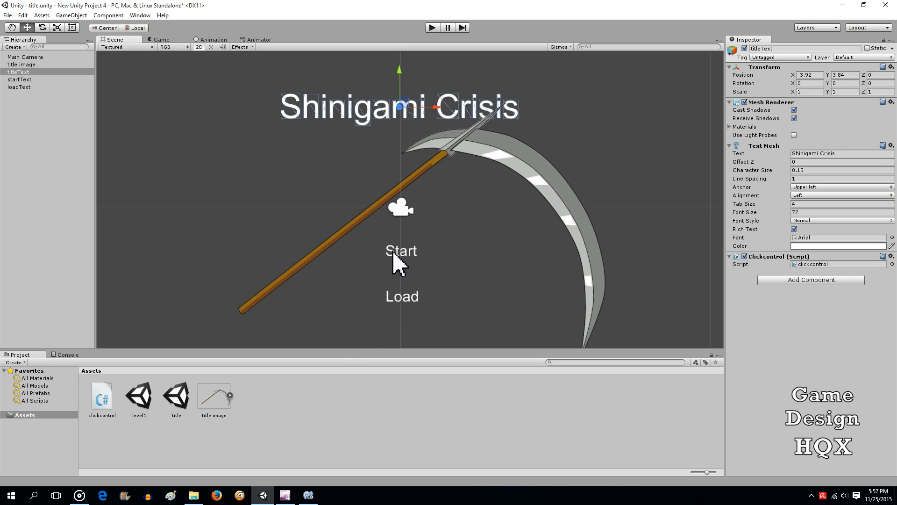
pyautogui.moveTo(411, 270)
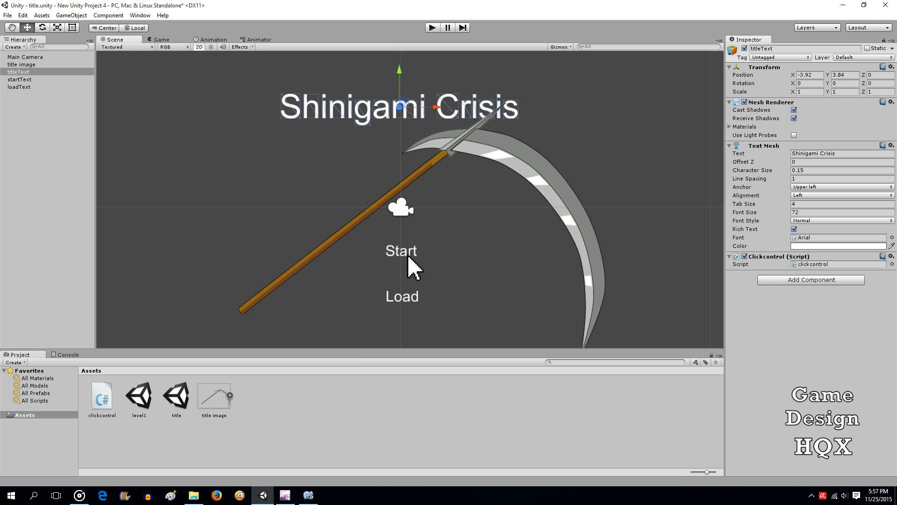
pyautogui.doubleClick(102, 395)
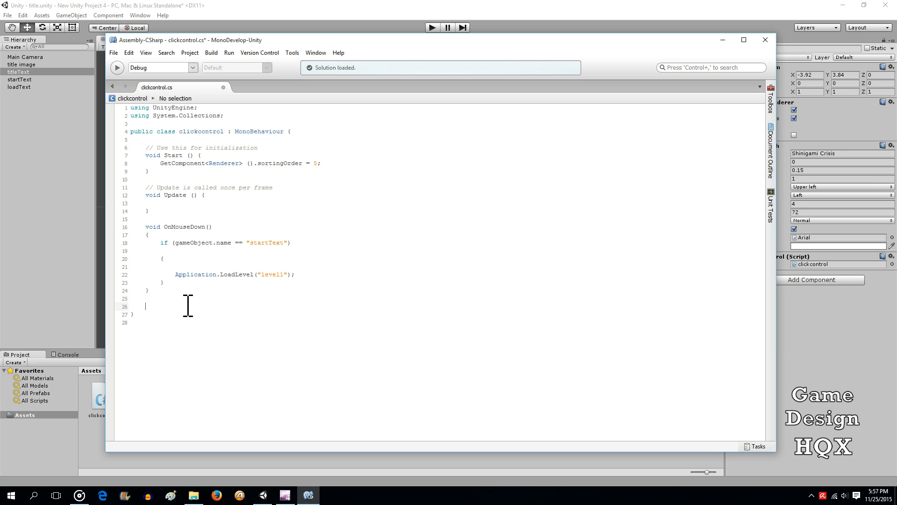
# Declare a new void OnMouseOver() method with its opening brace
pyautogui.write('void')
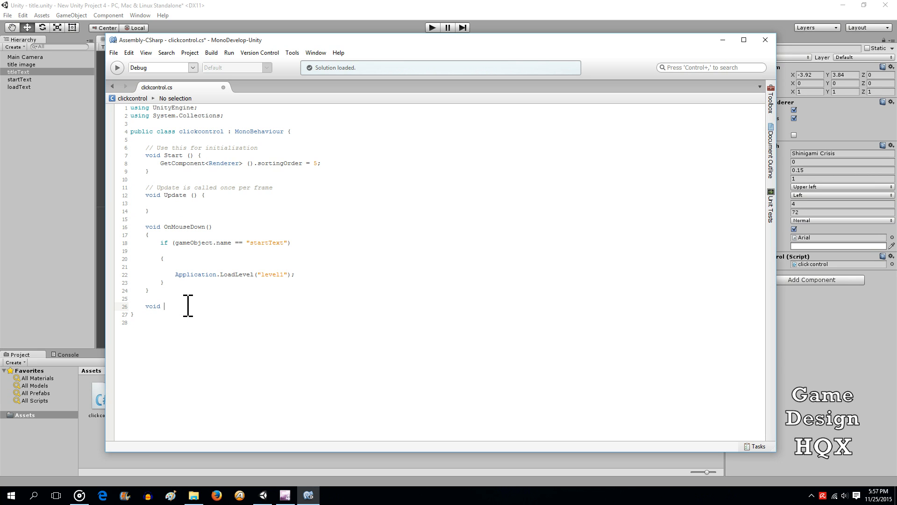
pyautogui.write('OnMouse')
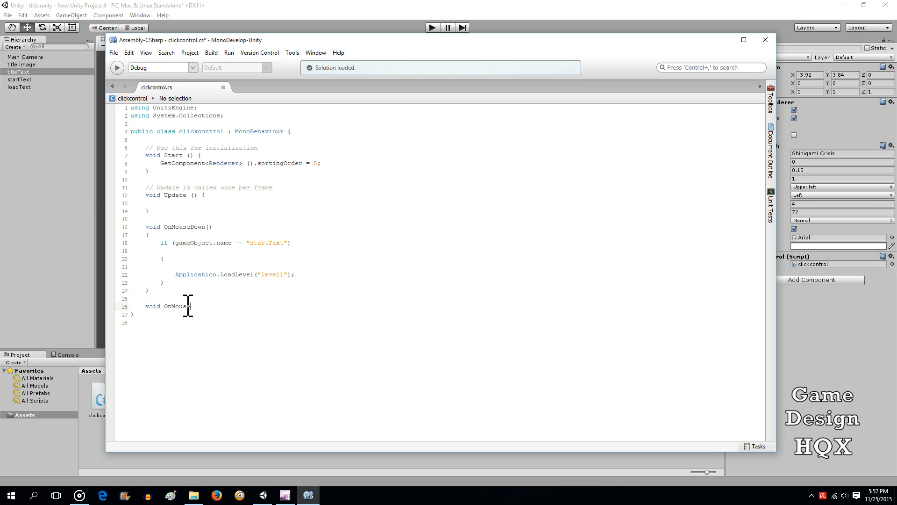
pyautogui.write('Over(')
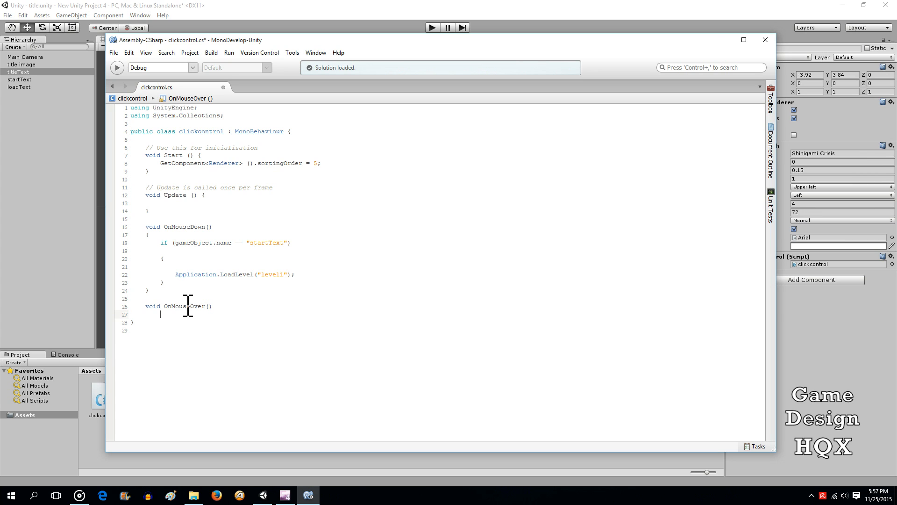
pyautogui.write('{')
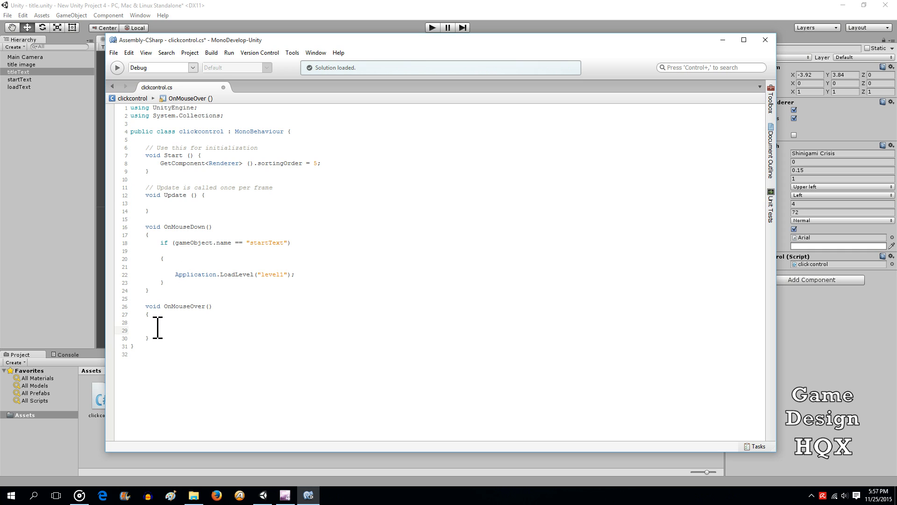
pyautogui.moveTo(190, 338)
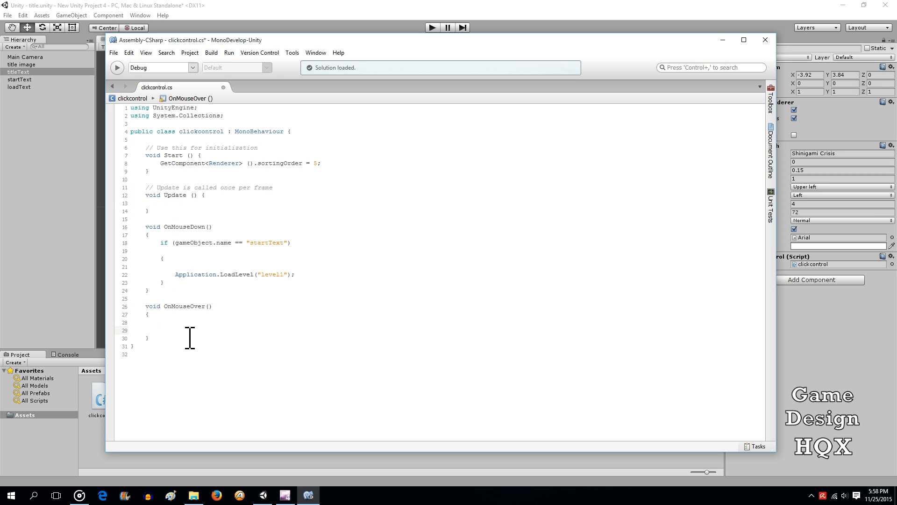
# Inside OnMouseOver, set GetComponent<TextMesh>().color to a new Color starting with 4, .5
pyautogui.write('get')
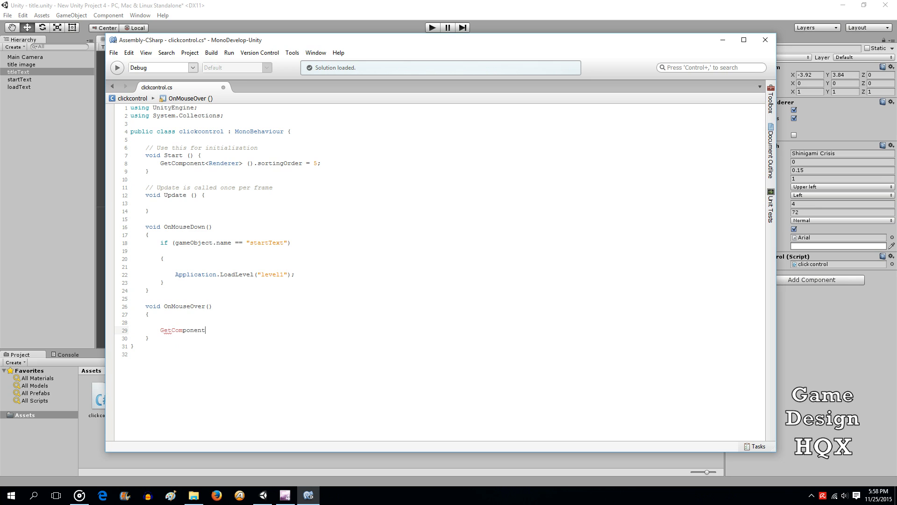
pyautogui.write('<')
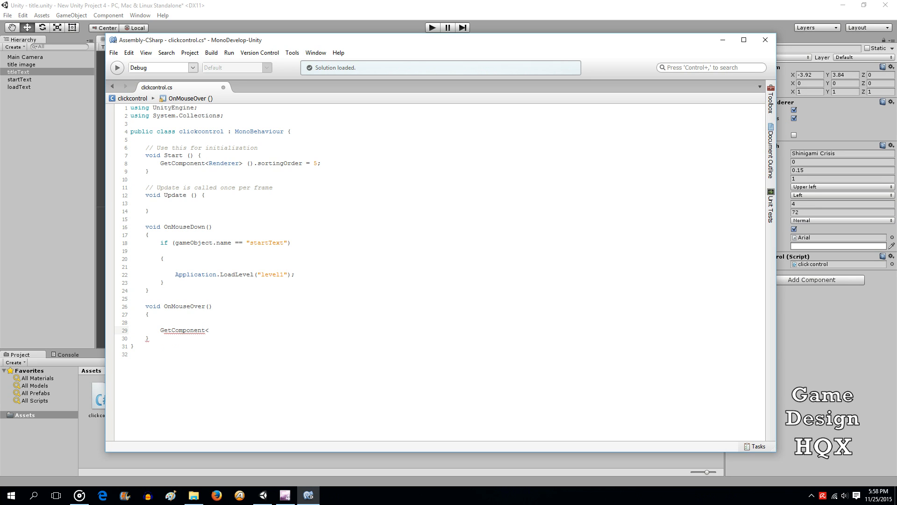
pyautogui.write('te')
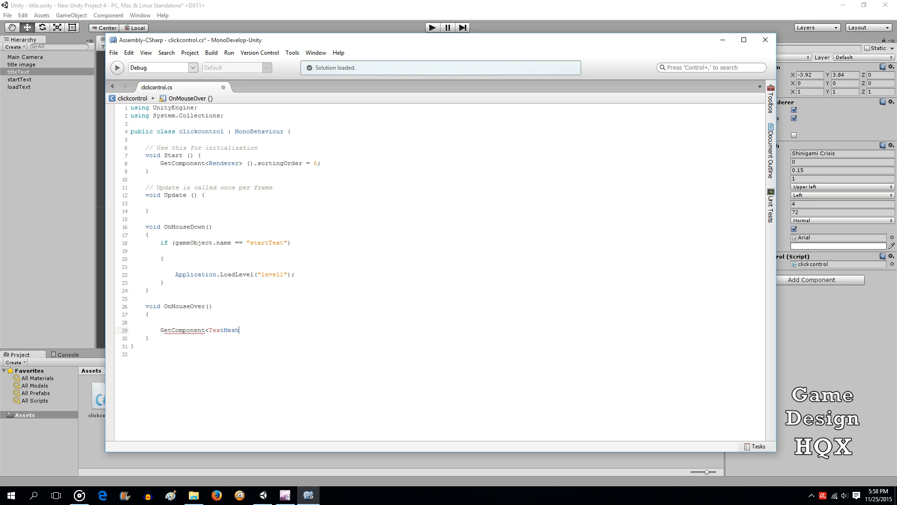
pyautogui.write('>')
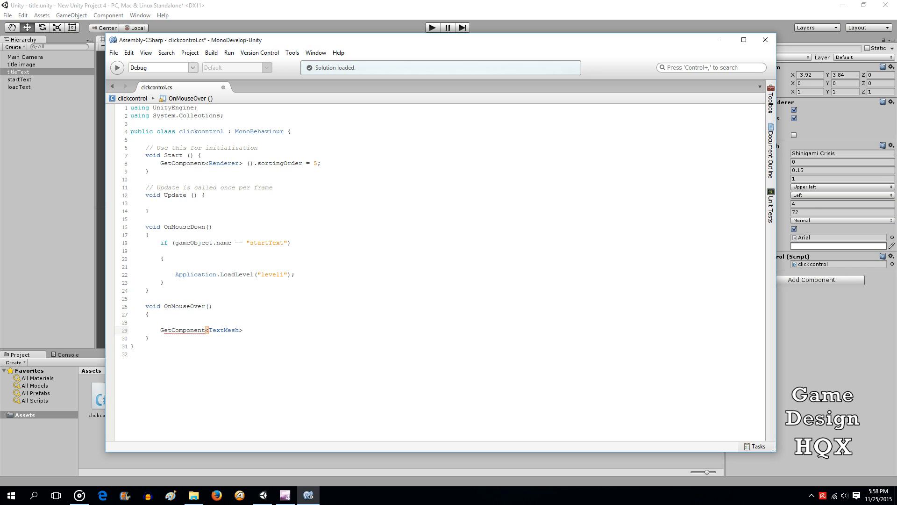
pyautogui.write('()')
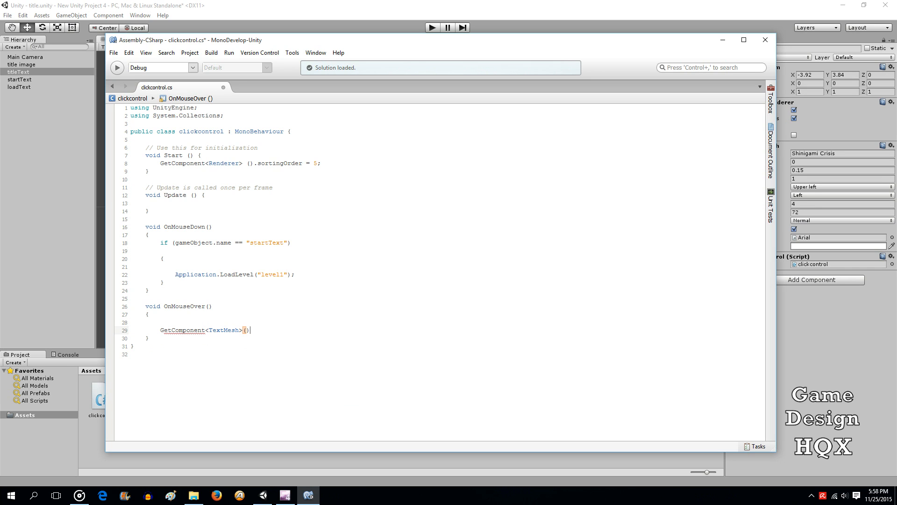
pyautogui.write('.')
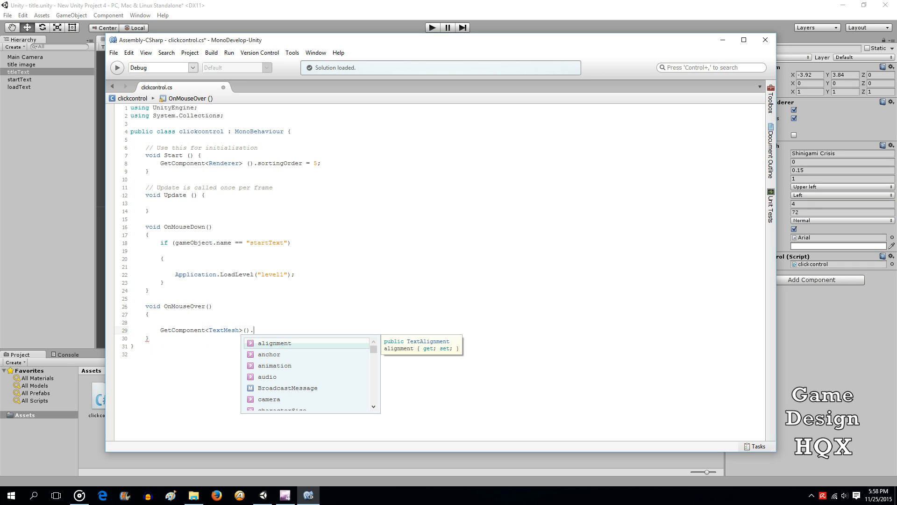
pyautogui.write('color =')
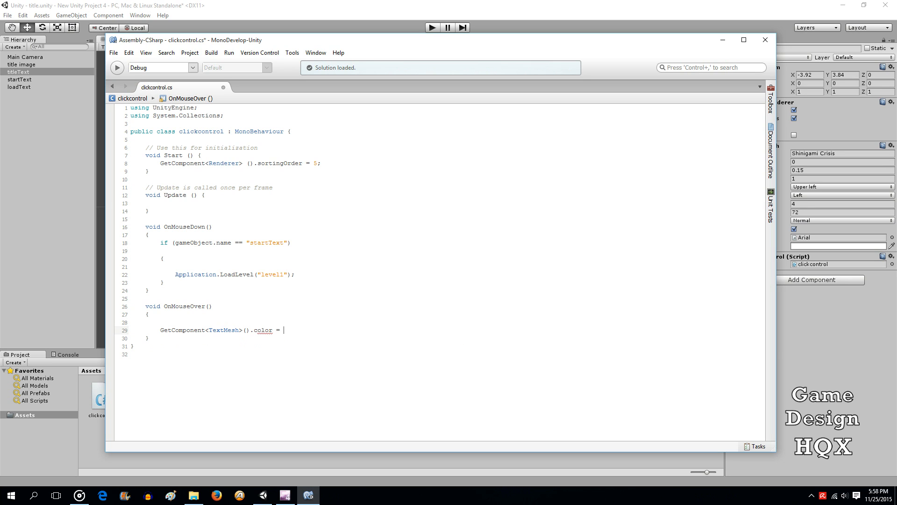
pyautogui.write('new')
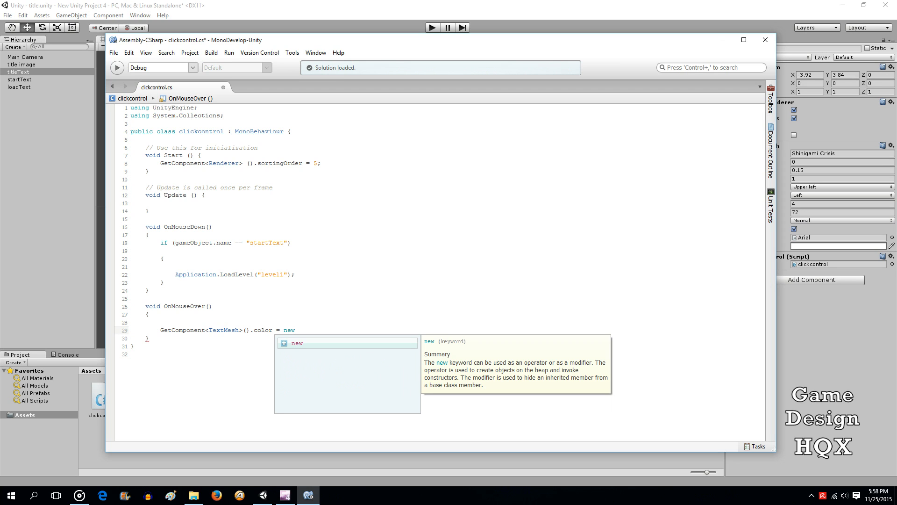
pyautogui.write('col')
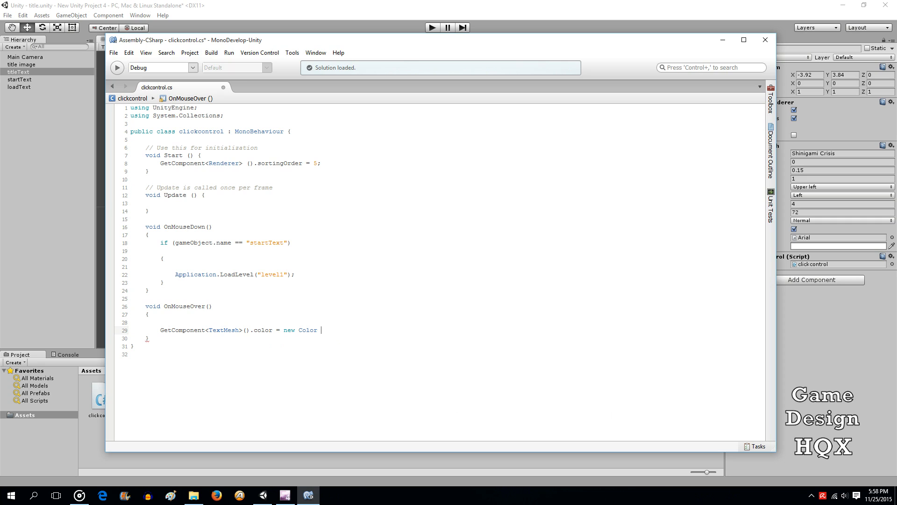
pyautogui.write('(')
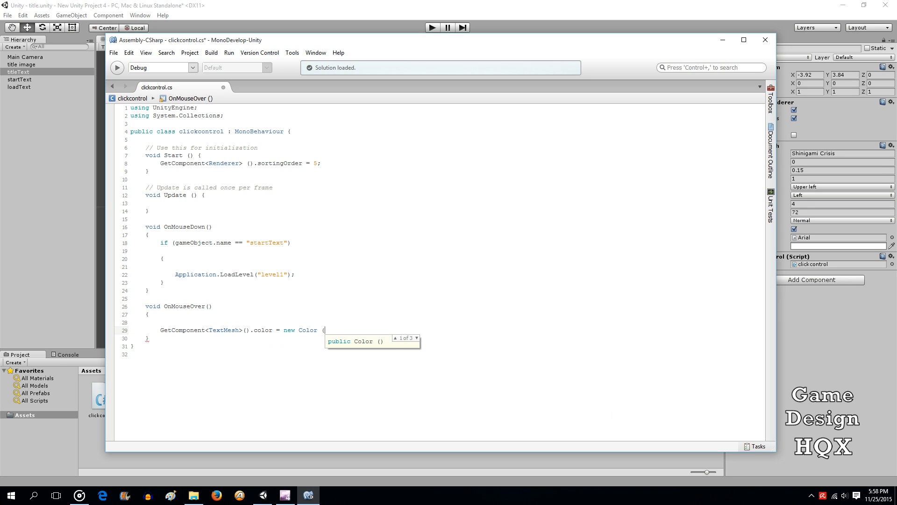
pyautogui.write('4f,.6,')
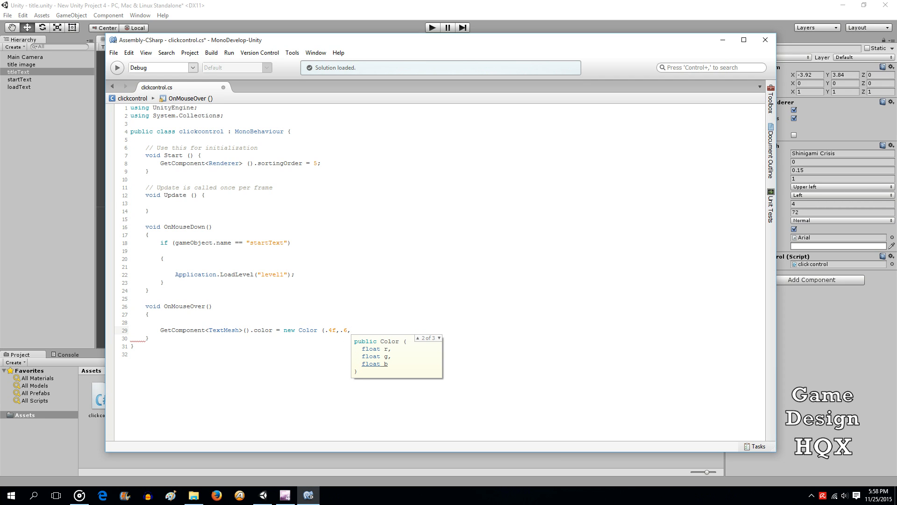
pyautogui.write('.5')
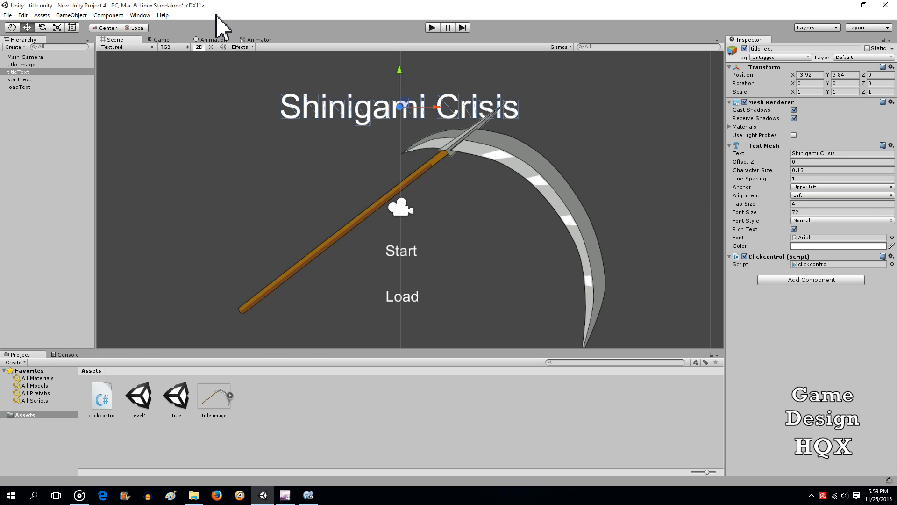
pyautogui.moveTo(407, 118)
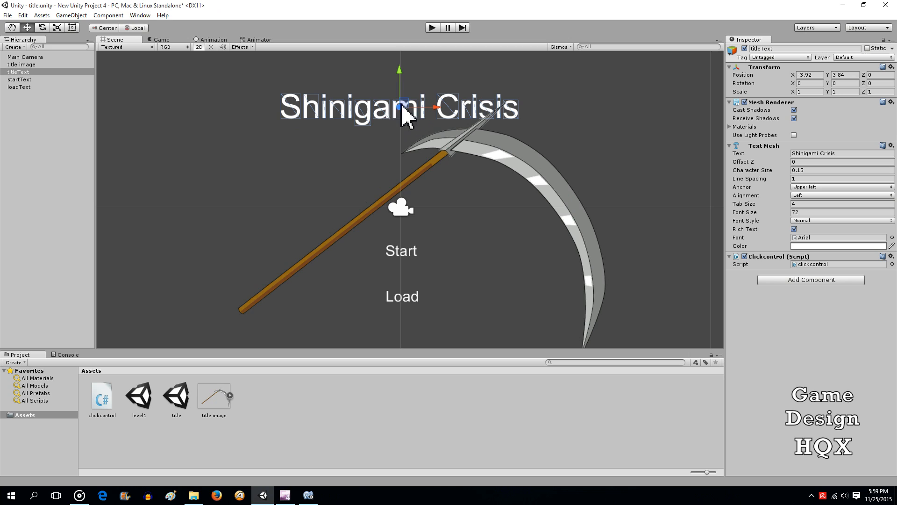
pyautogui.moveTo(394, 114)
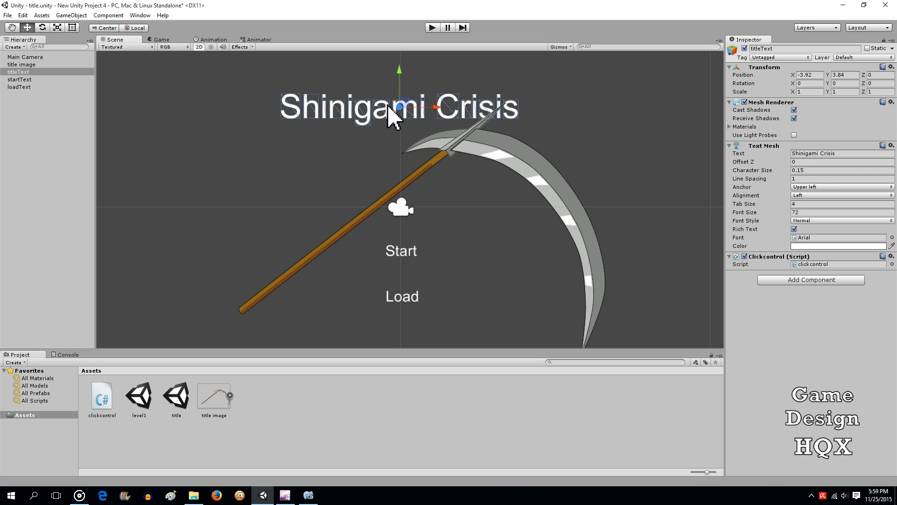
pyautogui.moveTo(484, 175)
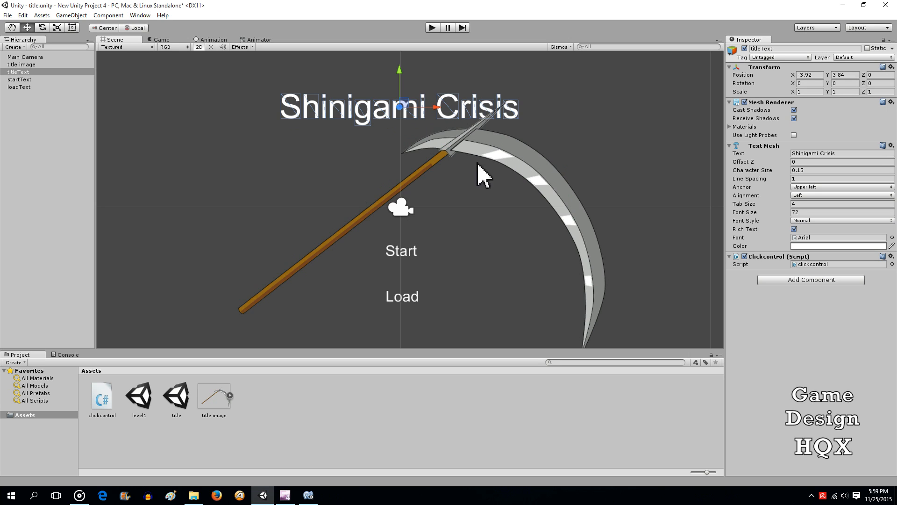
pyautogui.moveTo(422, 172)
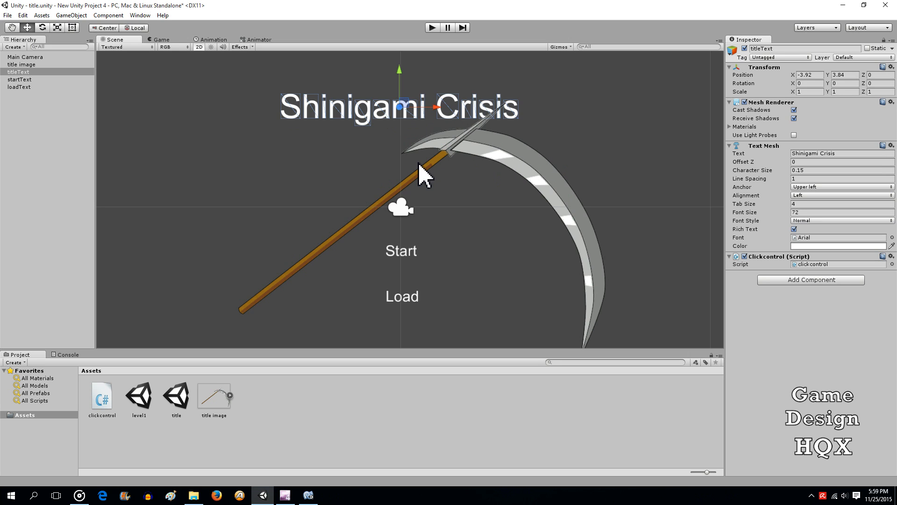
pyautogui.moveTo(434, 32)
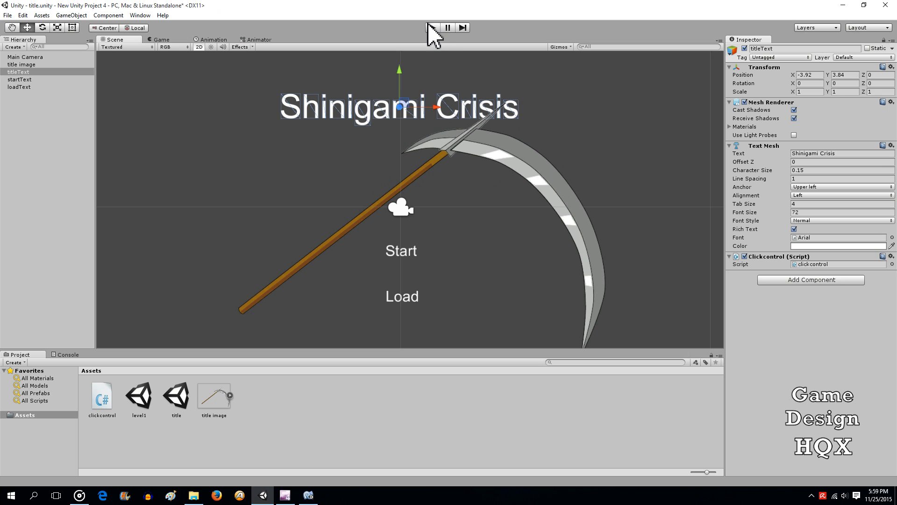
pyautogui.click(432, 27)
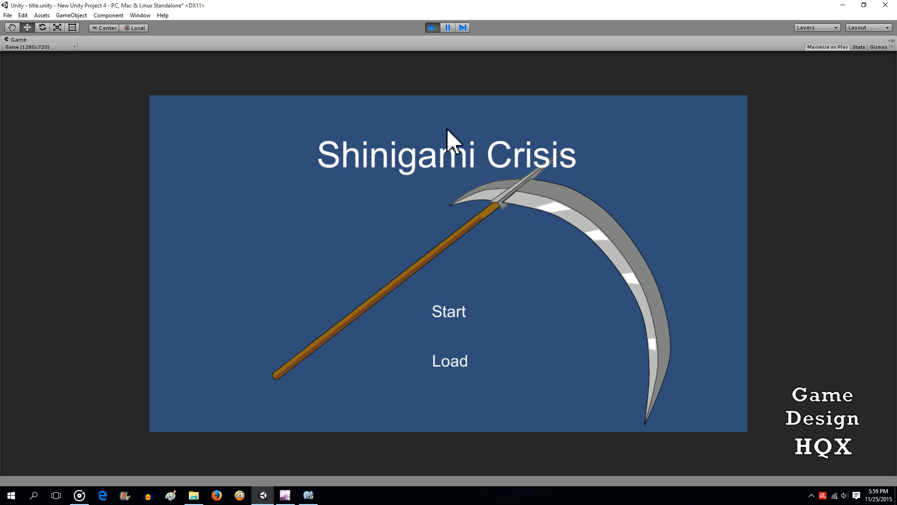
pyautogui.moveTo(450, 312)
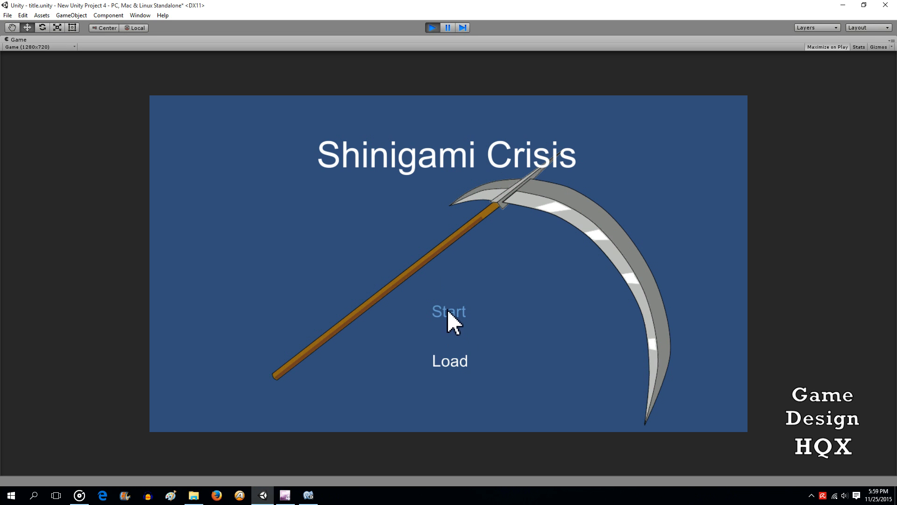
pyautogui.moveTo(369, 329)
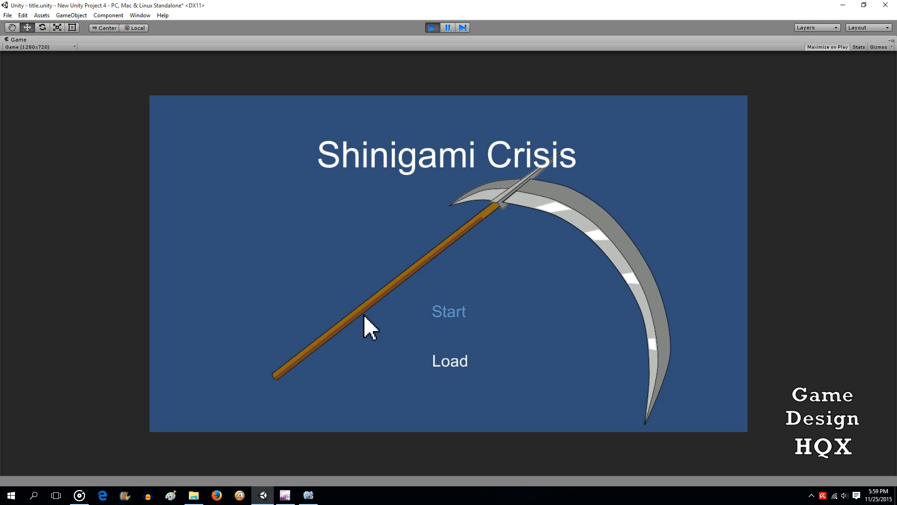
pyautogui.moveTo(366, 16)
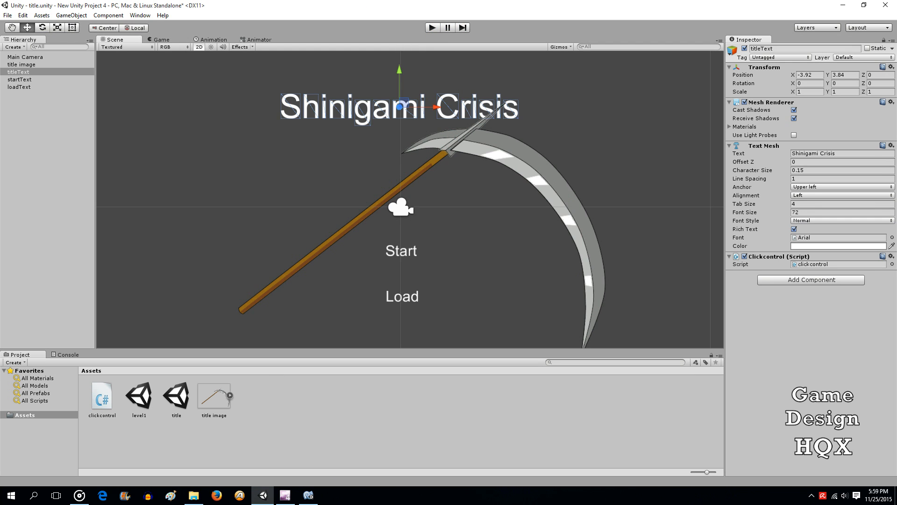
# Begin a void OnMouseExit method below OnMouseOver, then run the game to test Start
pyautogui.doubleClick(101, 397)
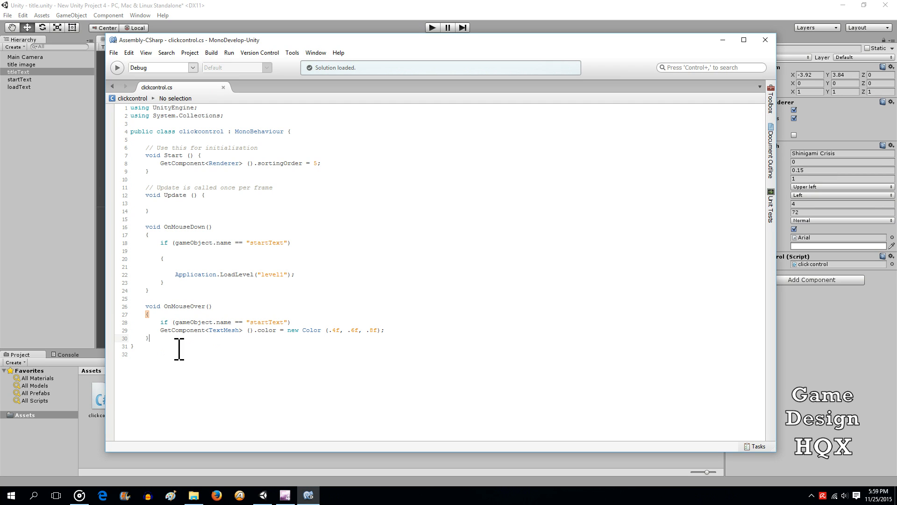
pyautogui.write('void')
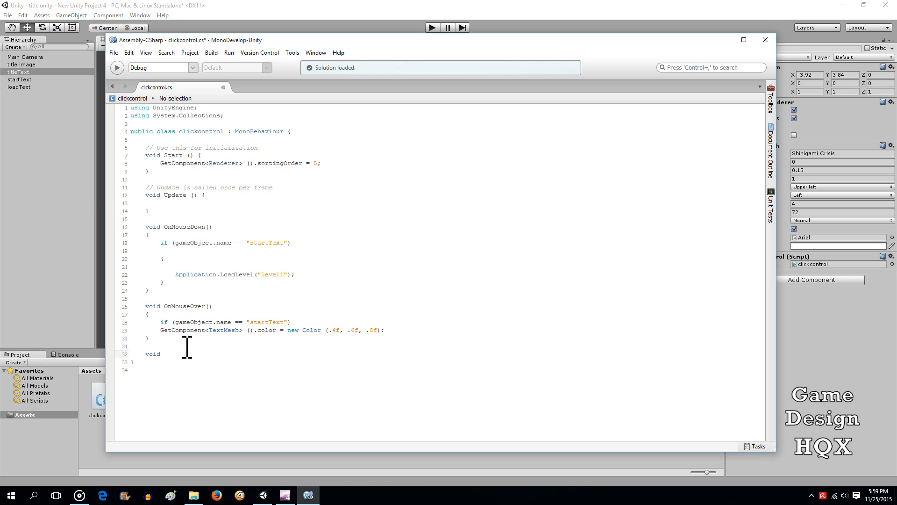
pyautogui.write('OnMo')
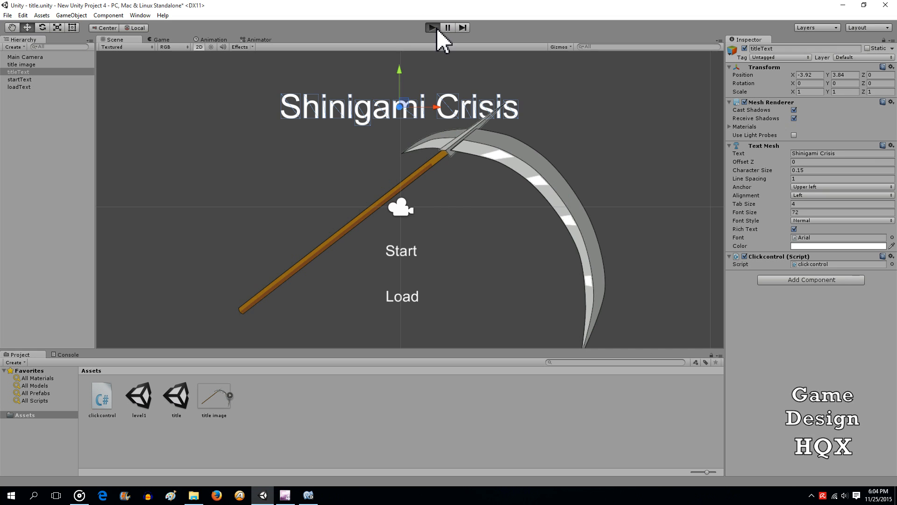
pyautogui.click(432, 27)
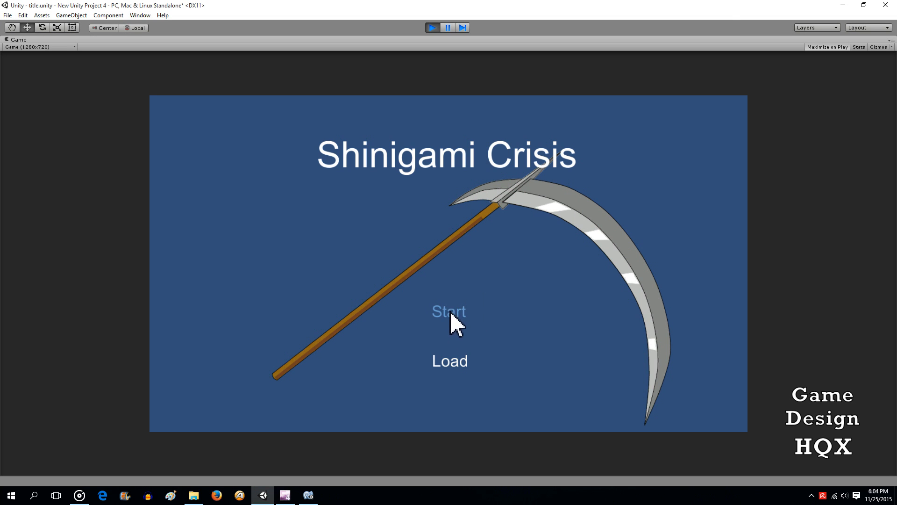